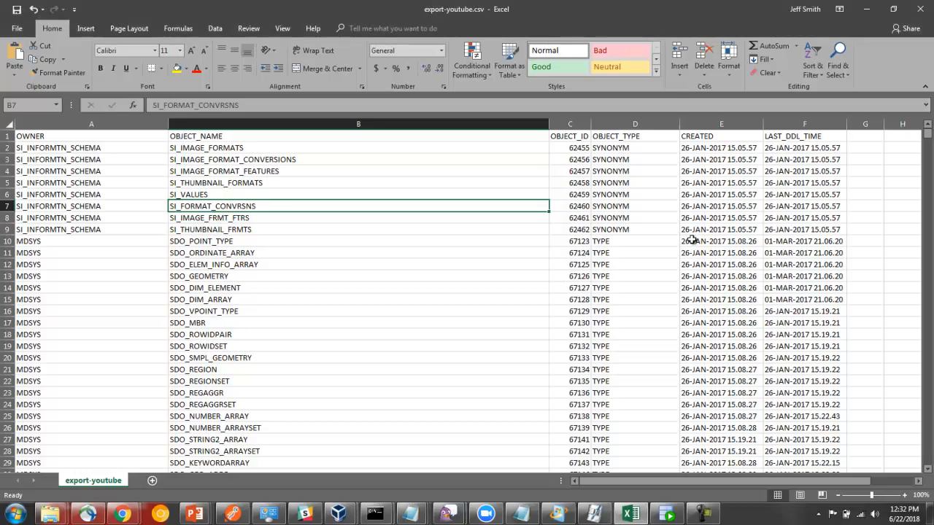
mouse_move(930, 143)
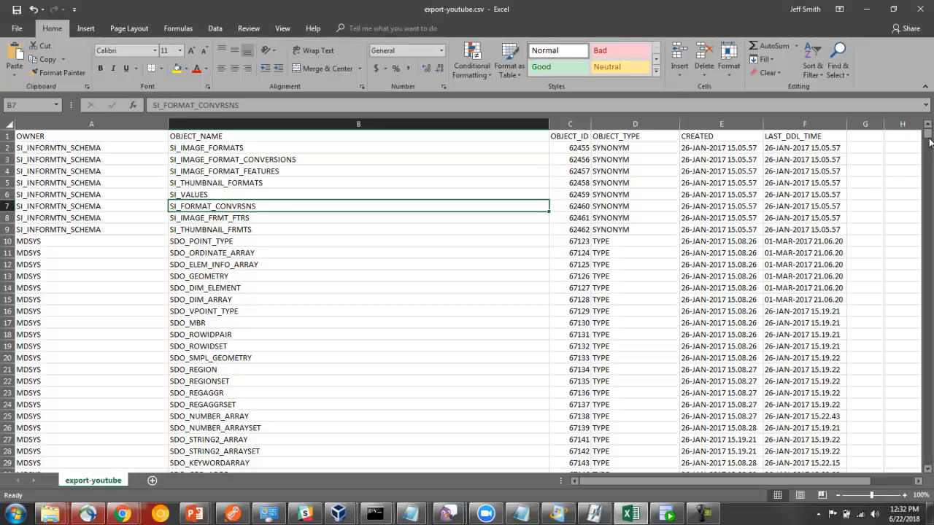
- Launch Import Data on the HR connection's Tables node, with export-youtube.csv as the source file
scroll(down, 3)
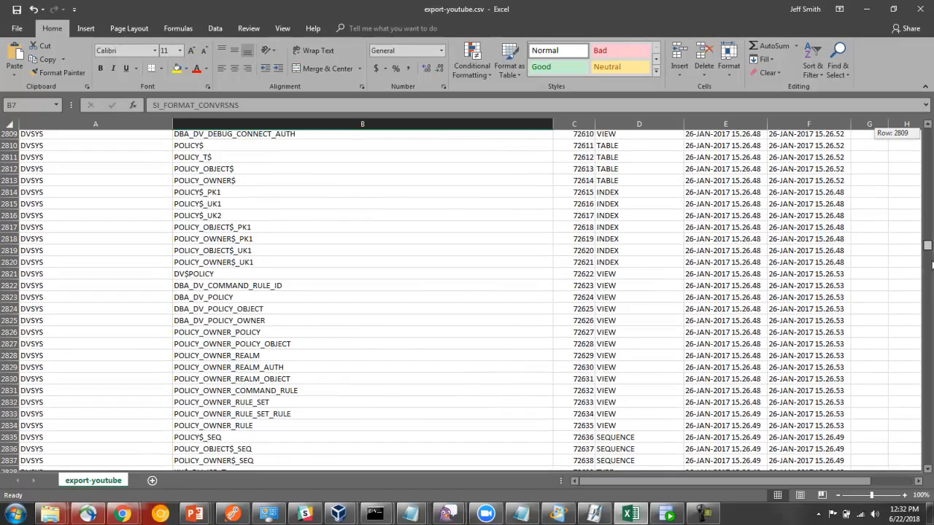
scroll(down, 3)
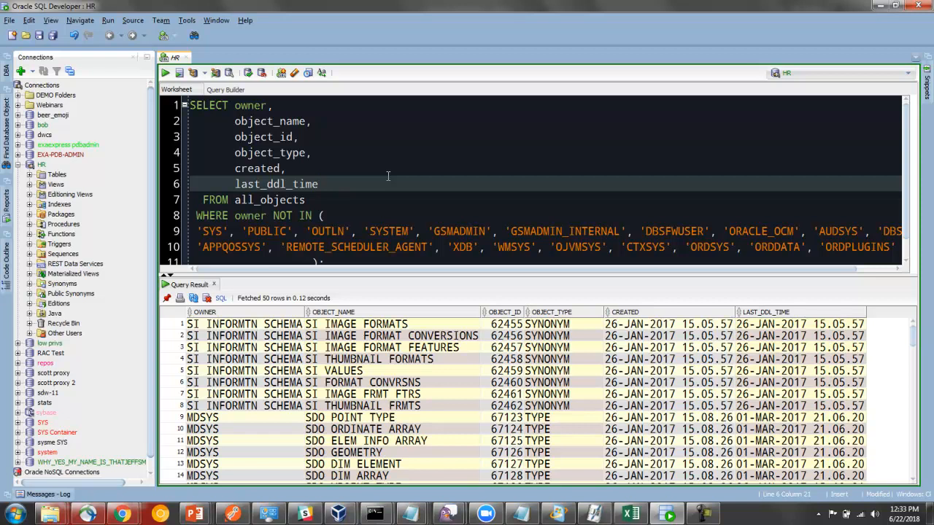
mouse_move(68, 174)
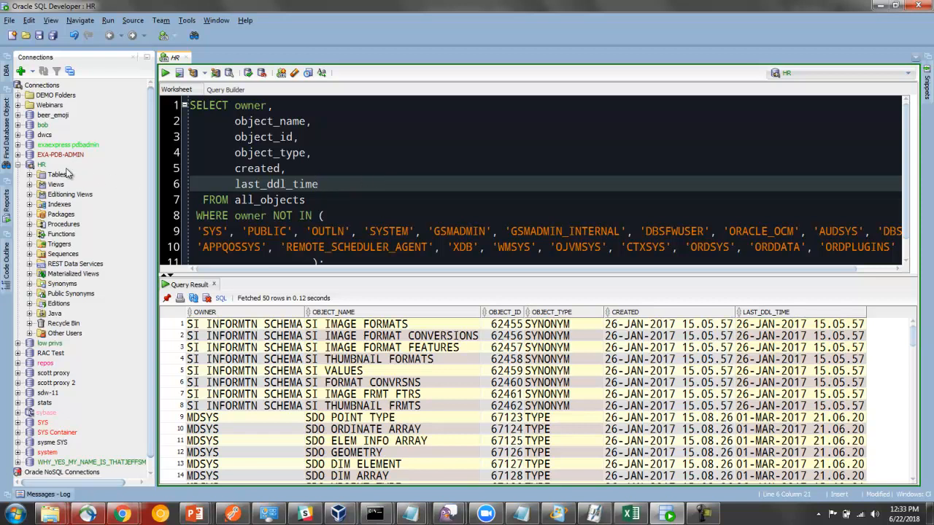
mouse_move(66, 178)
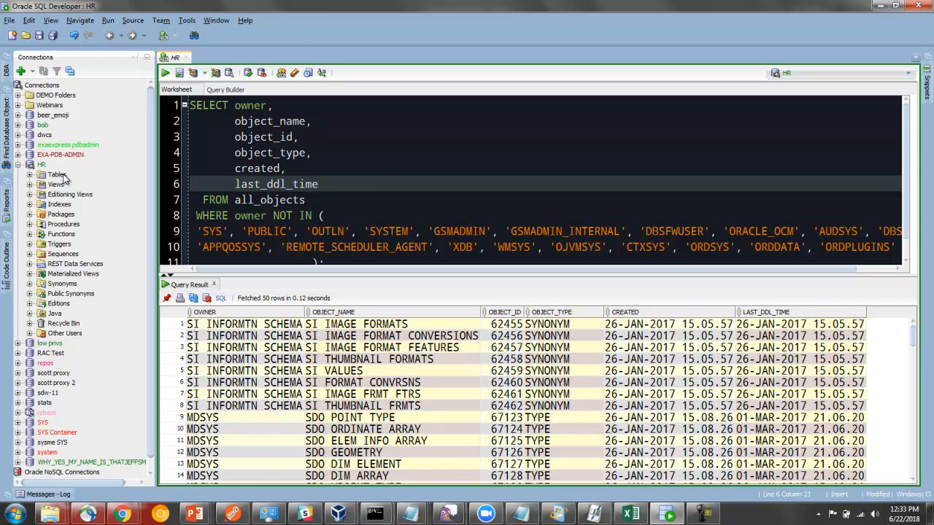
mouse_move(57, 174)
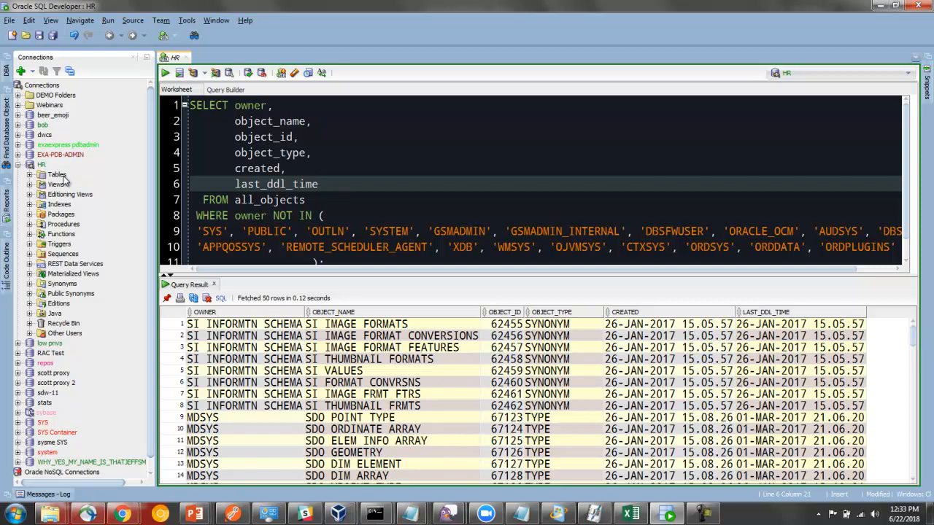
right_click(56, 174)
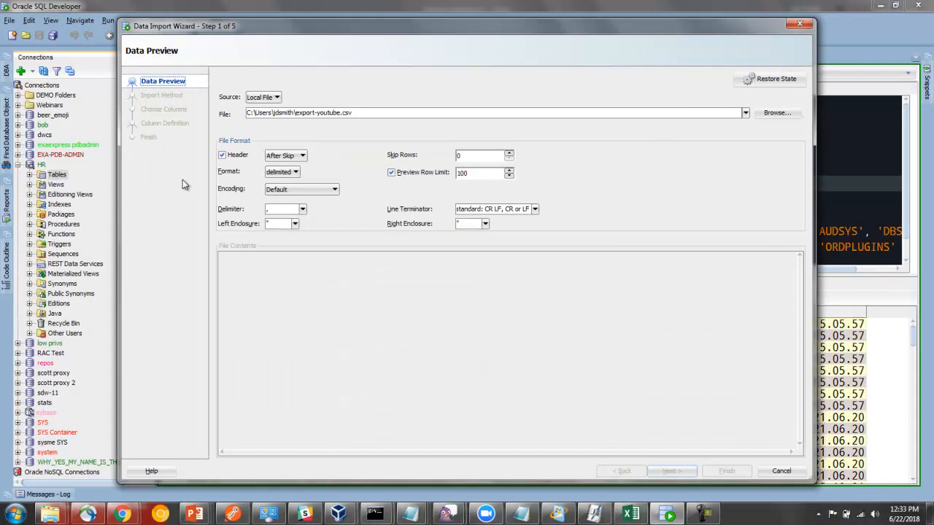
mouse_move(263, 138)
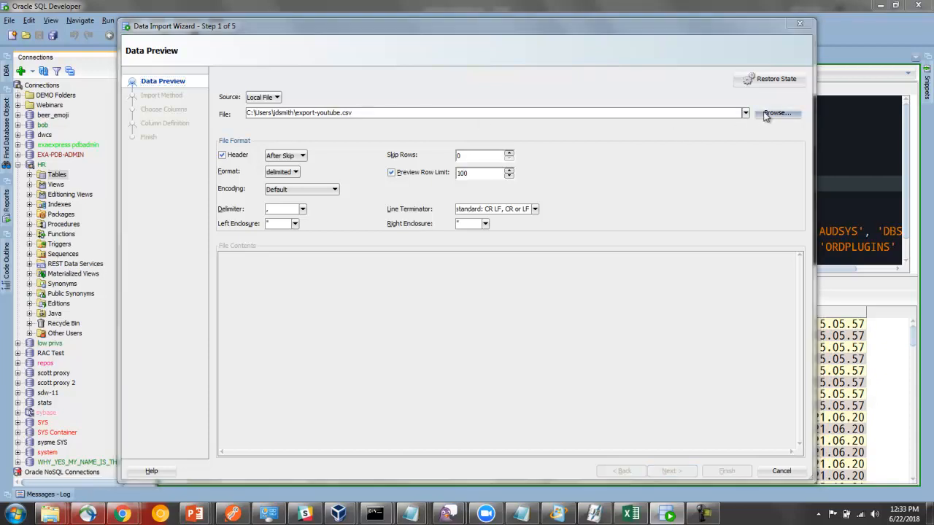
- Load helen.csv as the import source file
click(777, 112)
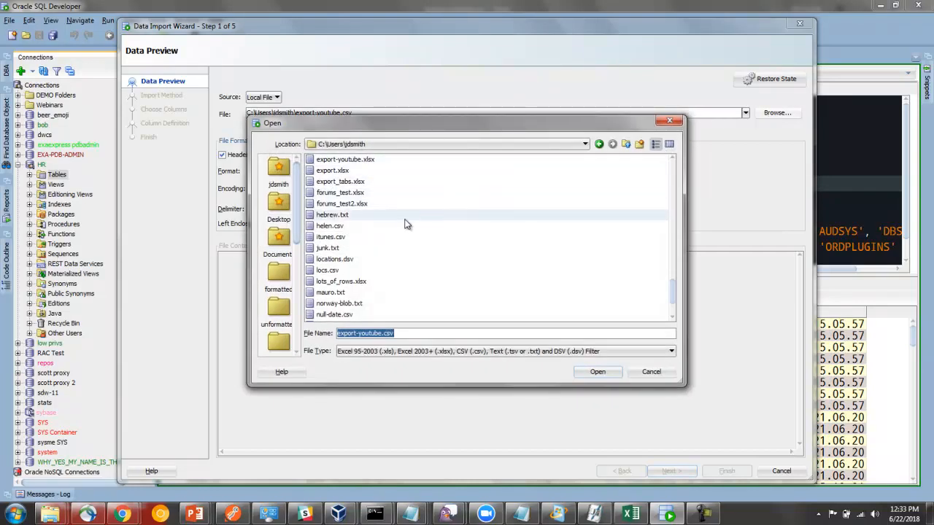
click(329, 226)
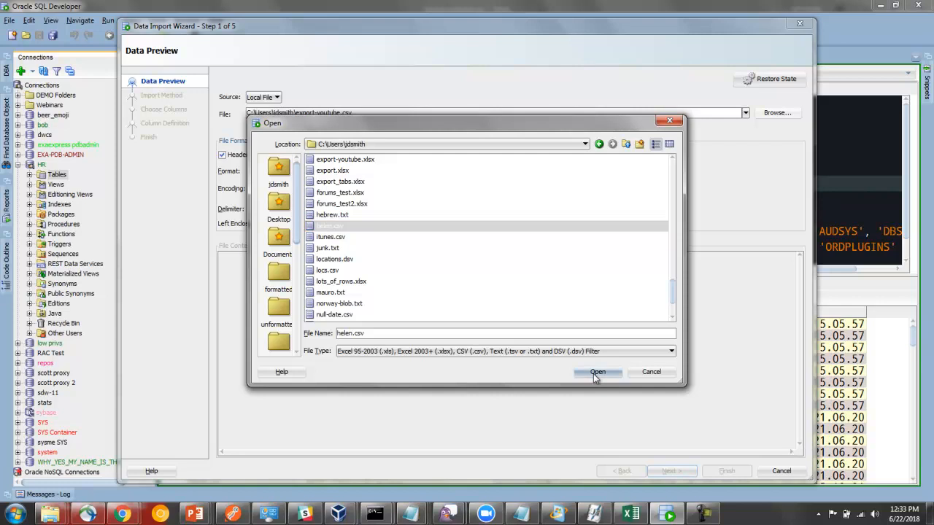
click(598, 372)
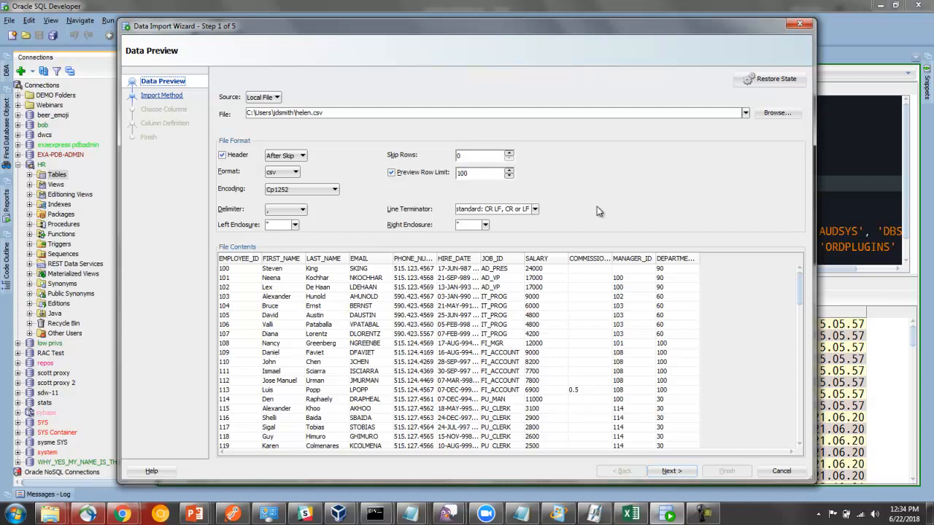
mouse_move(613, 204)
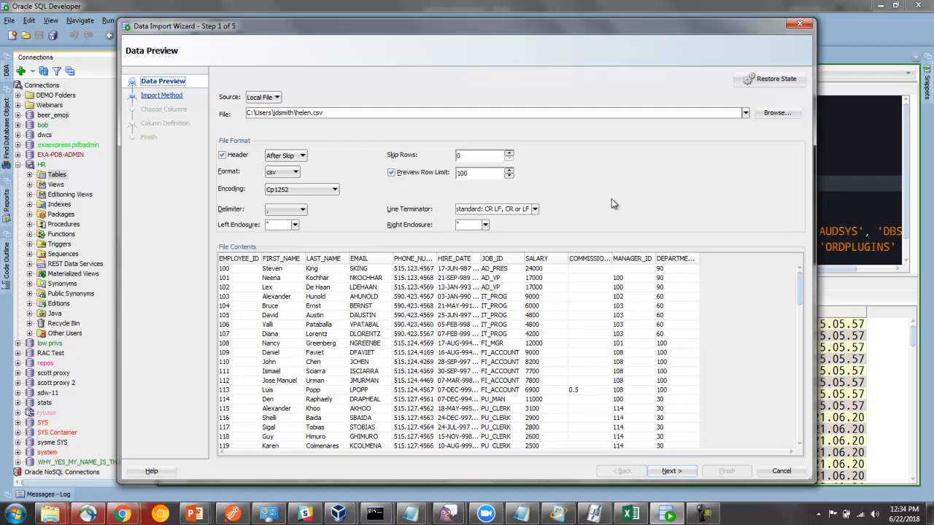
- Switch the source to export-youtube.csv and set the preview row limit to 500
click(777, 112)
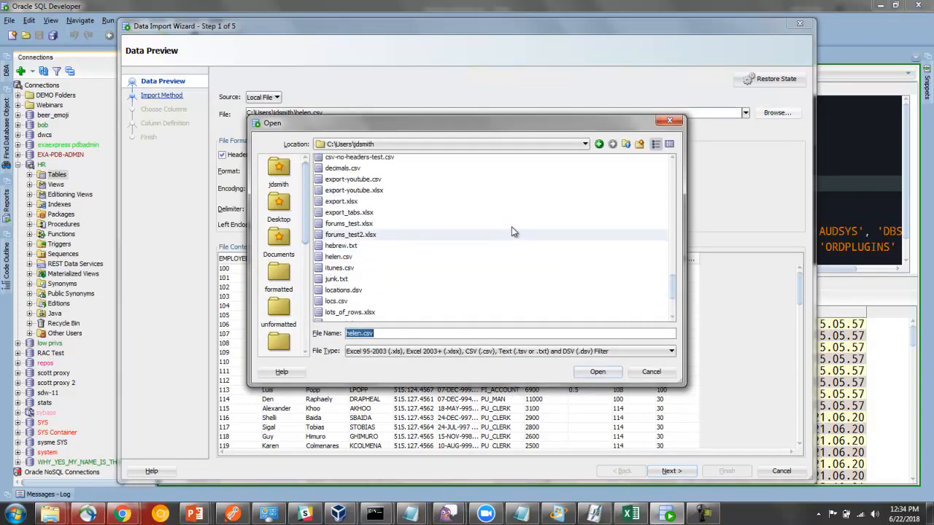
click(353, 178)
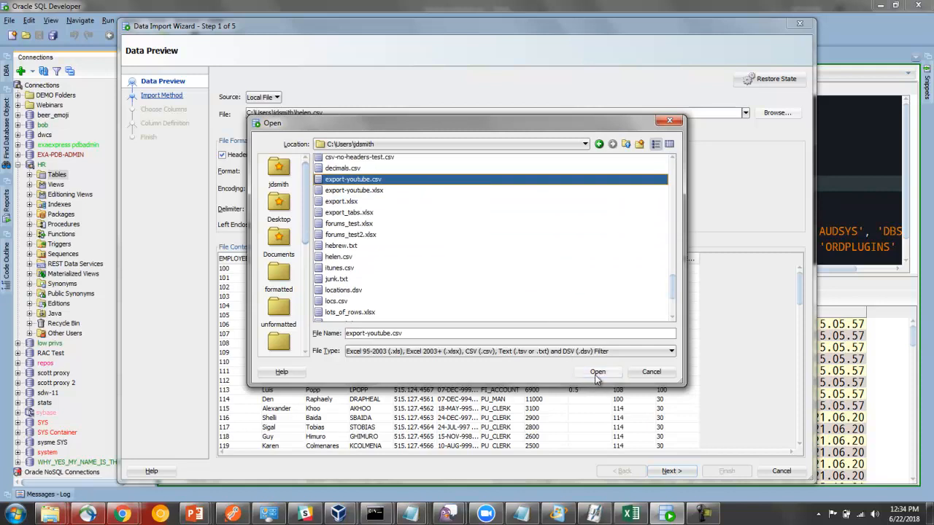
click(598, 372)
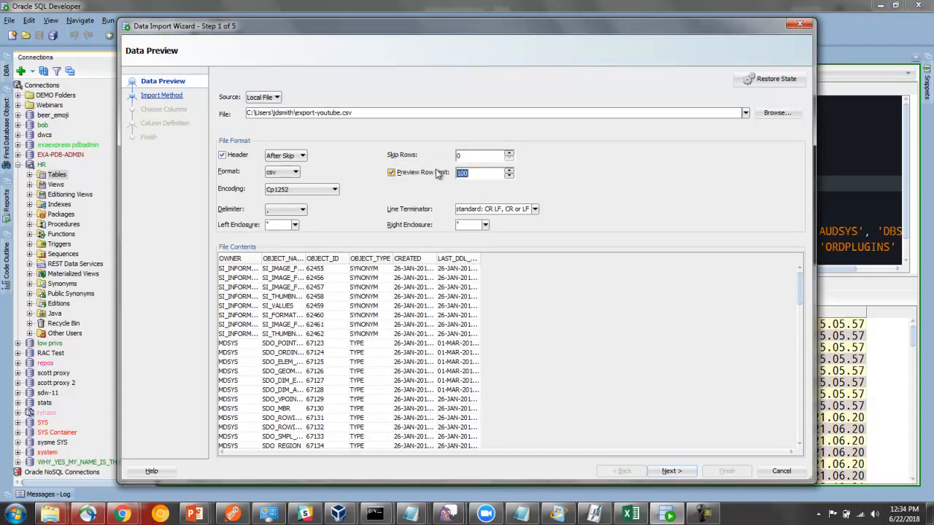
text(50)
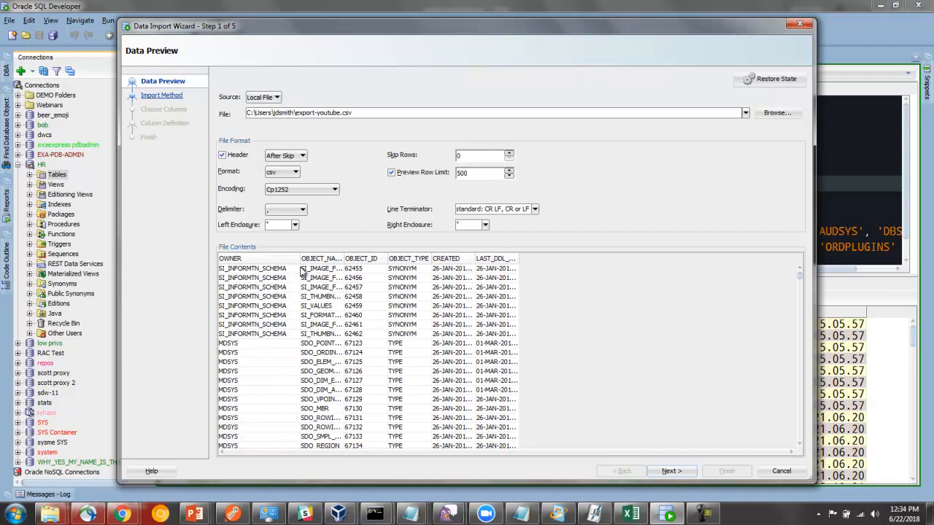
mouse_move(333, 236)
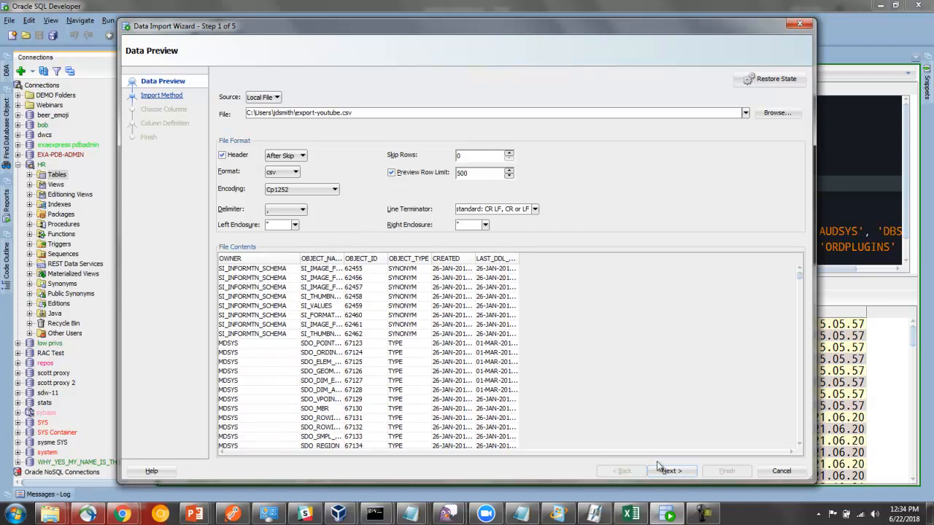
- Insert into new table YOUTUBE_EXCEL_IMPORT and enable the Import Row Limit option
click(669, 471)
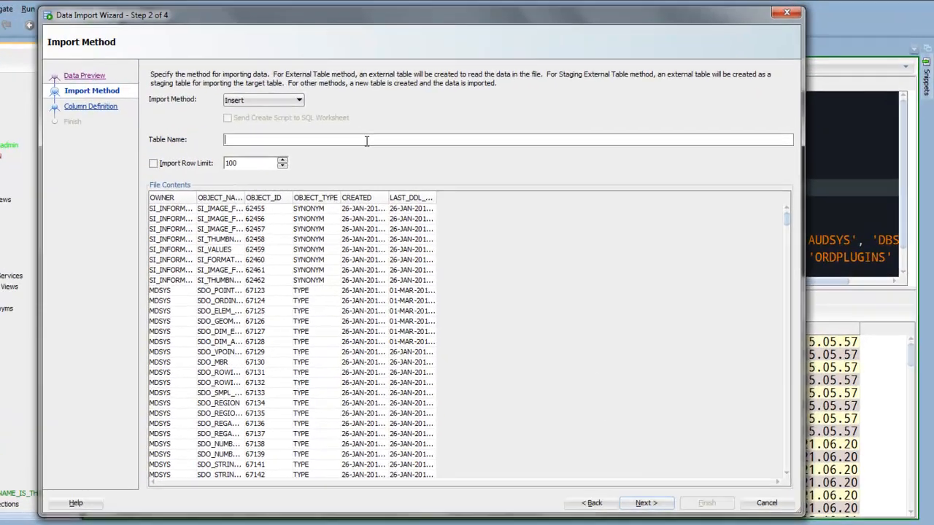
text(YOUTUBE_EXCE)
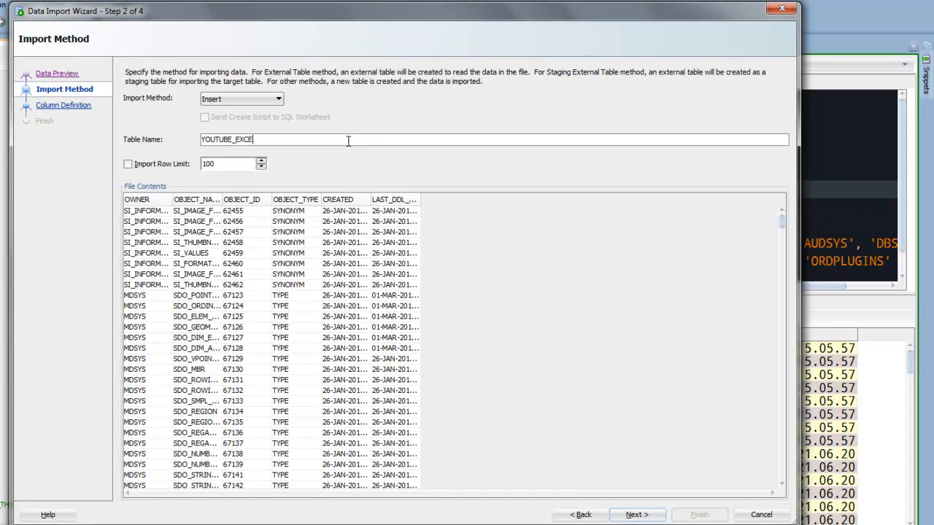
text(L_IMPORT)
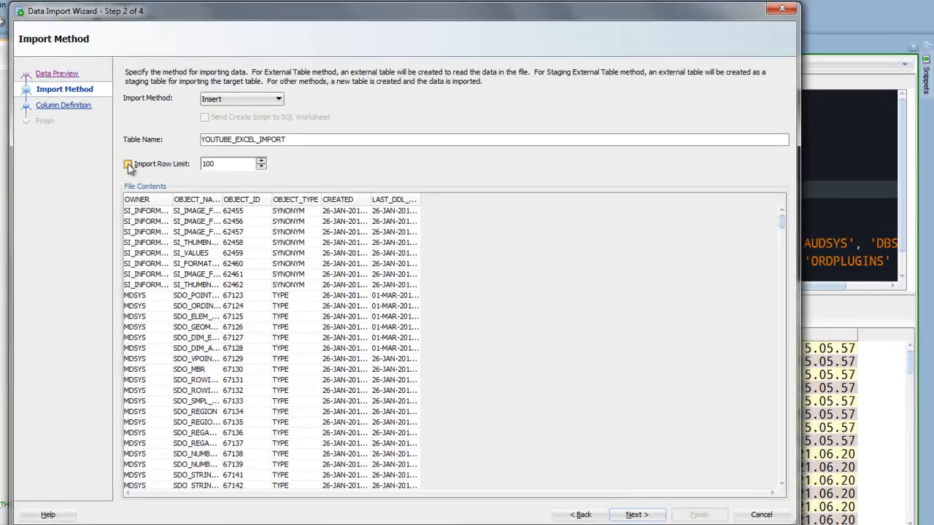
click(128, 163)
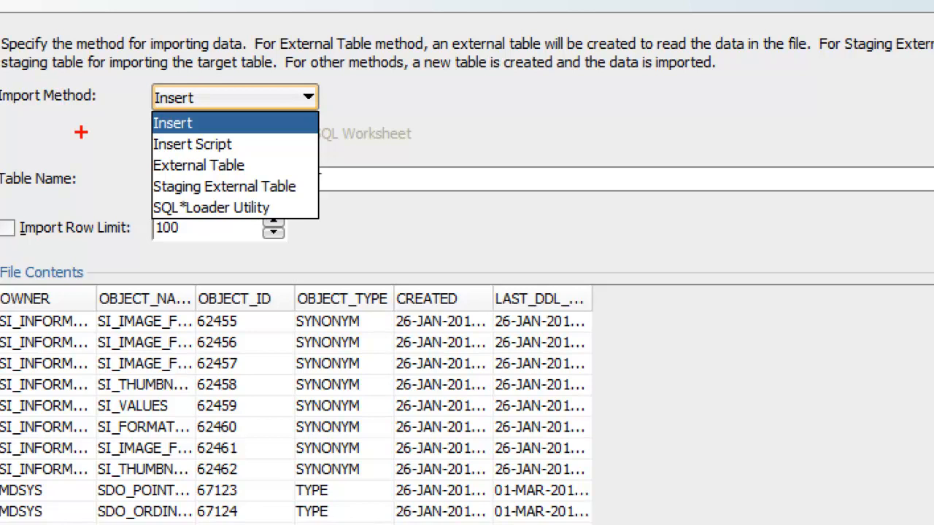
mouse_move(113, 145)
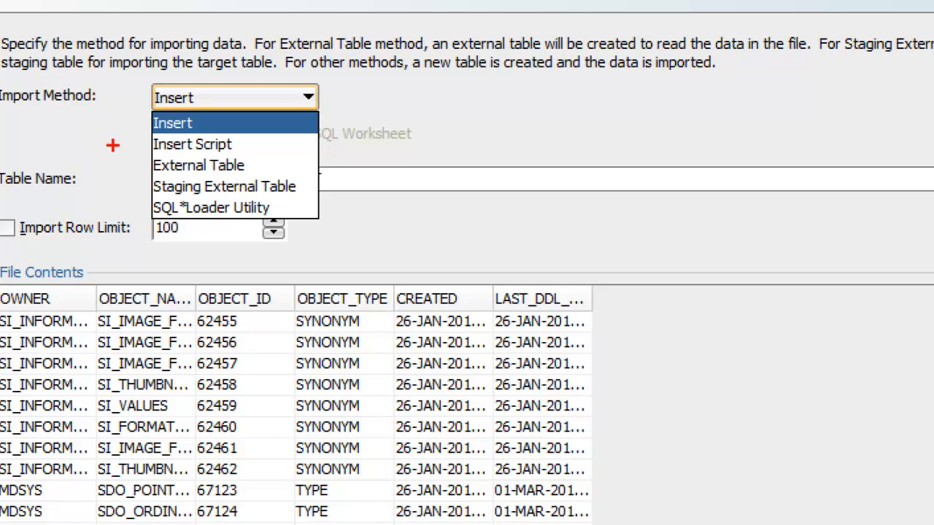
mouse_move(138, 145)
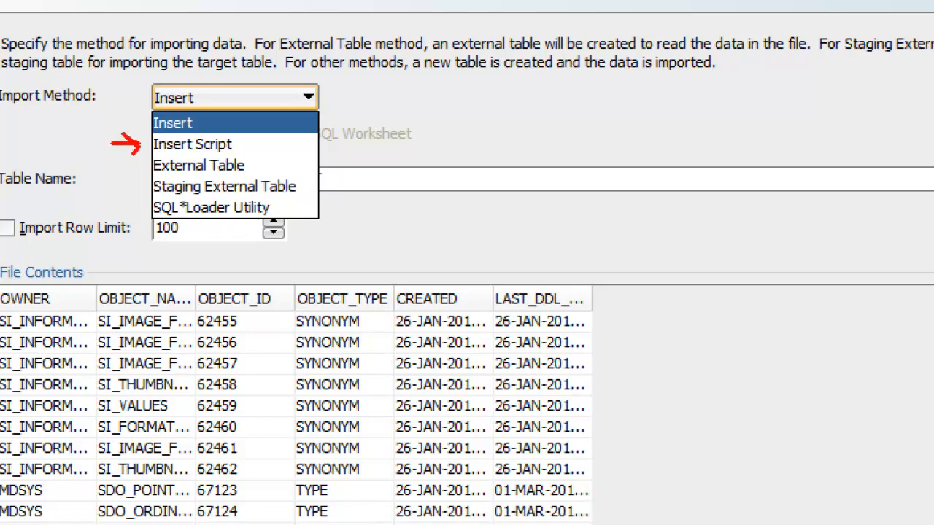
mouse_move(75, 179)
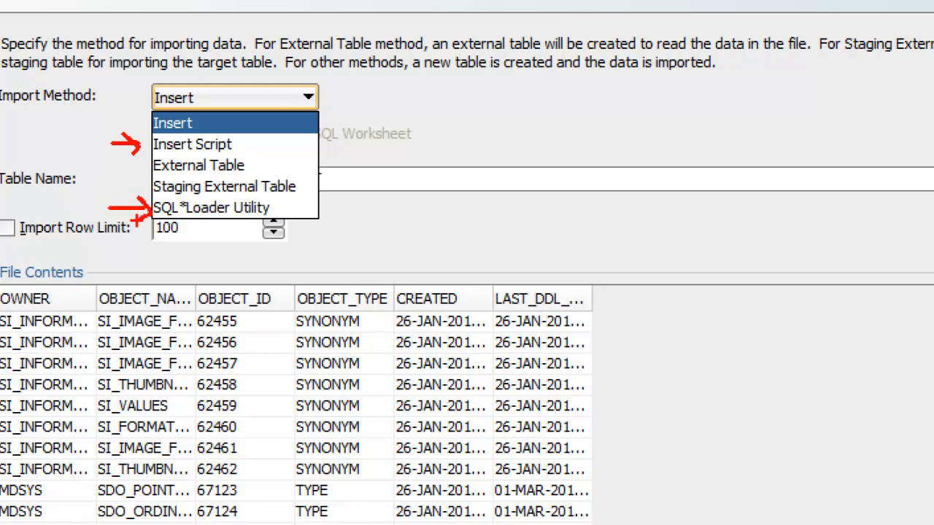
mouse_move(119, 248)
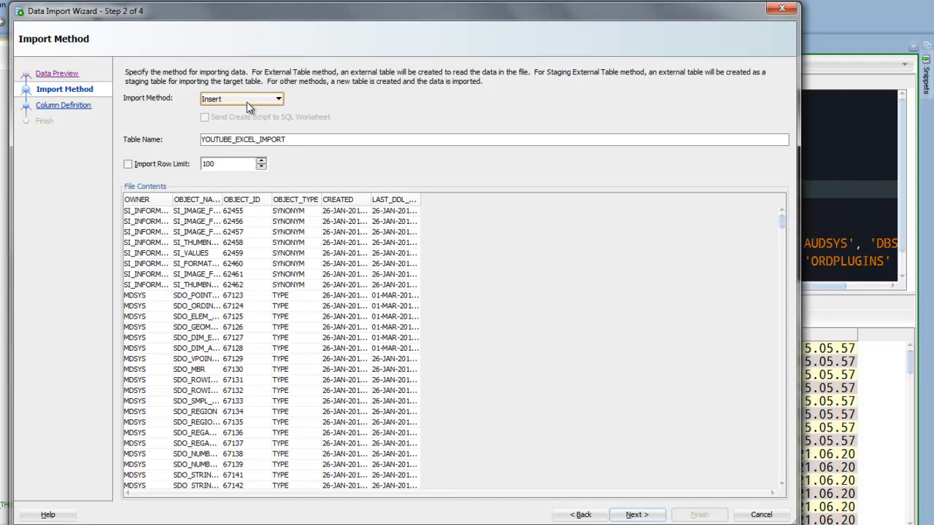
mouse_move(236, 108)
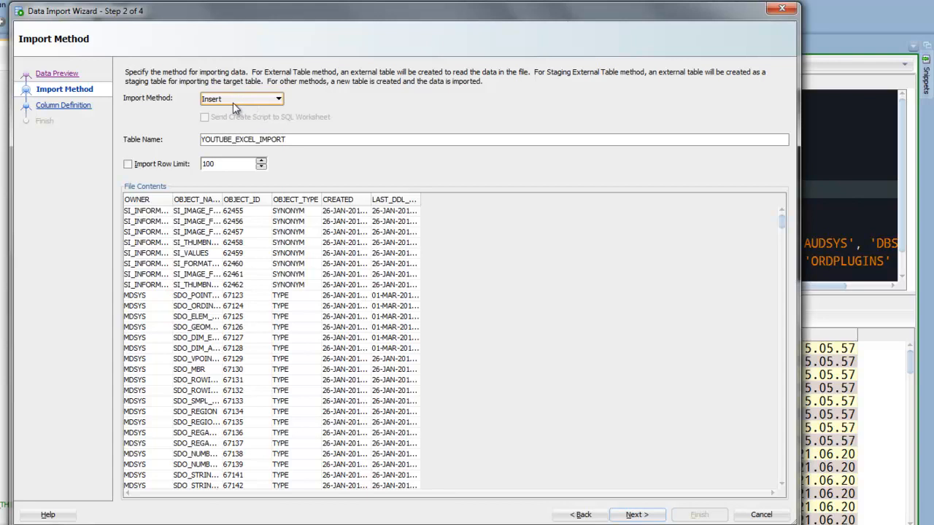
mouse_move(316, 162)
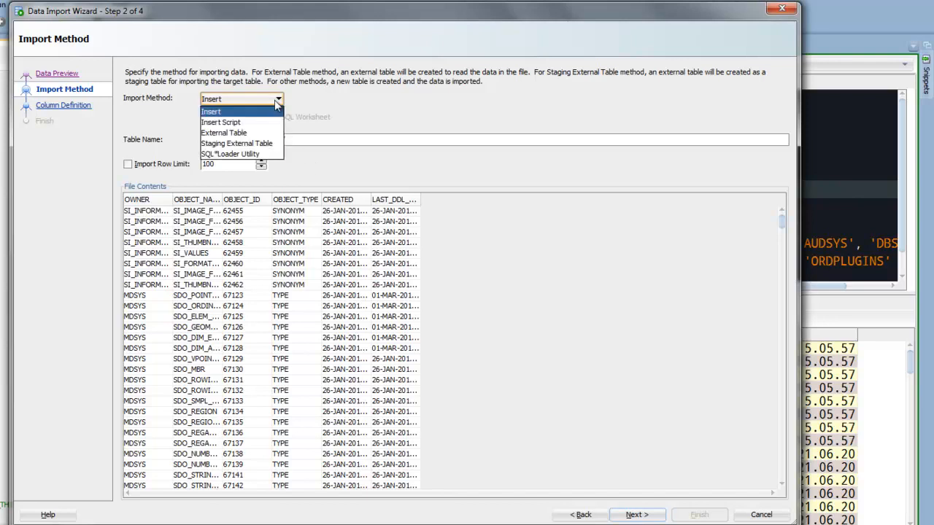
mouse_move(230, 154)
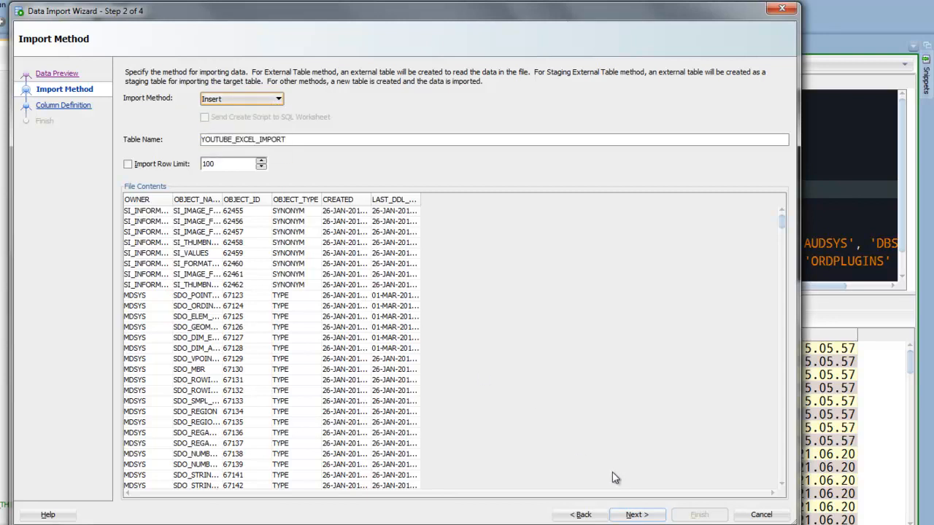
- Move all six columns, OWNER through LAST_DDL_TIME, into Selected Columns
click(635, 515)
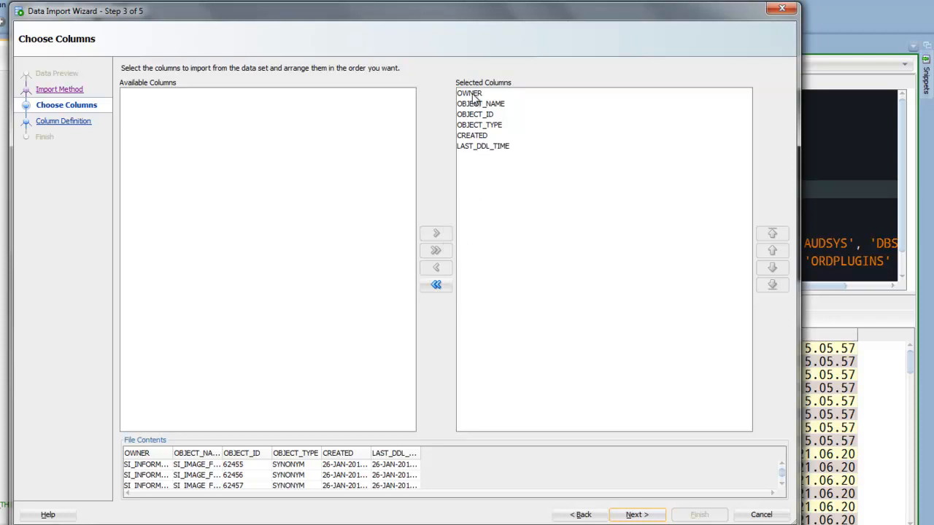
click(480, 124)
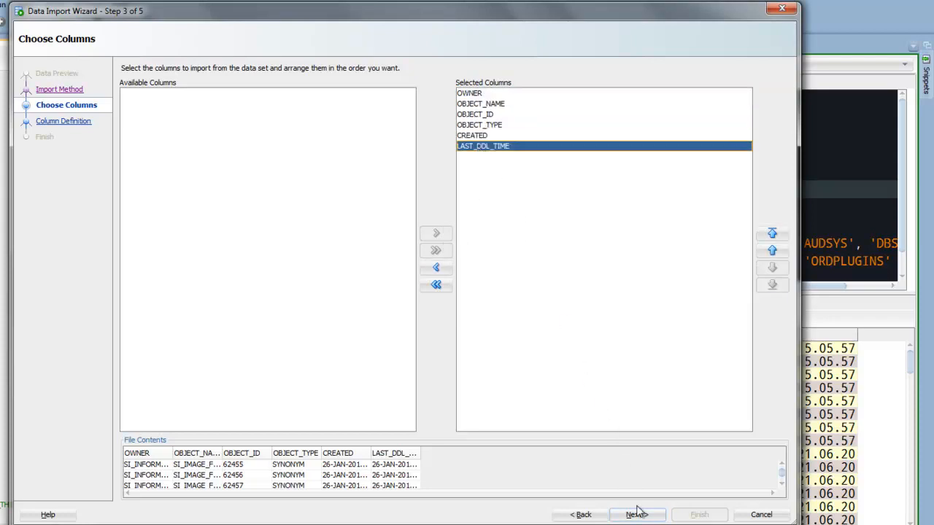
click(636, 515)
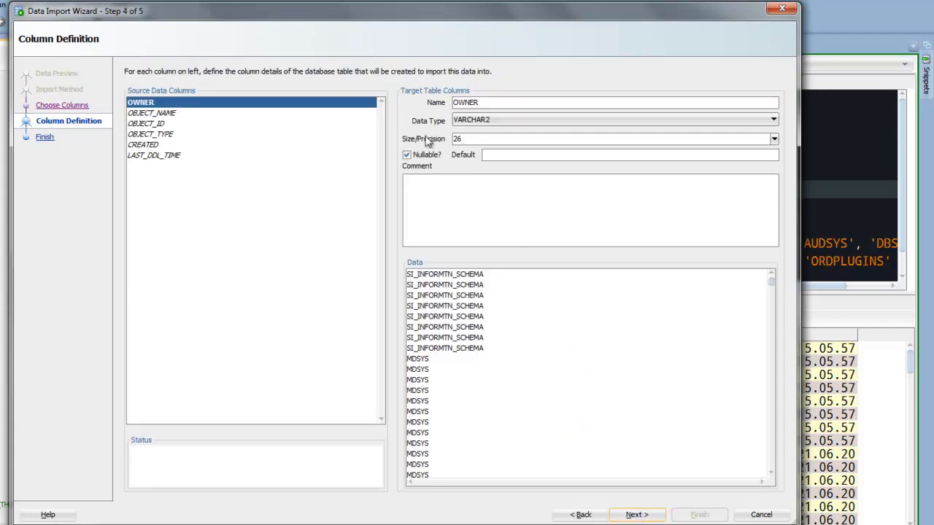
mouse_move(402, 131)
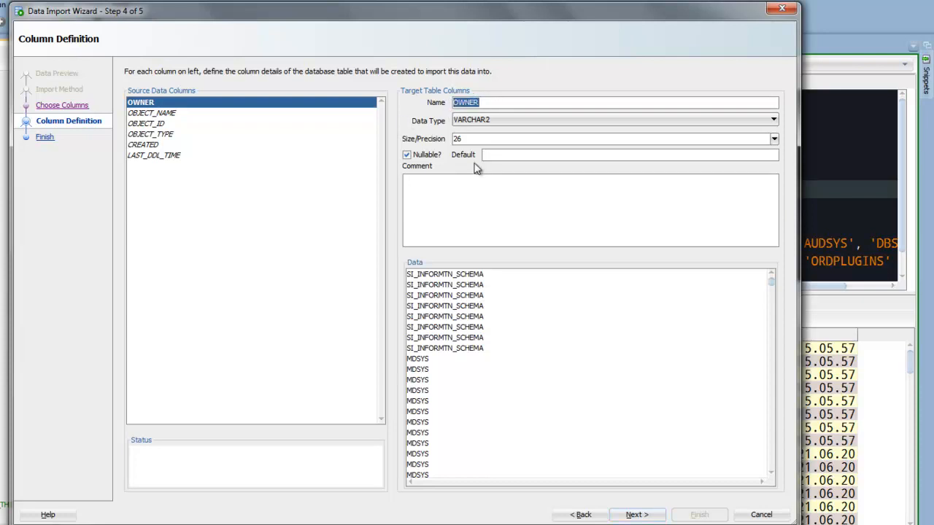
text(TABLE)
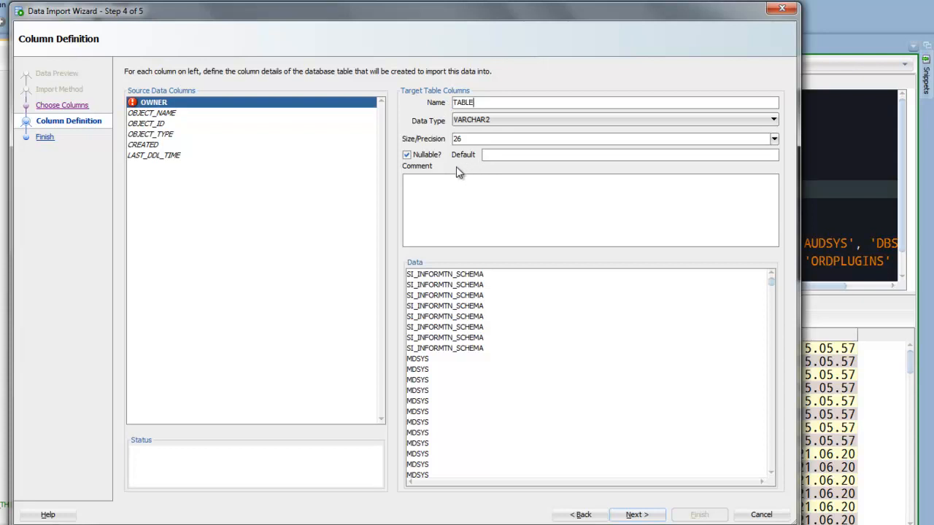
click(153, 112)
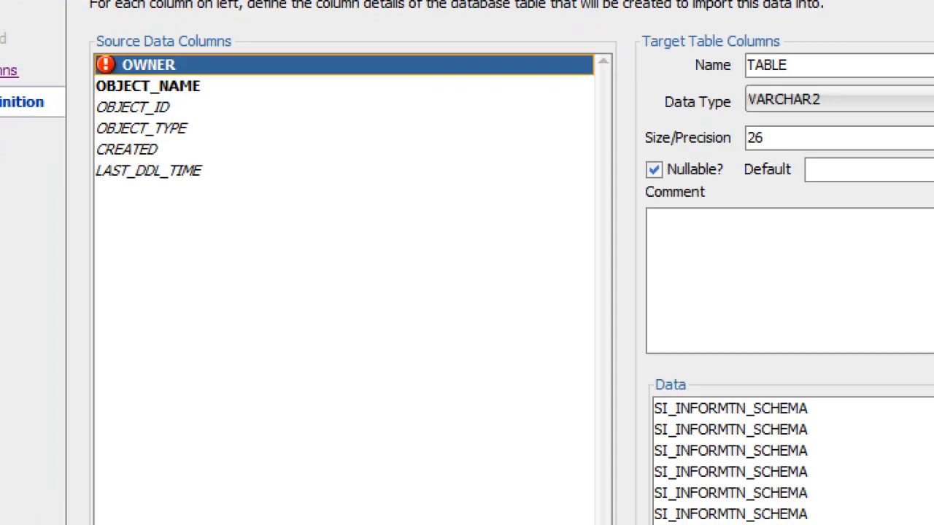
scroll(down, 3)
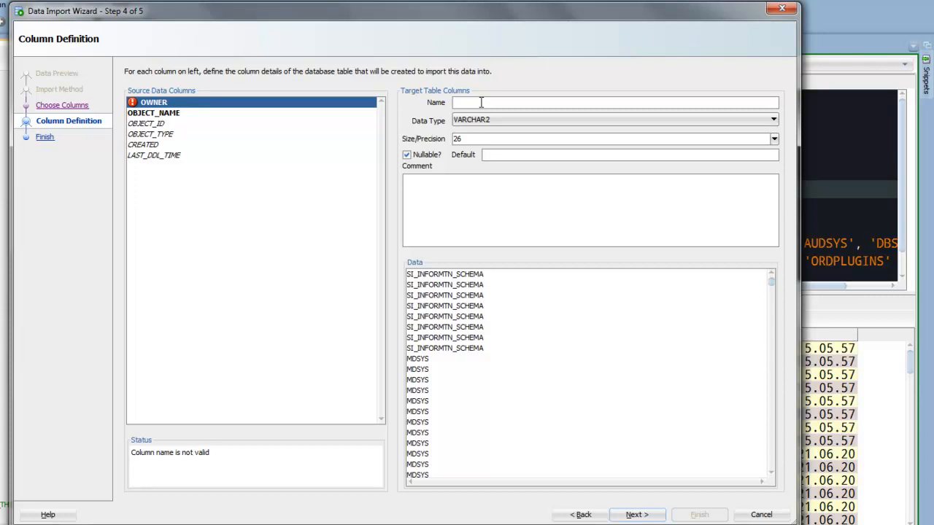
text(THi)
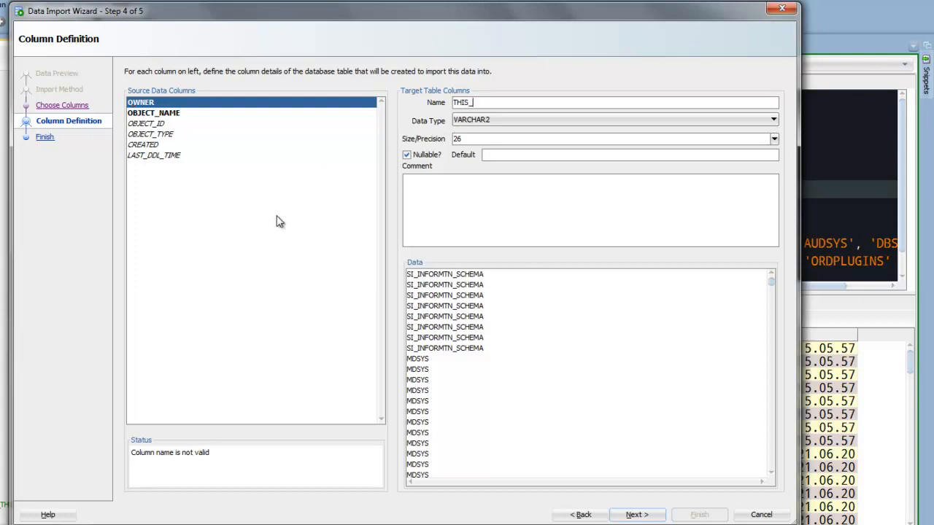
text(NAME)
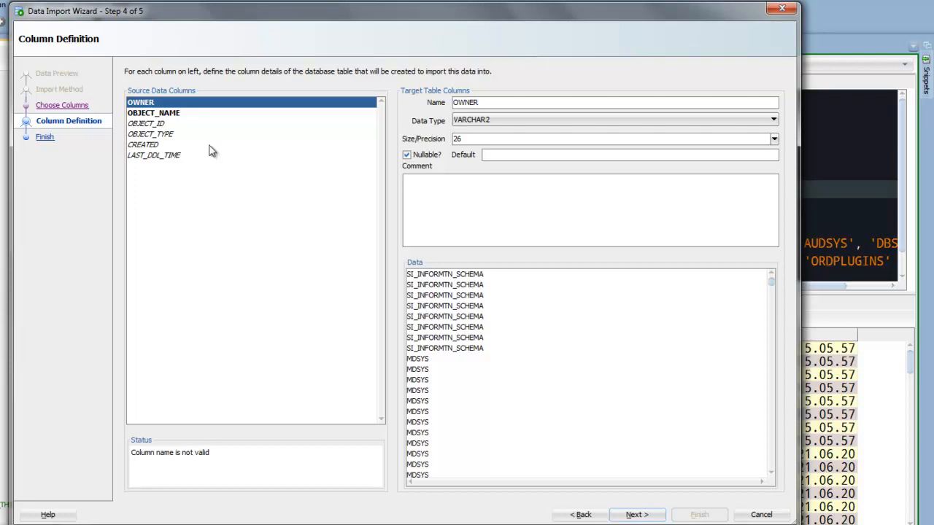
mouse_move(163, 117)
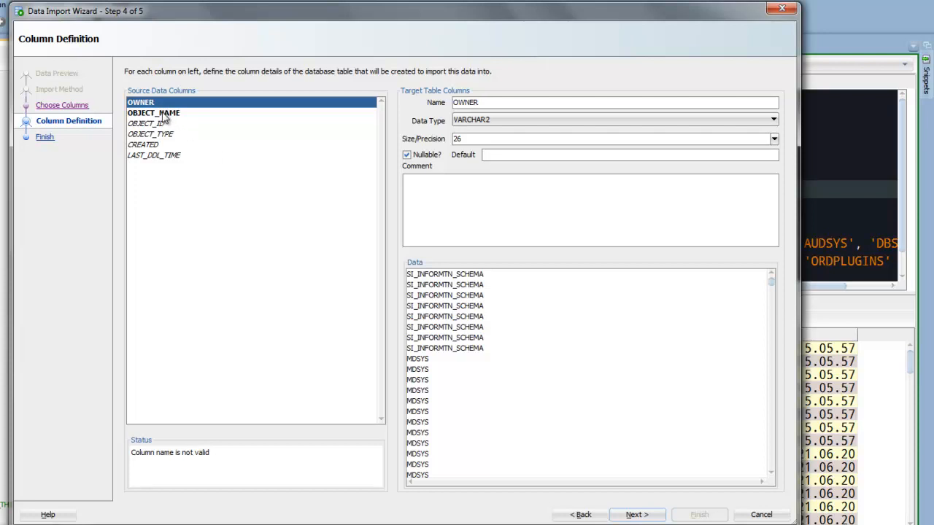
mouse_move(251, 108)
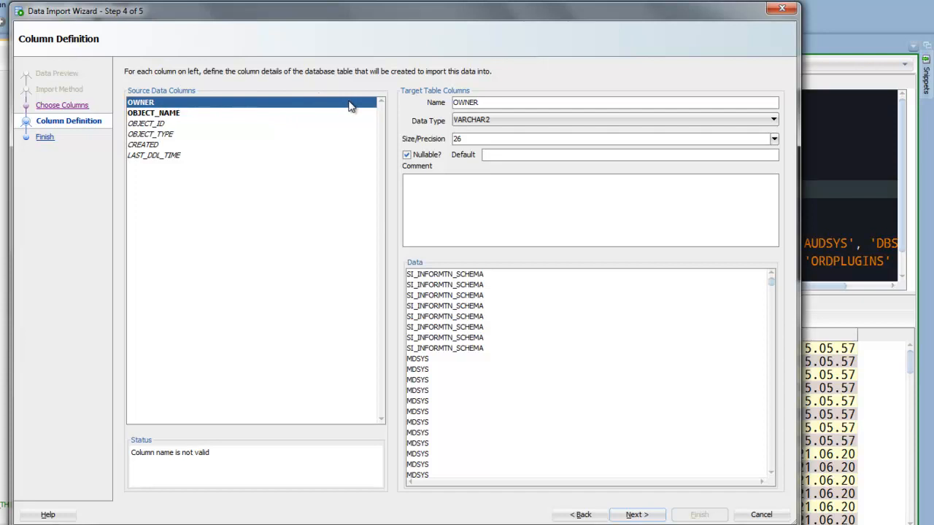
mouse_move(406, 115)
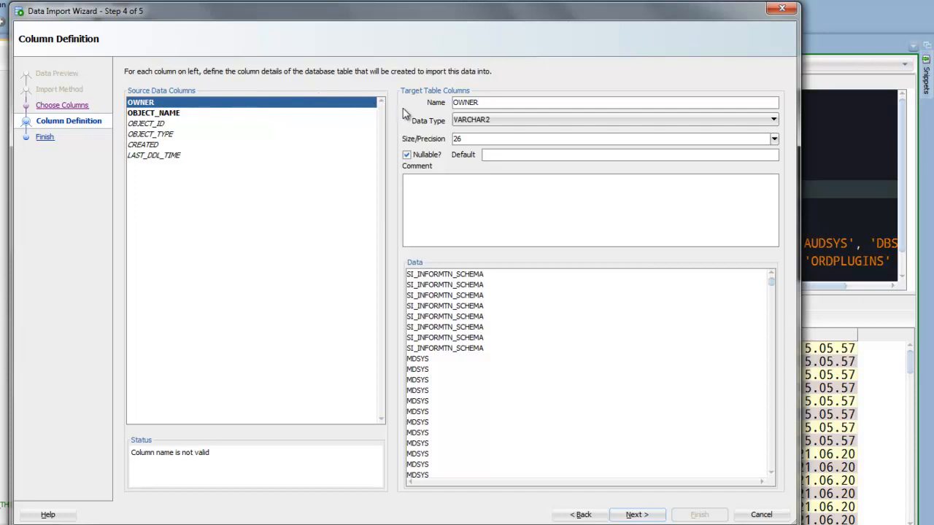
mouse_move(419, 119)
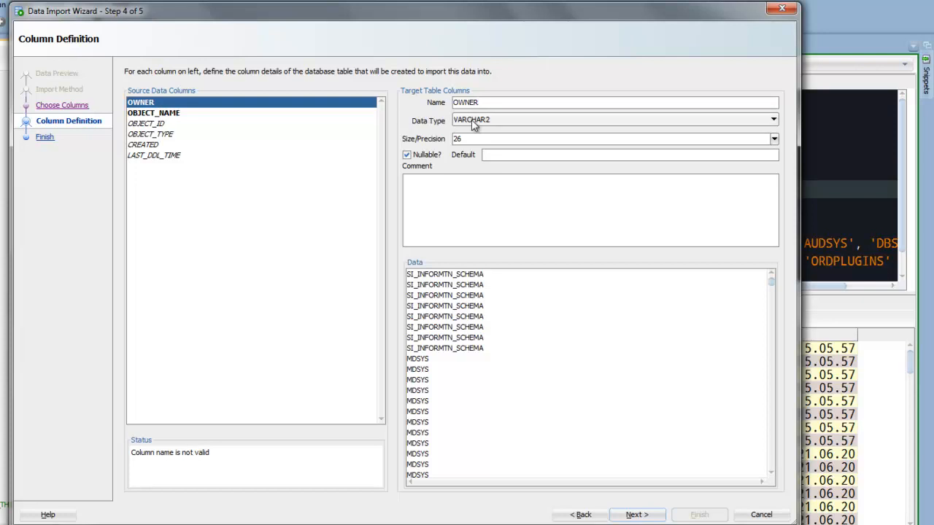
mouse_move(478, 134)
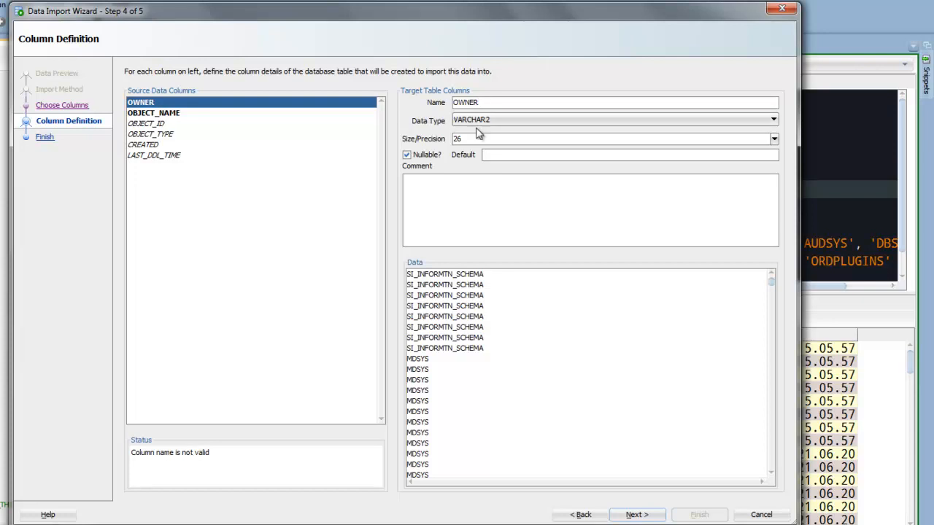
mouse_move(591, 487)
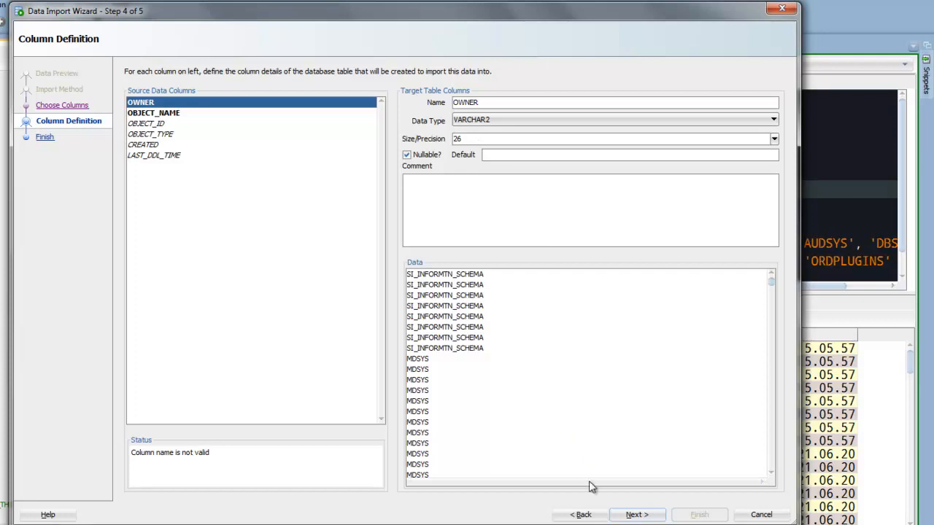
click(582, 515)
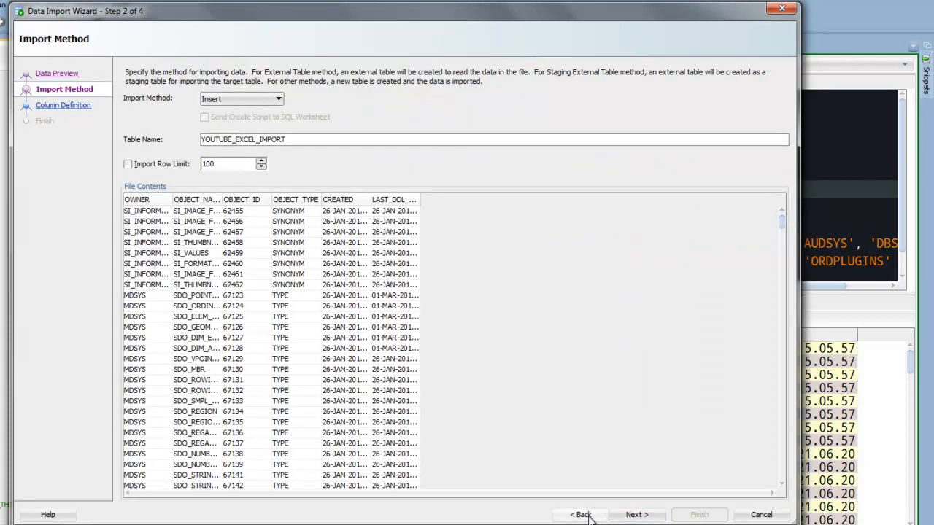
click(582, 515)
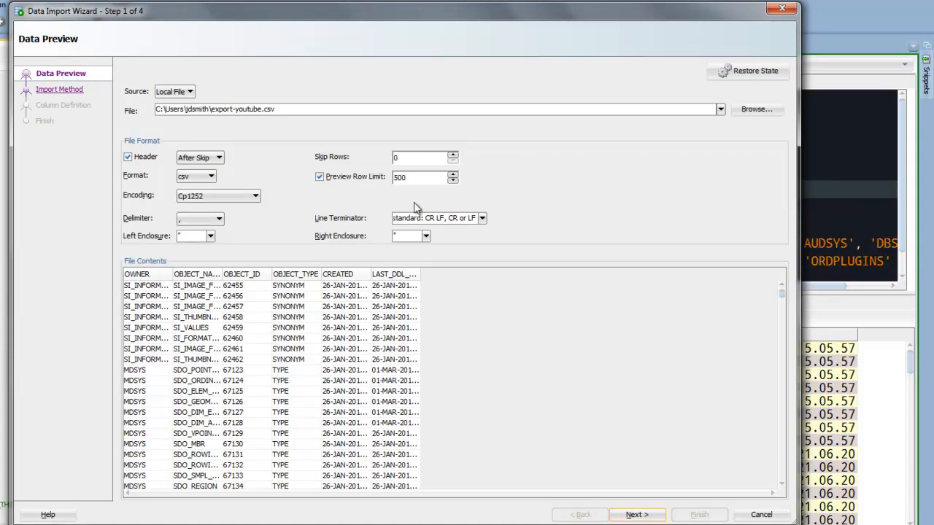
click(636, 515)
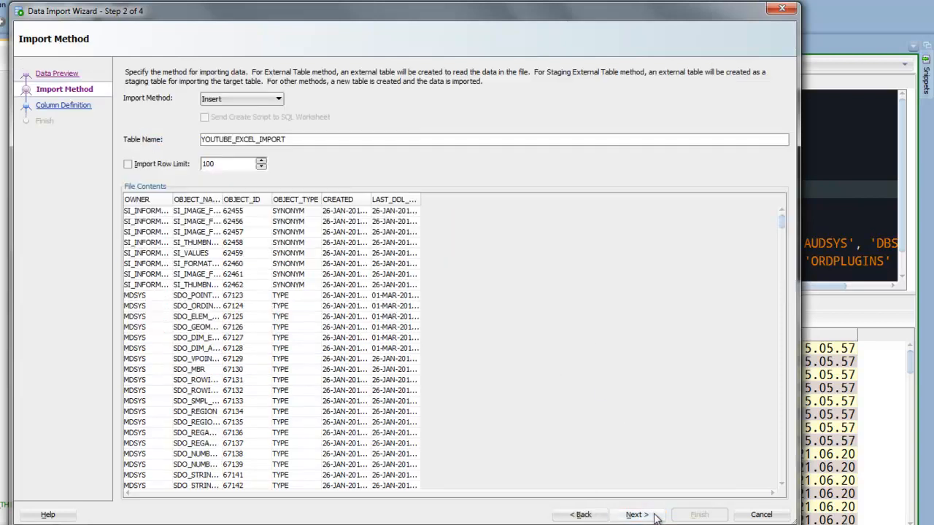
click(635, 514)
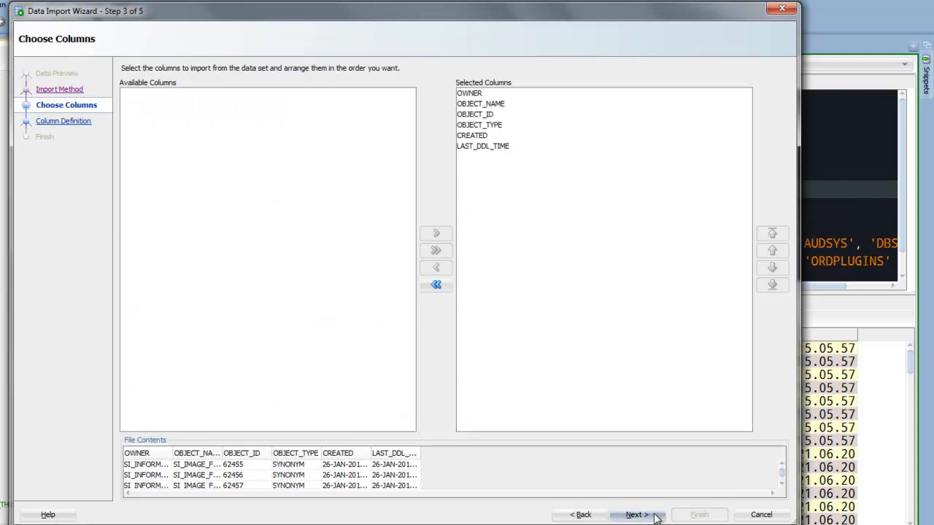
- On Column Definition, set OWNER's size to 30, making it VARCHAR2(30)
click(637, 515)
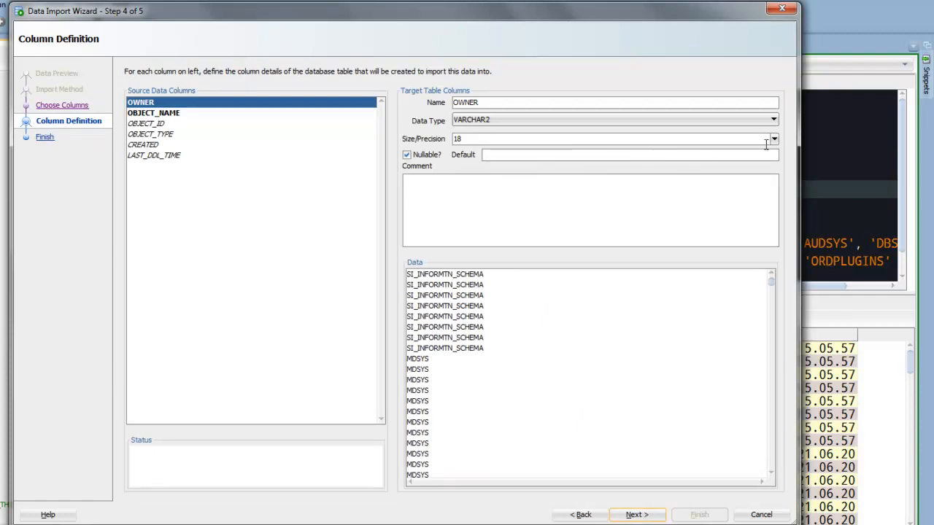
click(774, 139)
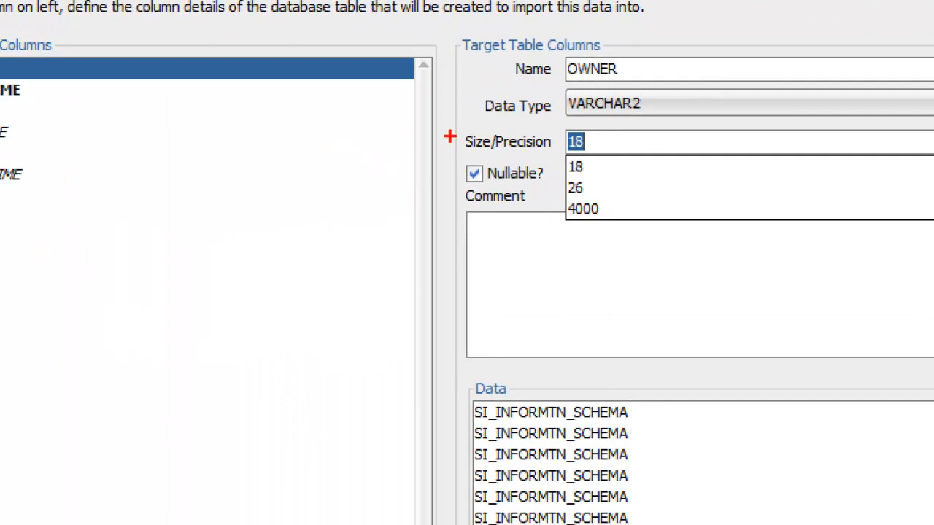
mouse_move(546, 172)
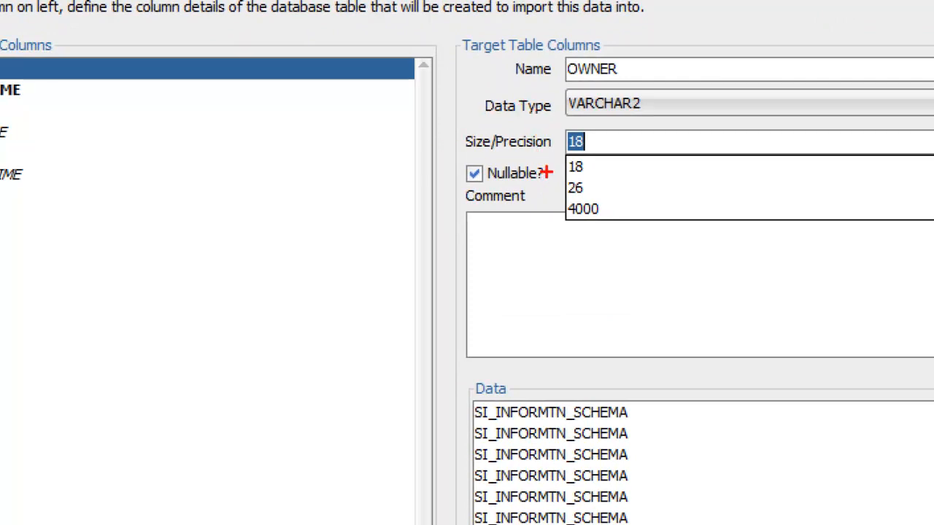
mouse_move(589, 162)
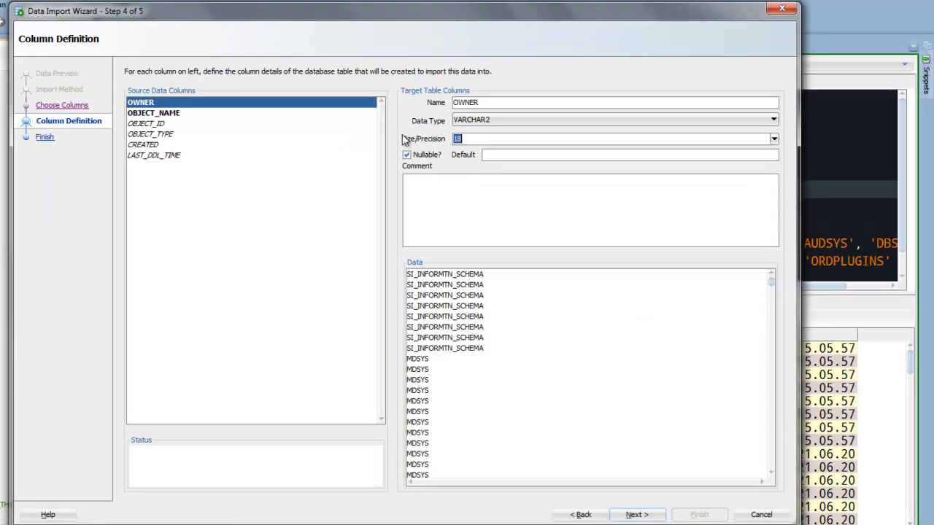
text(1)
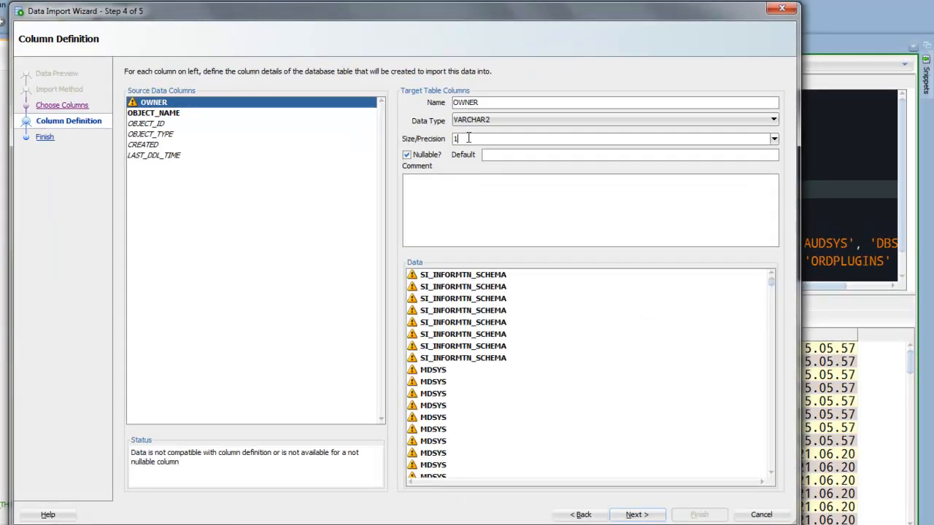
text(30)
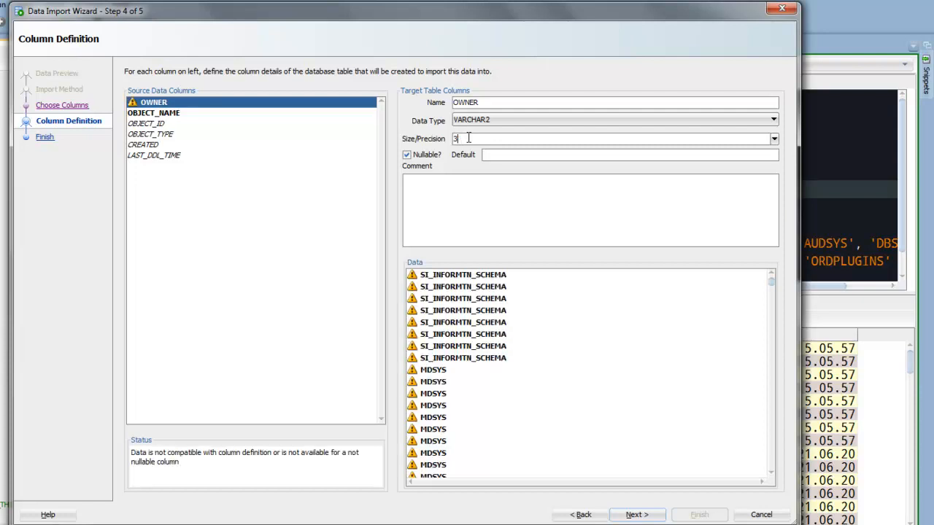
mouse_move(453, 272)
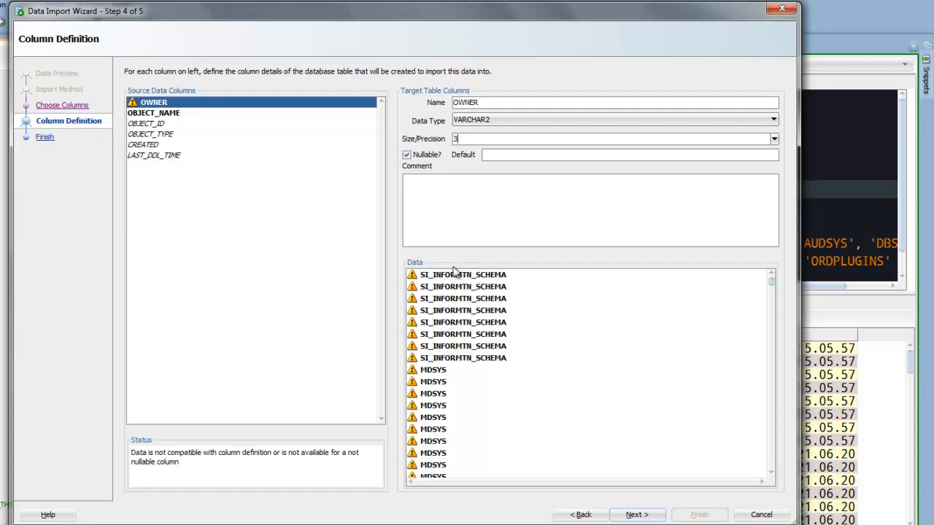
mouse_move(441, 363)
text(10)
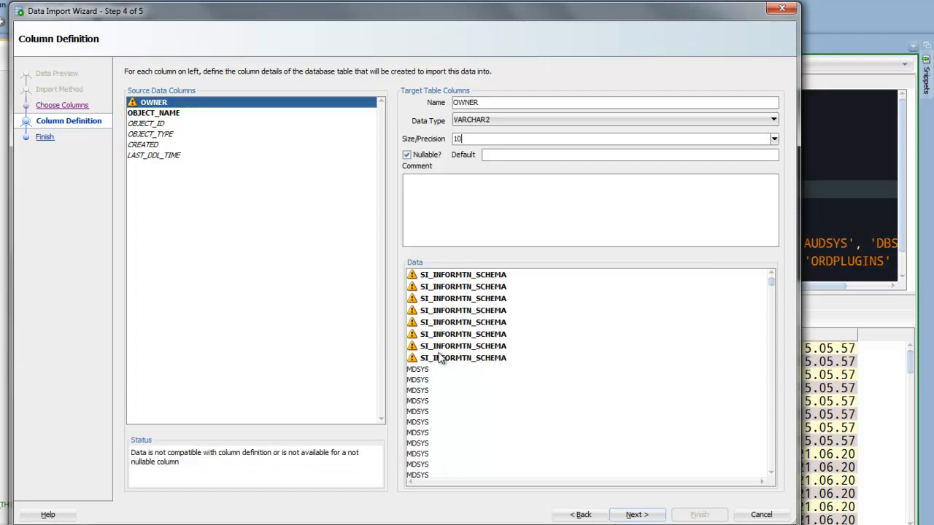
text(30)
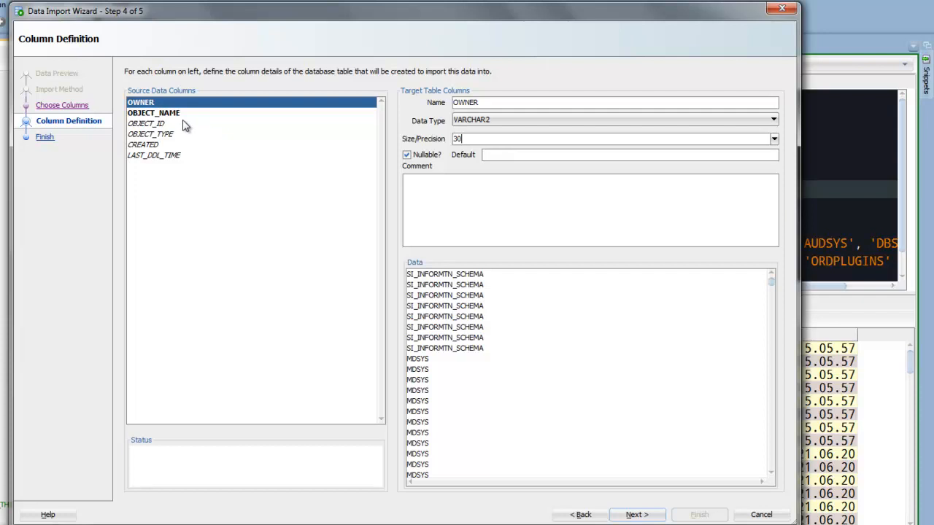
click(154, 113)
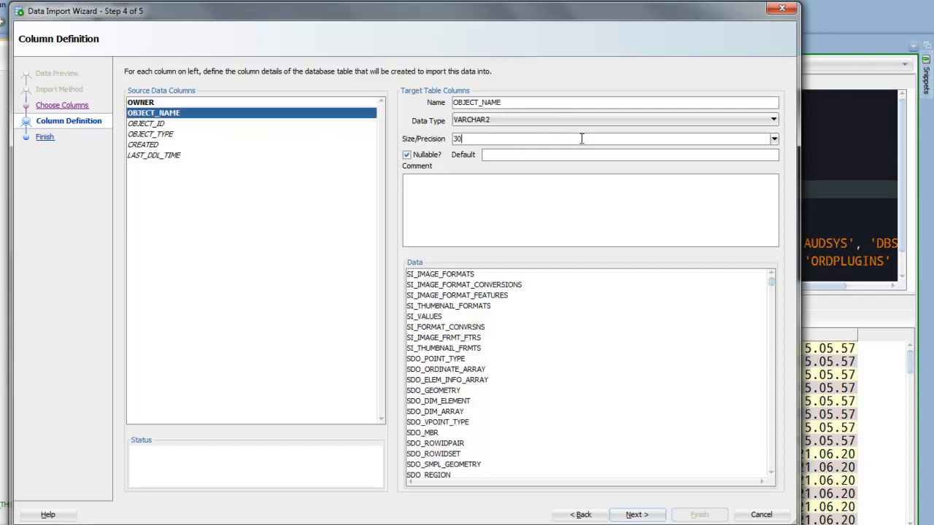
- Set OBJECT_NAME's size to 1000, making it VARCHAR2(1000)
click(773, 139)
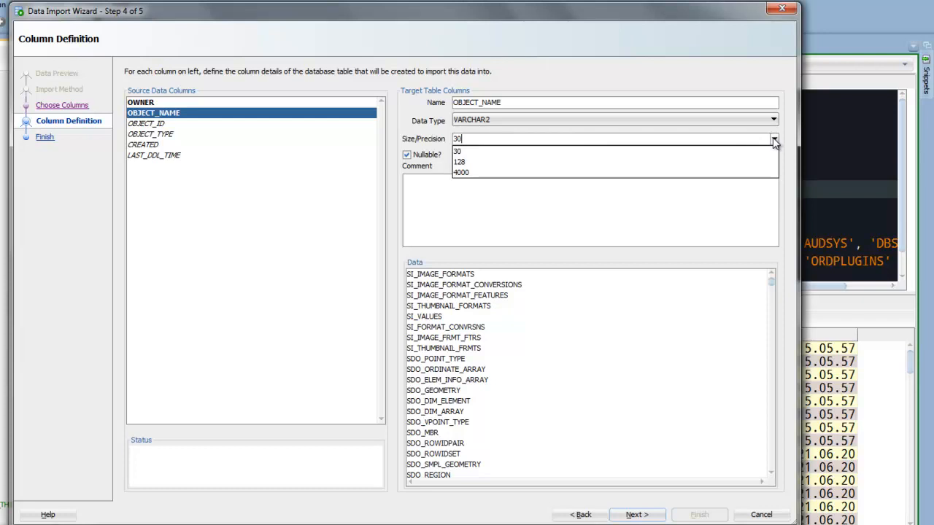
click(774, 139)
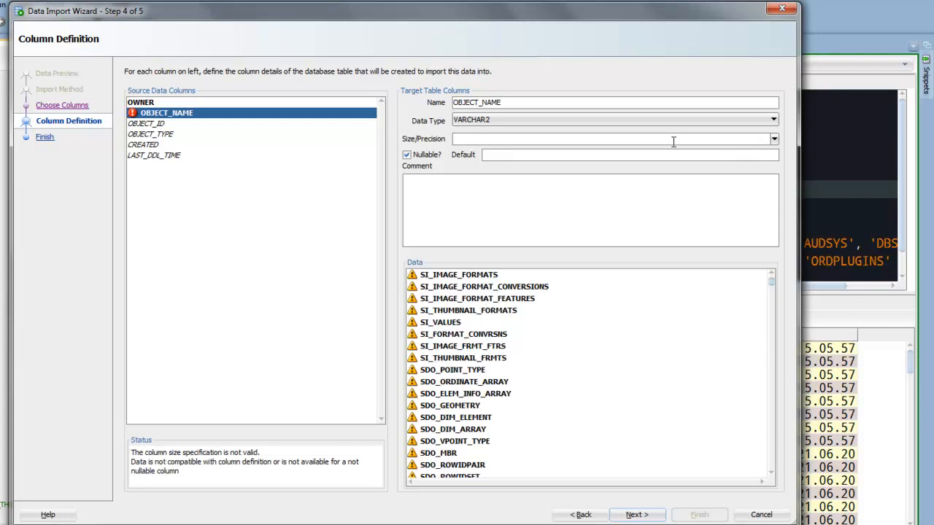
click(613, 139)
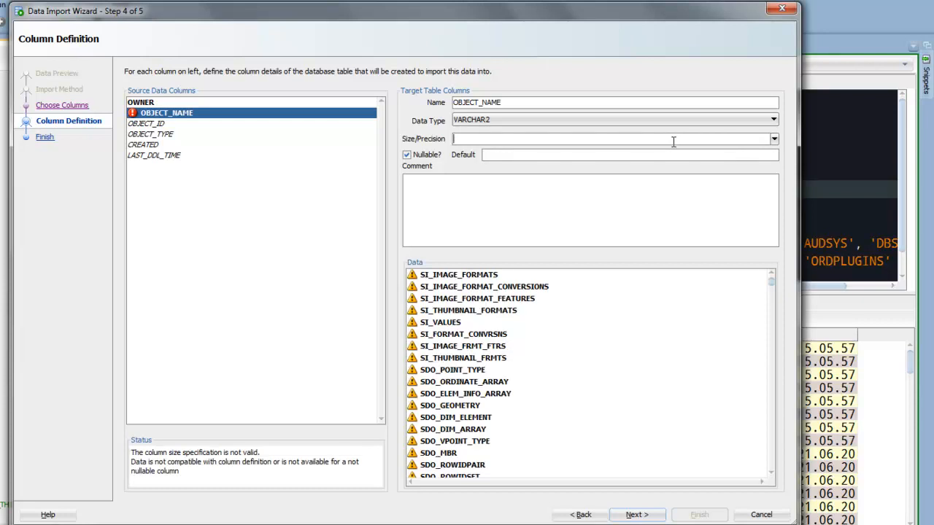
text(1000)
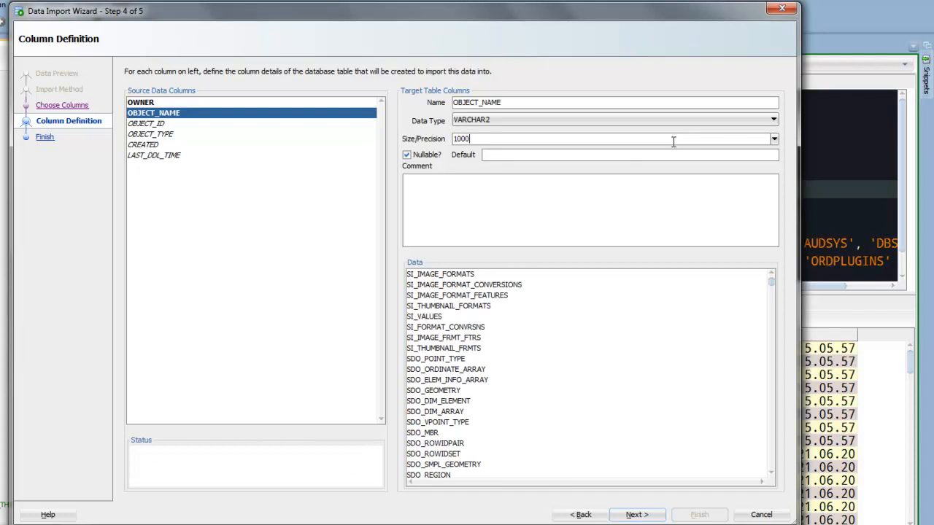
click(148, 123)
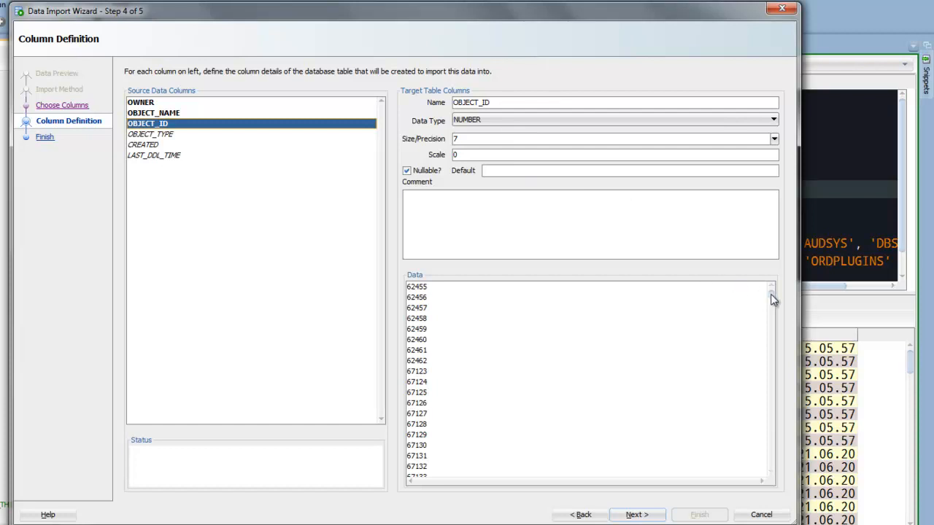
- Make OBJECT_ID a non-nullable INTEGER commented 'this is the primary key or unique value for this record'
drag(771, 299, 771, 425)
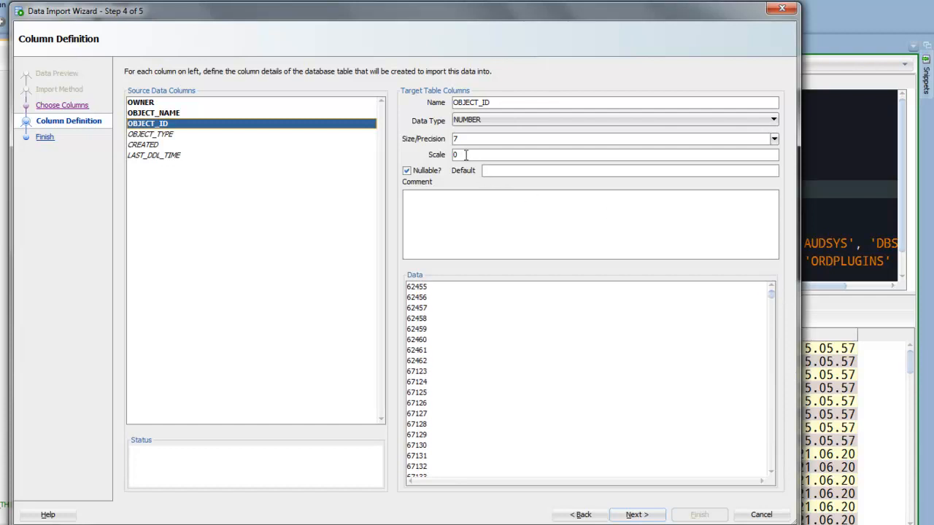
mouse_move(460, 154)
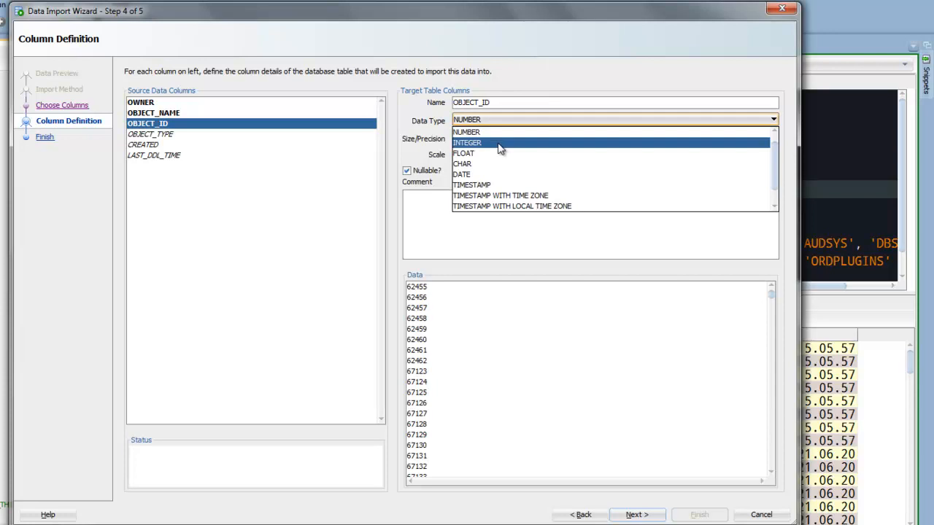
click(467, 142)
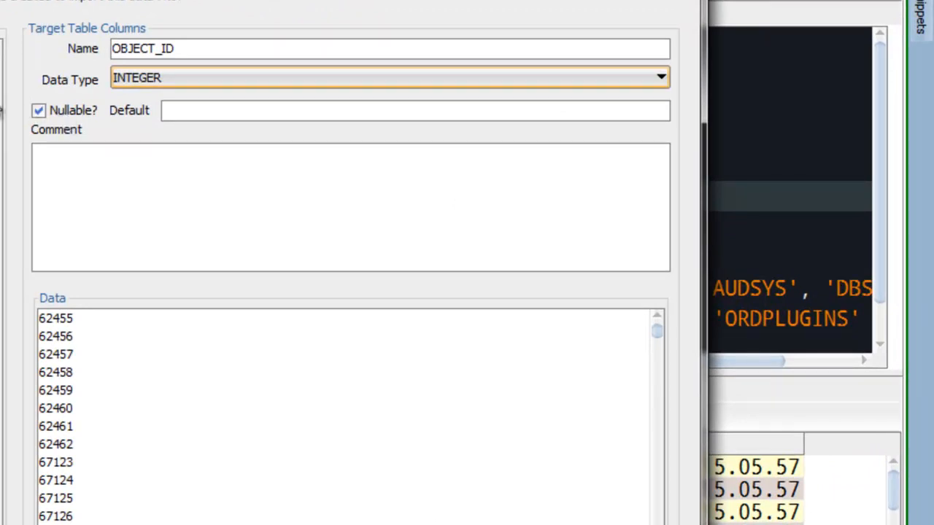
mouse_move(131, 120)
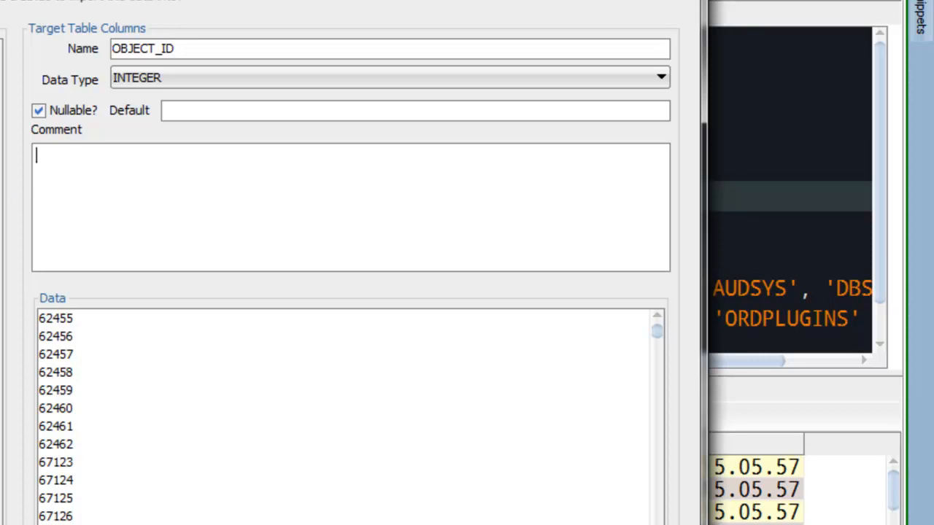
text(this is the)
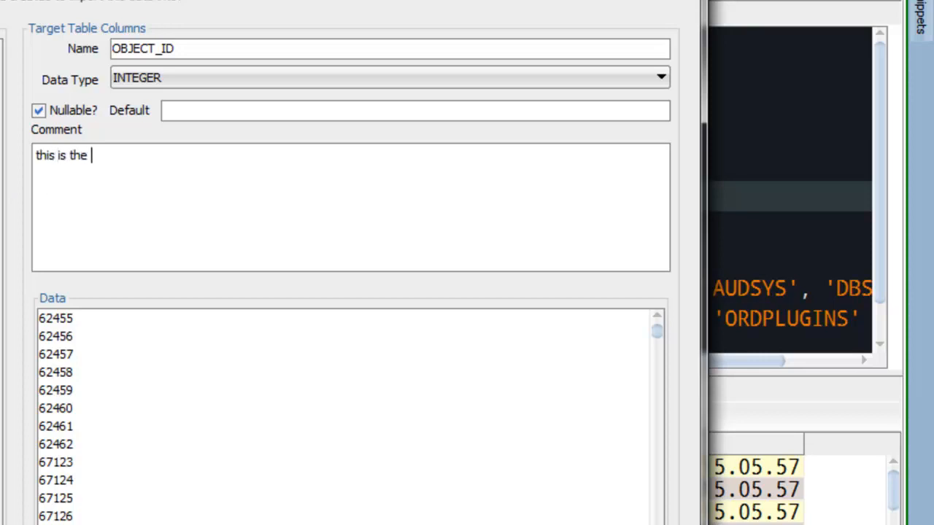
text(primar)
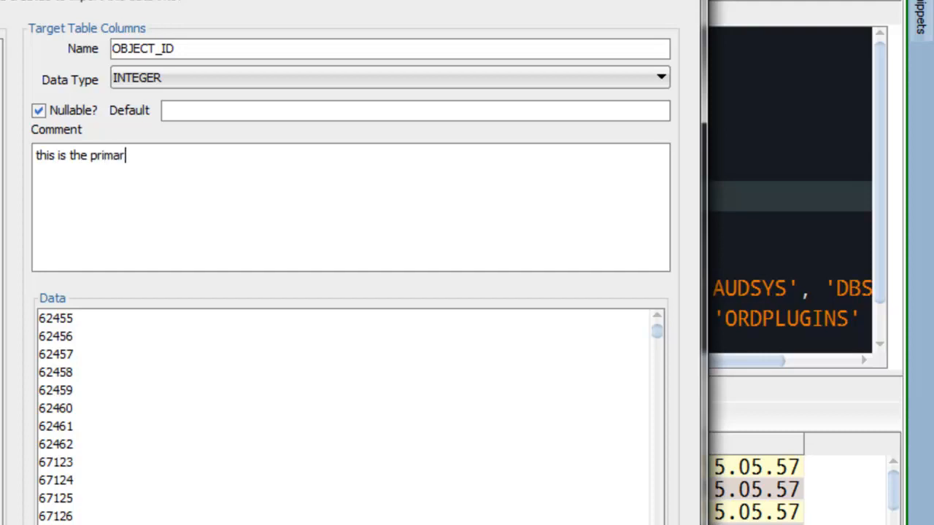
text(y key or)
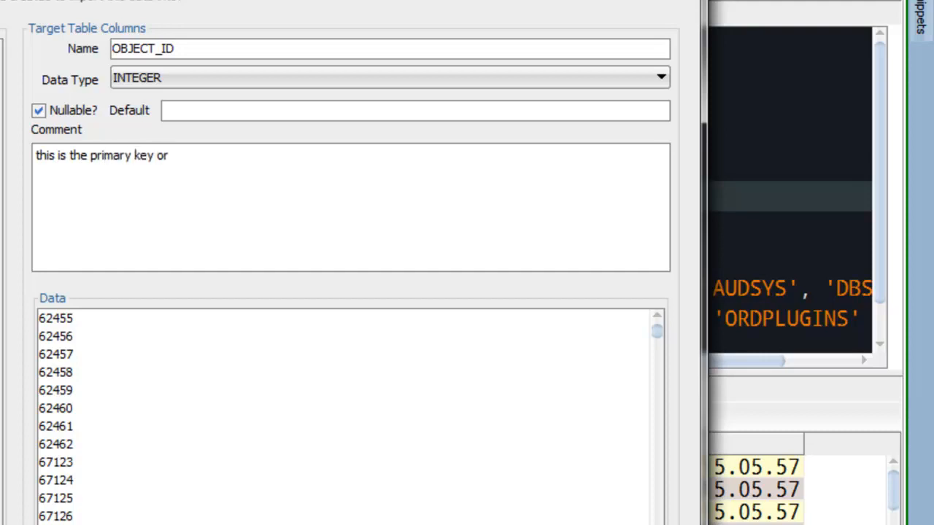
text(uniqu)
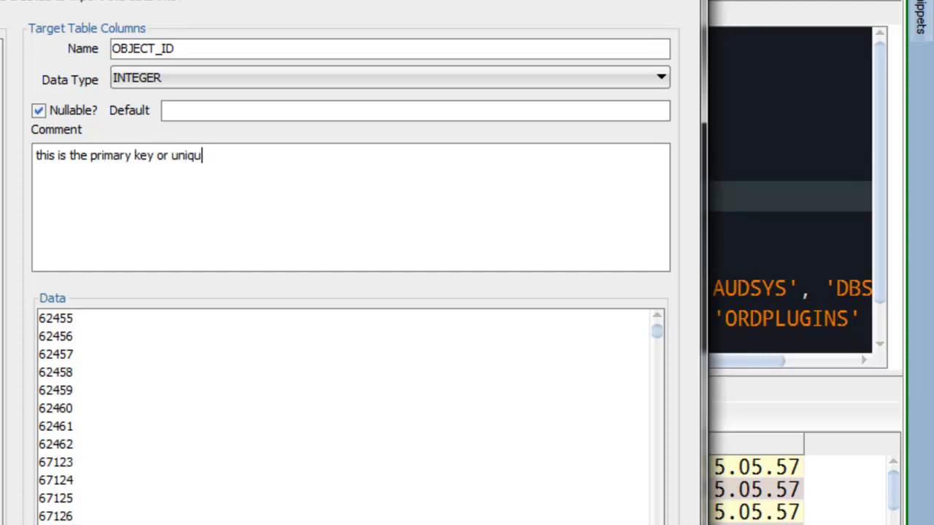
text(e value for this)
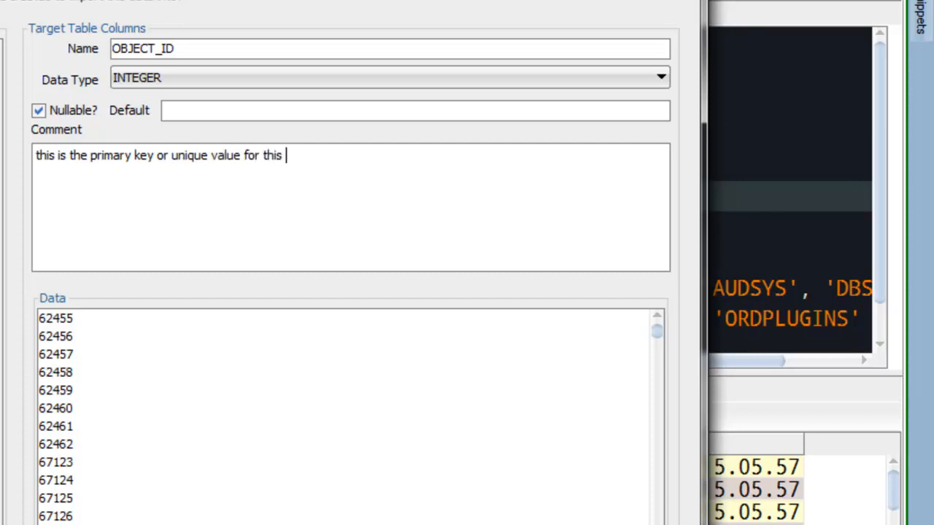
text(record)
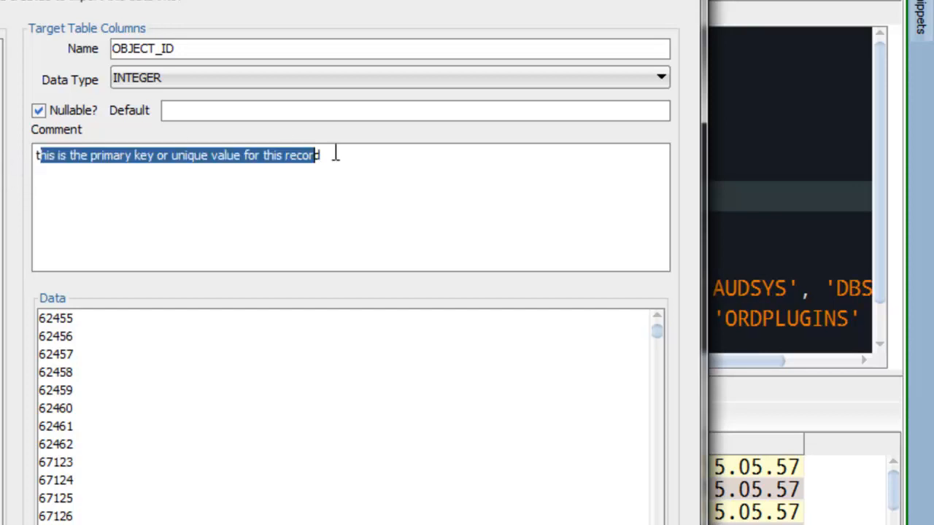
click(366, 188)
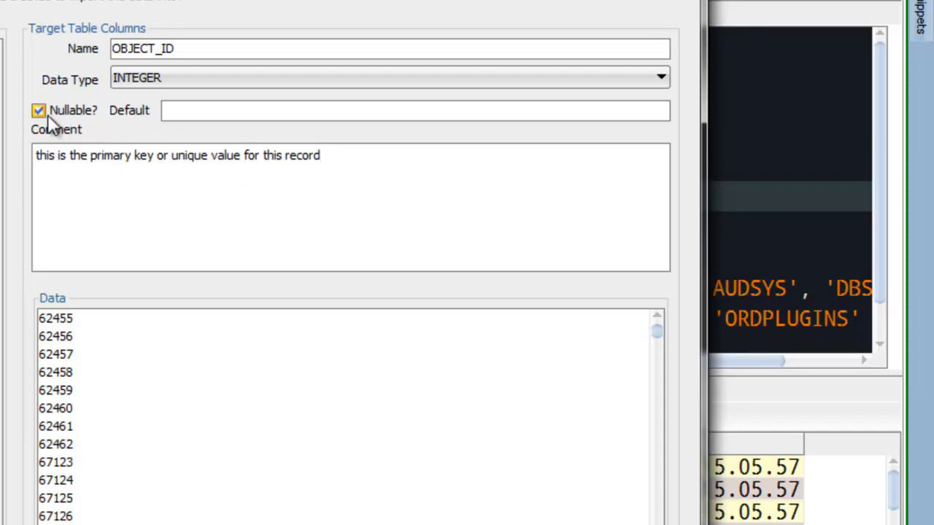
mouse_move(50, 123)
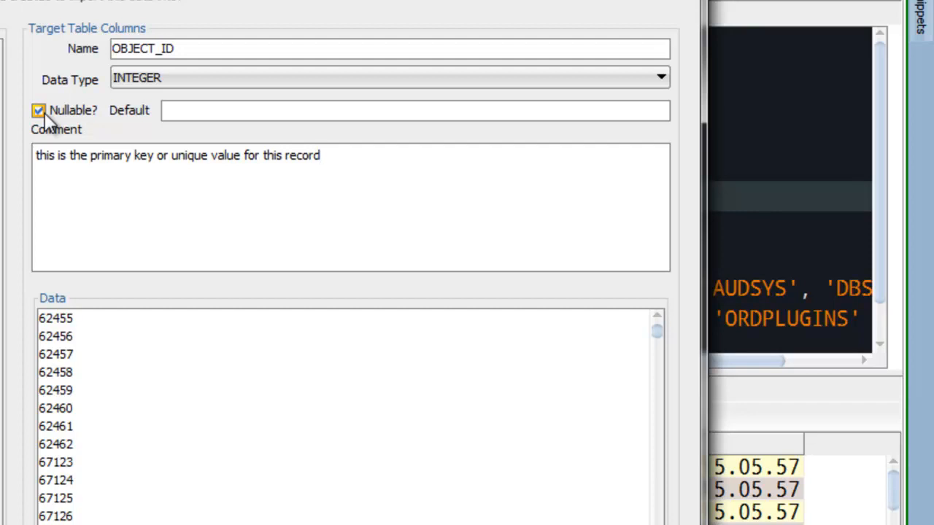
click(38, 111)
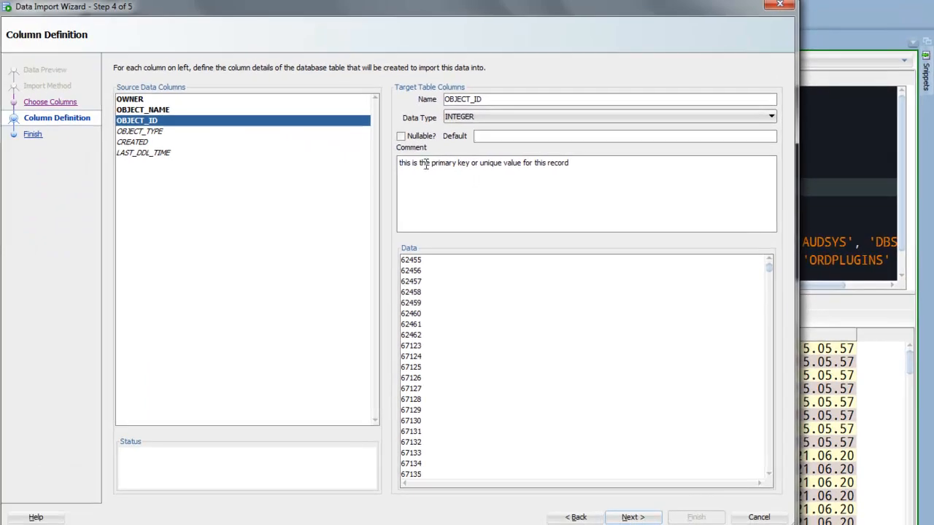
- Make the OBJECT_NAME column non-nullable
click(130, 99)
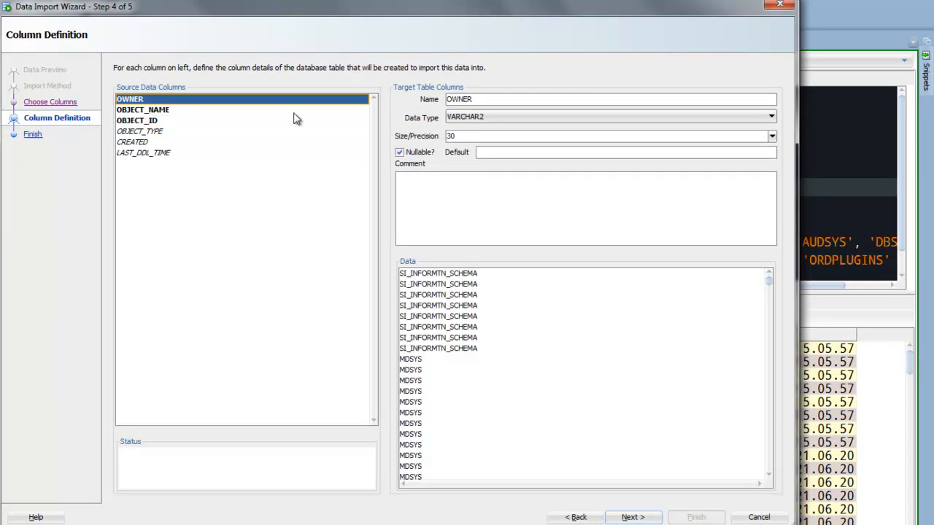
click(399, 152)
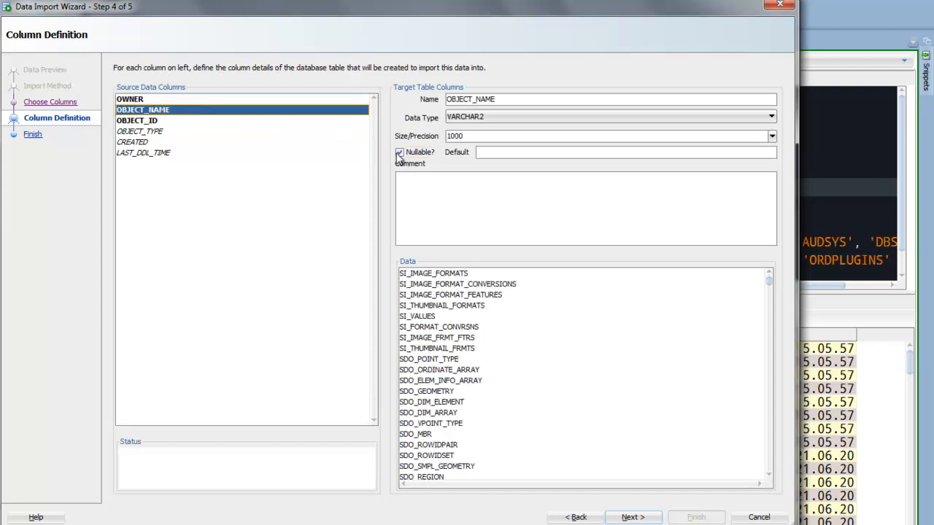
click(399, 152)
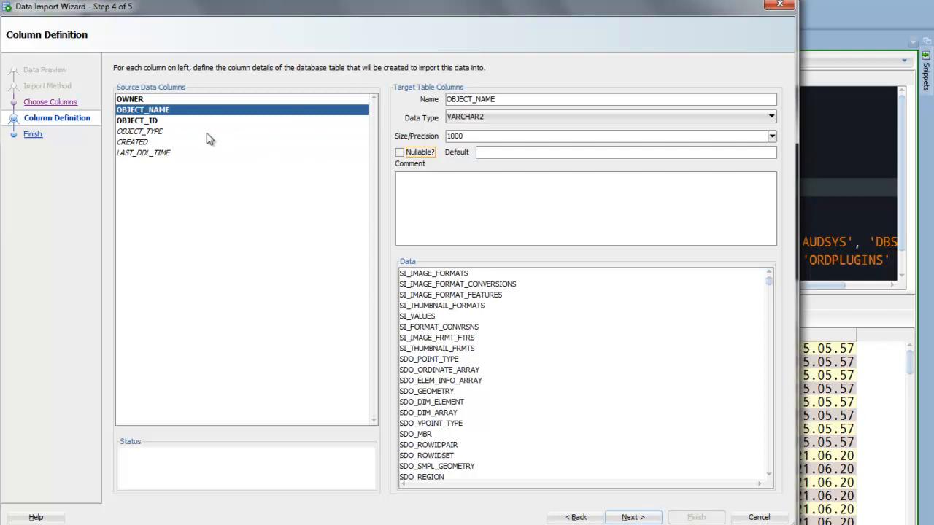
- Make OBJECT_TYPE non-nullable while keeping its size at 26
click(139, 132)
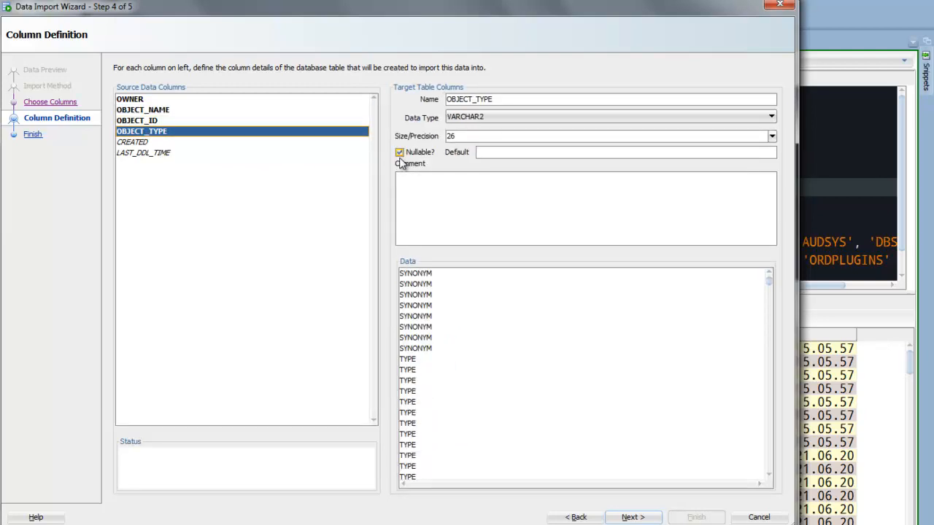
click(399, 152)
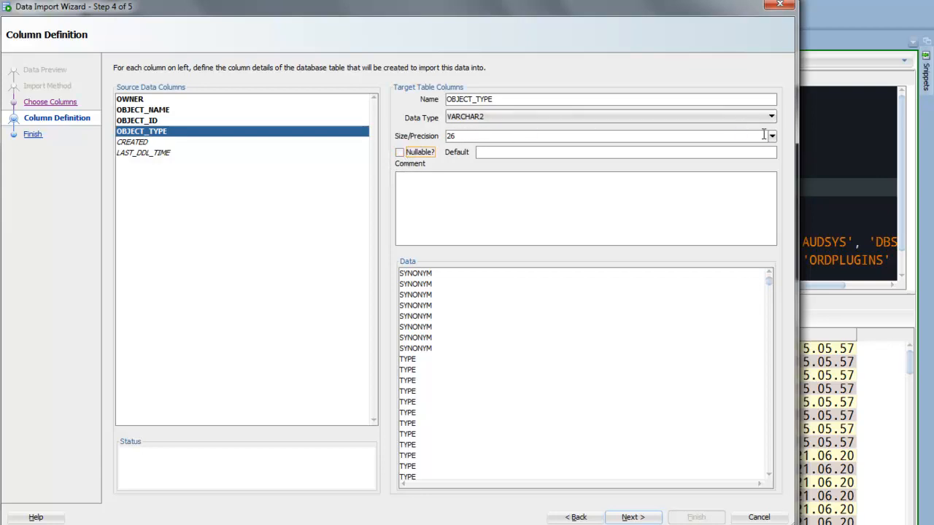
click(772, 136)
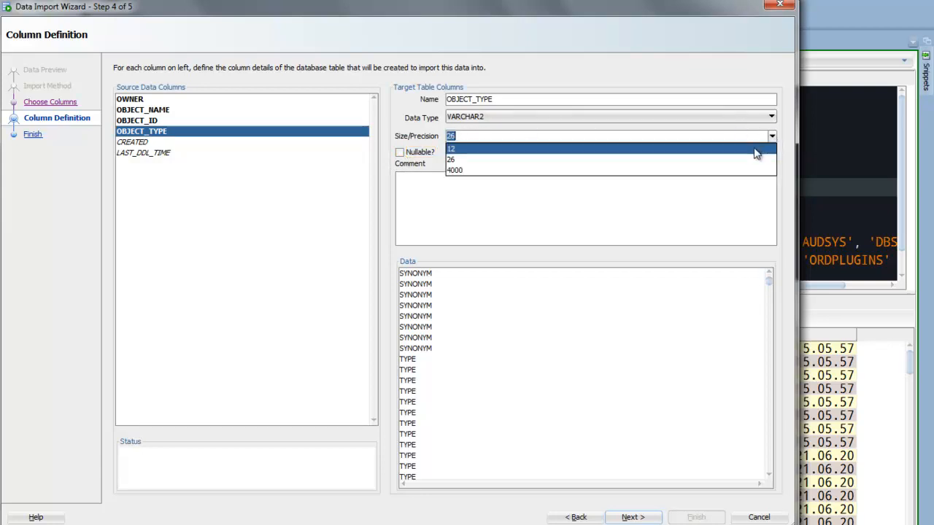
mouse_move(747, 159)
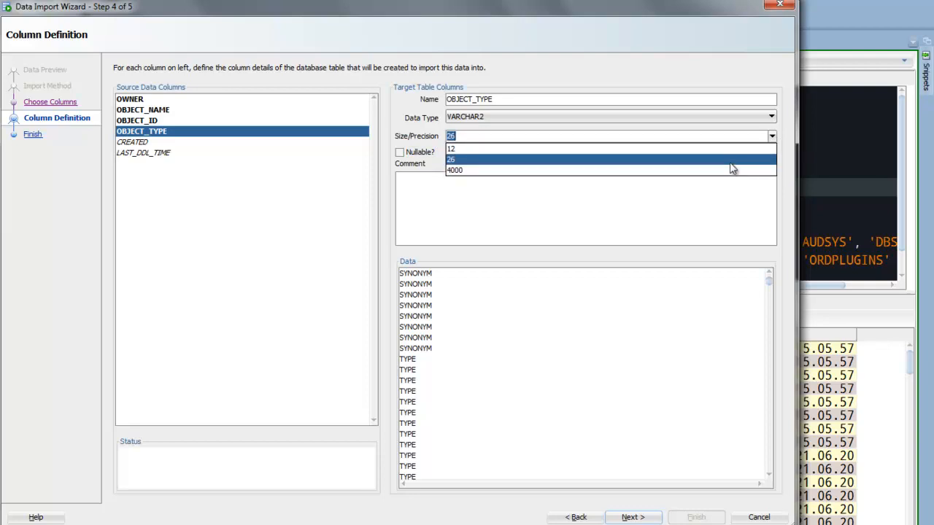
click(450, 159)
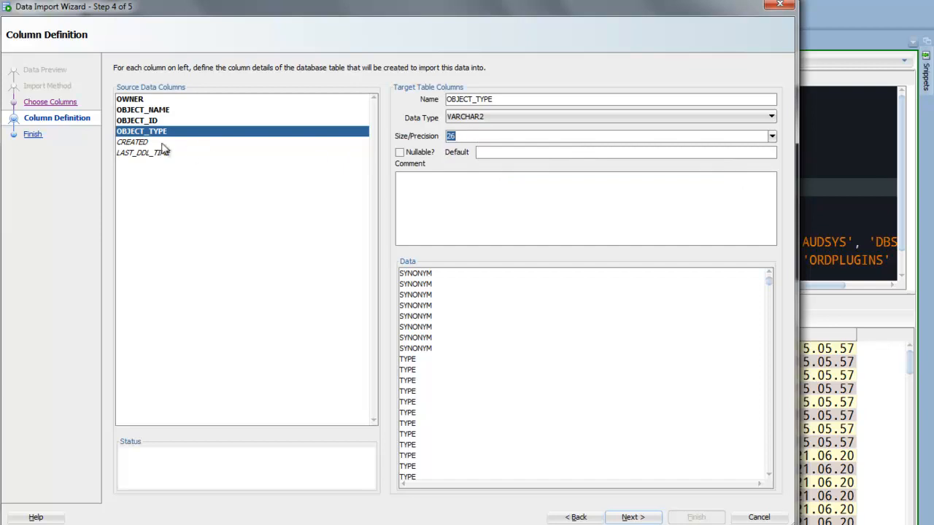
click(133, 142)
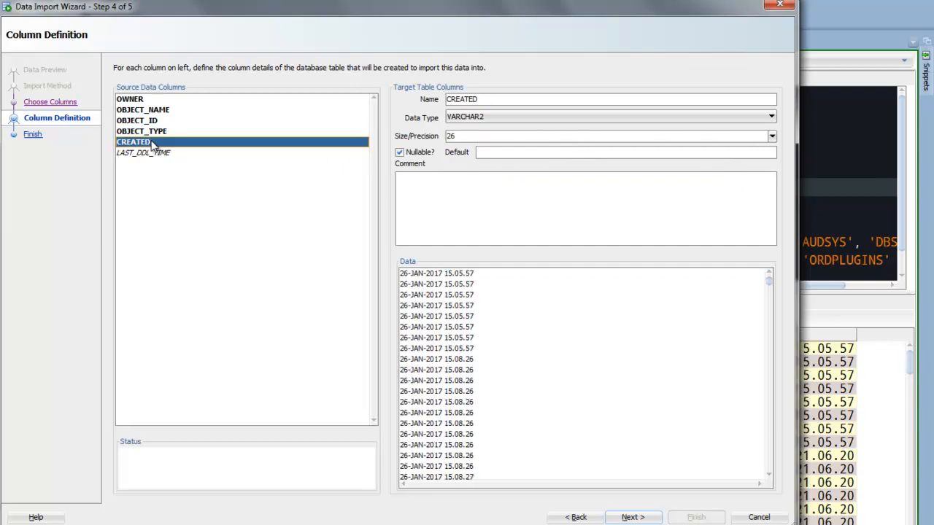
mouse_move(232, 161)
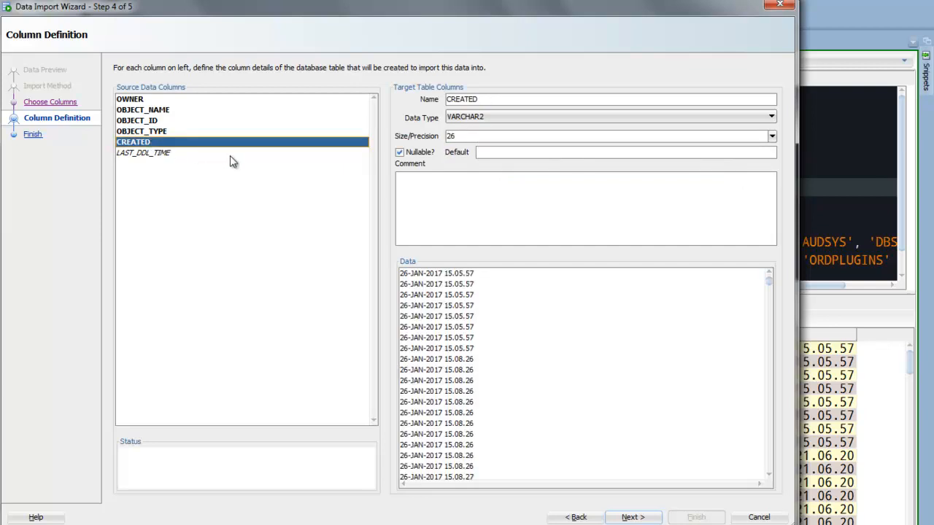
mouse_move(441, 285)
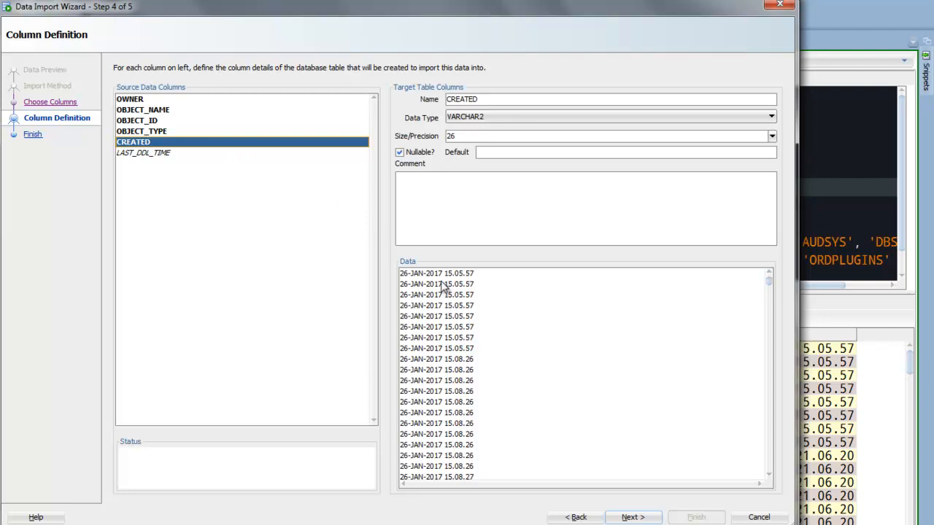
mouse_move(438, 284)
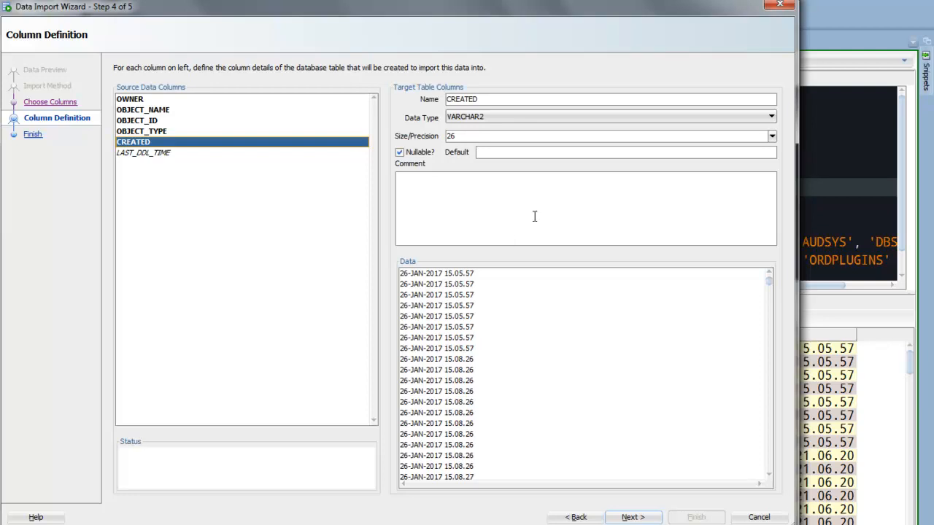
- Open the Data Type dropdown for the CREATED column
click(772, 117)
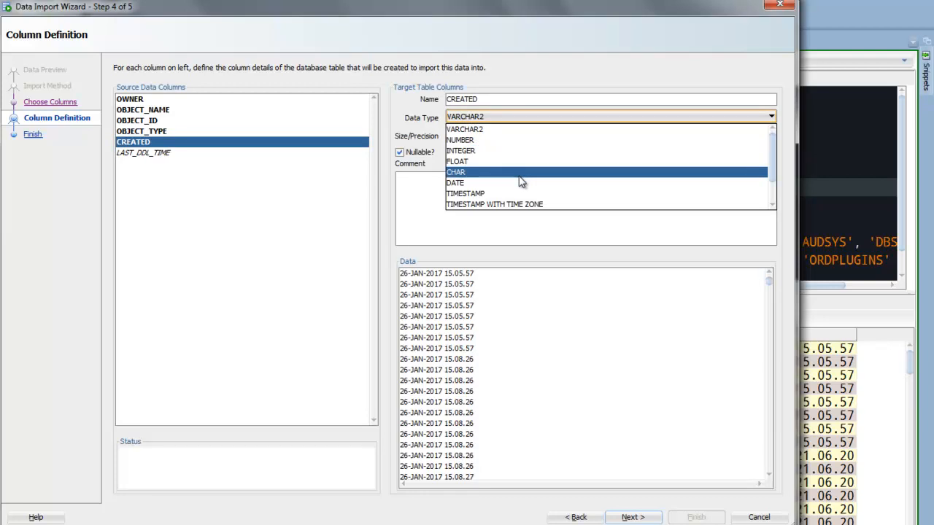
- Make CREATED a DATE column formatted DD-MON-YYYY HH24.MI.SS, clearing its data warnings
click(455, 183)
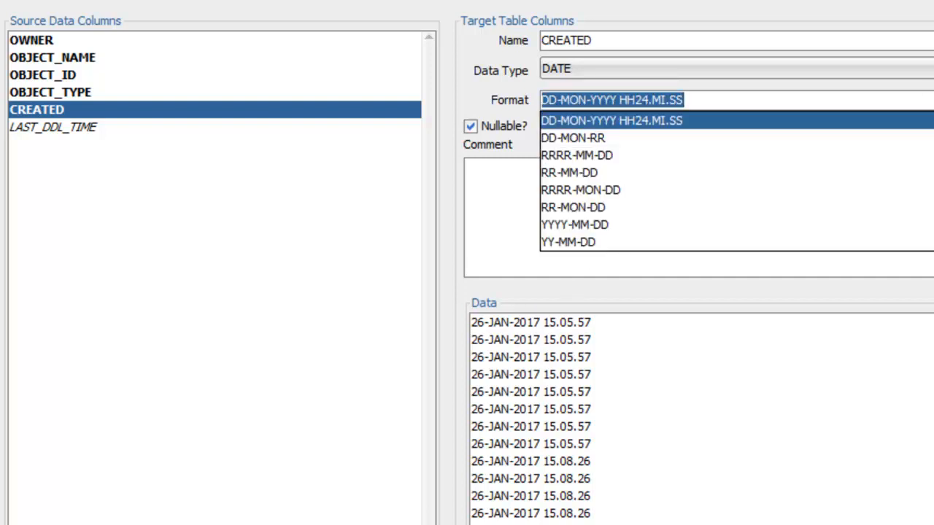
click(573, 138)
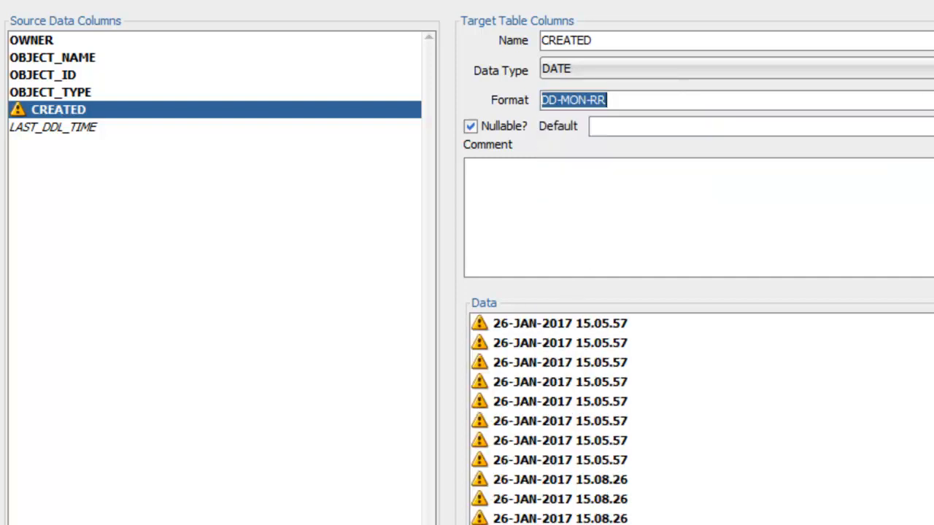
mouse_move(634, 343)
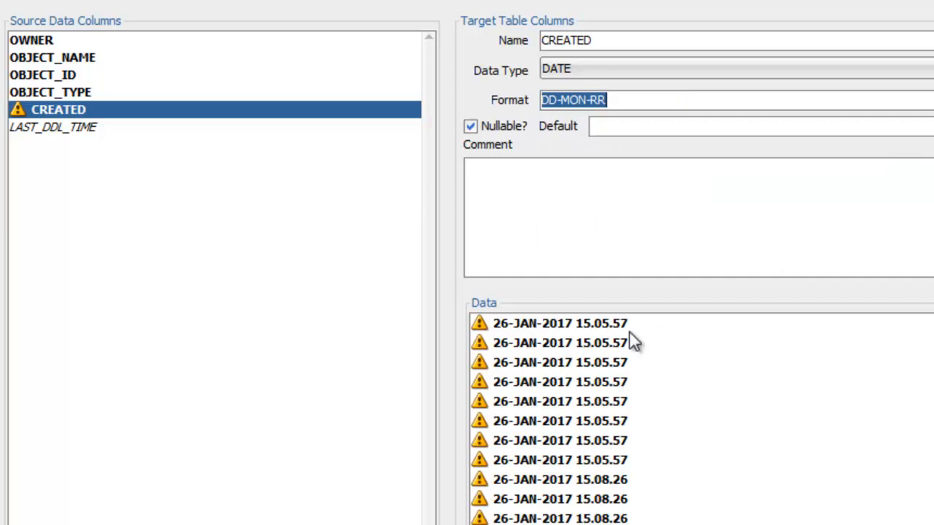
click(559, 382)
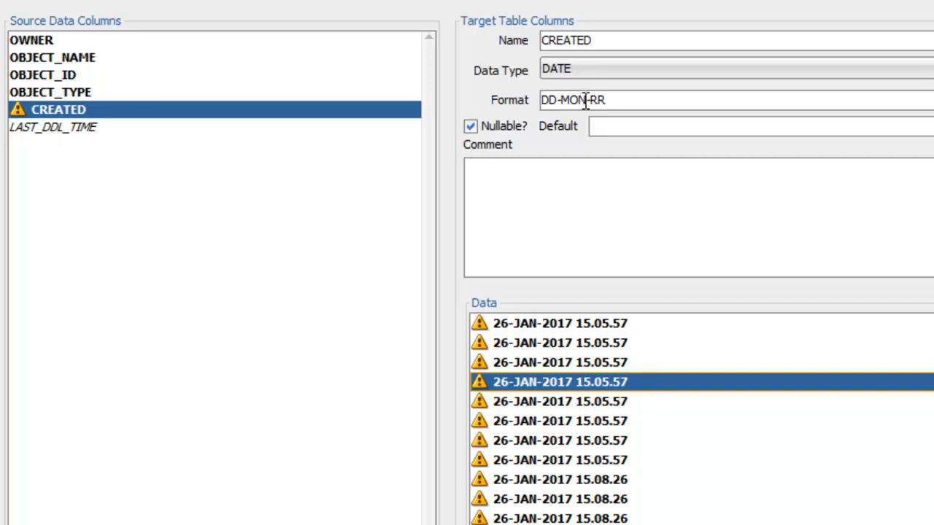
double_click(597, 100)
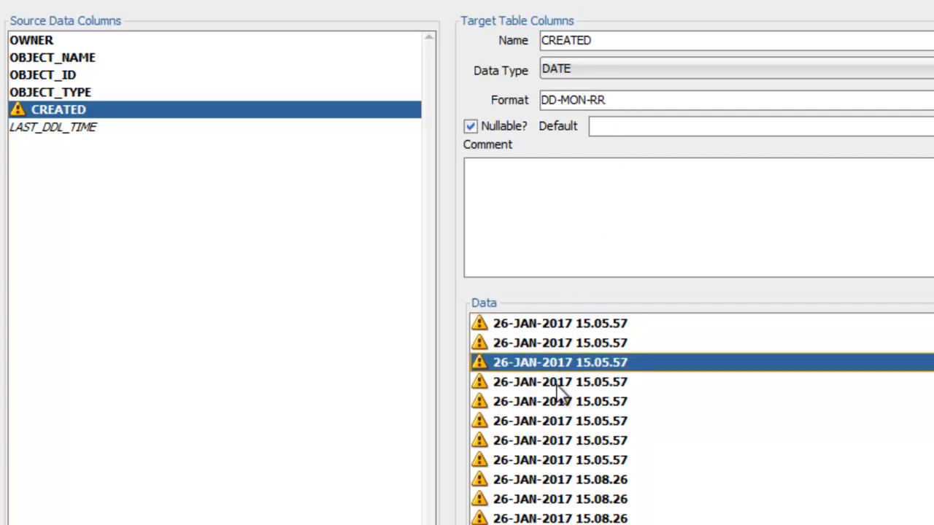
click(560, 440)
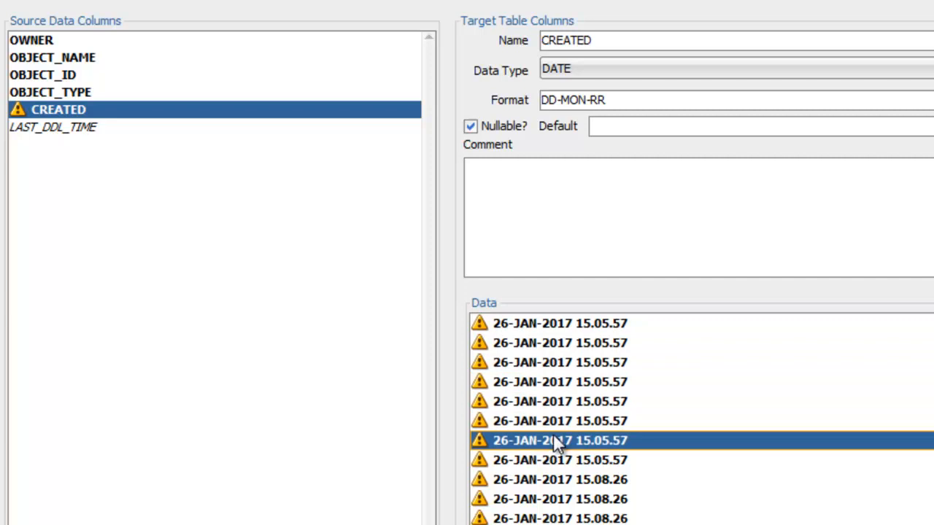
click(560, 460)
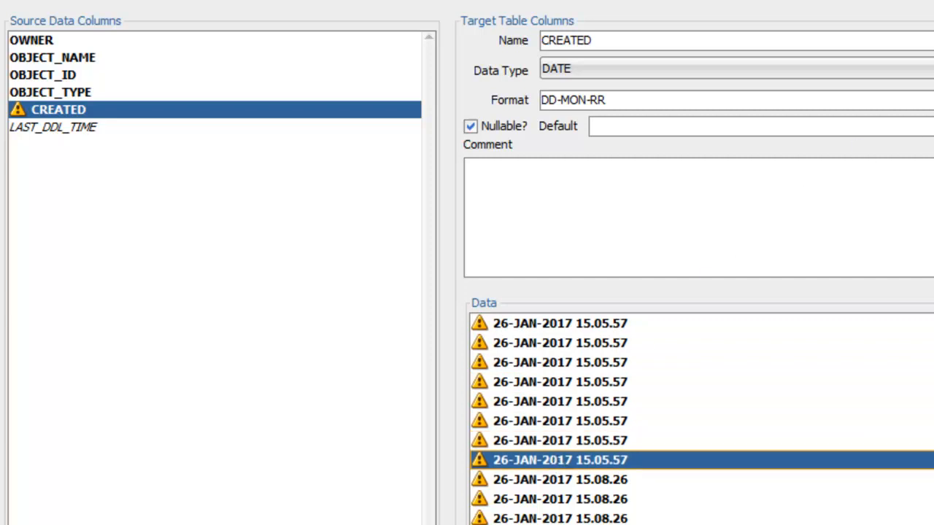
click(729, 100)
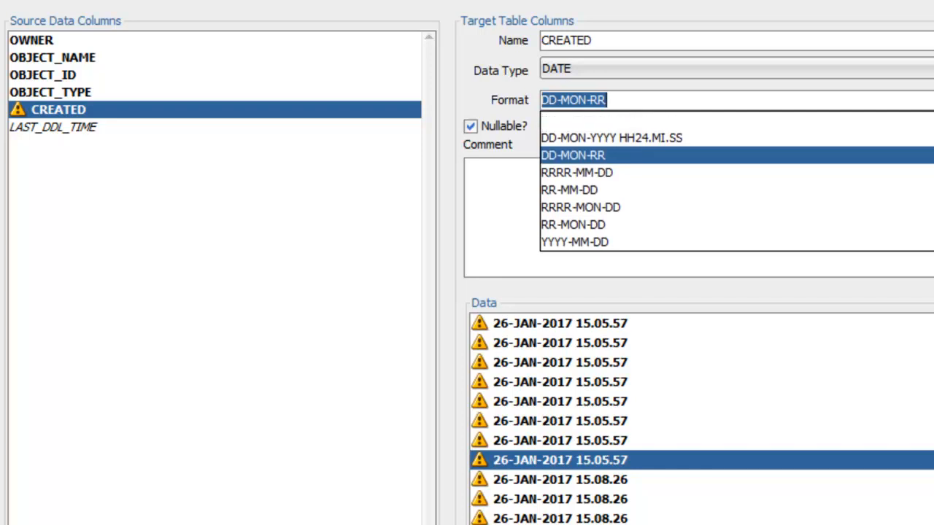
mouse_move(727, 167)
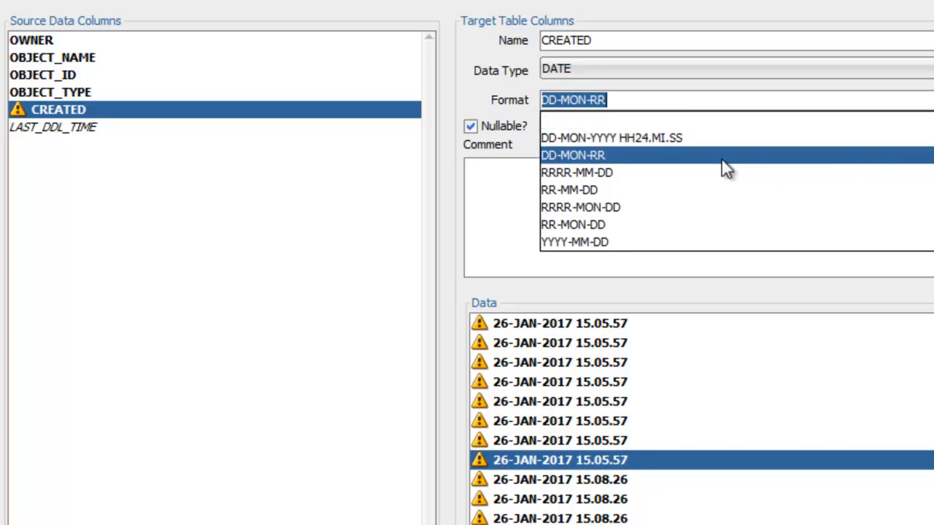
click(611, 138)
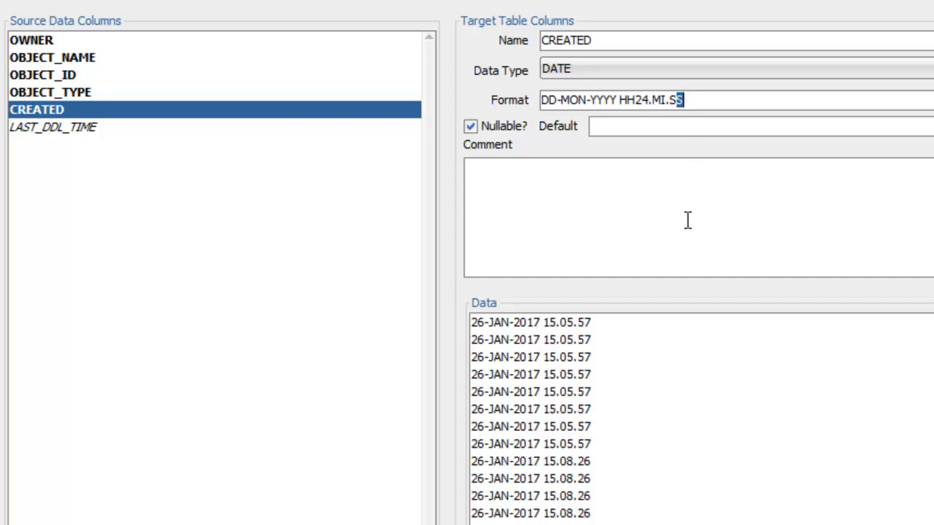
mouse_move(698, 177)
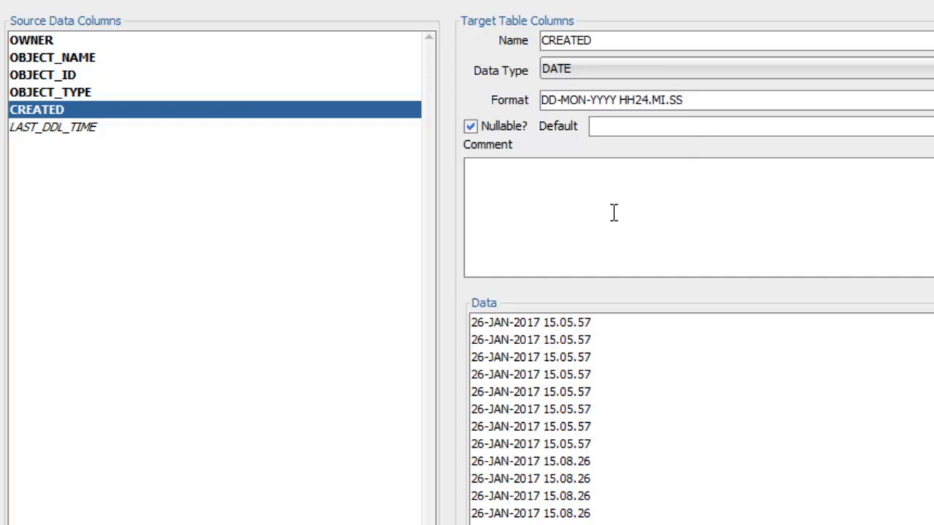
- Overwrite CREATED's date format with a trial dot-separated DD.MON.YYYY ... MI.SS format
click(693, 100)
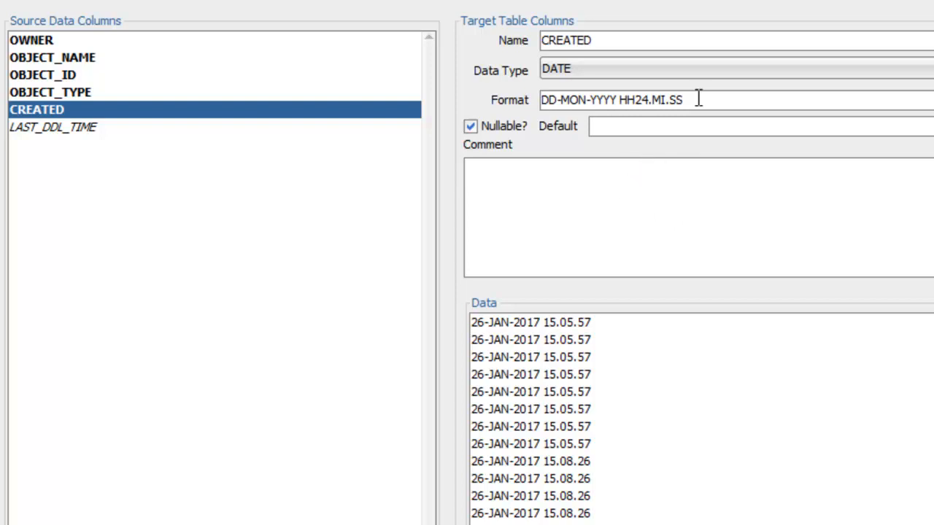
triple_click(613, 100)
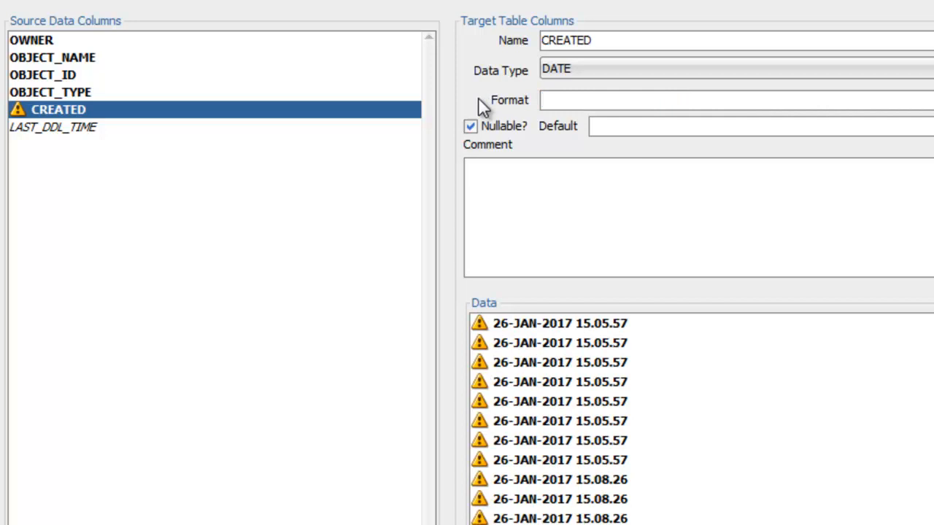
text(DD.)
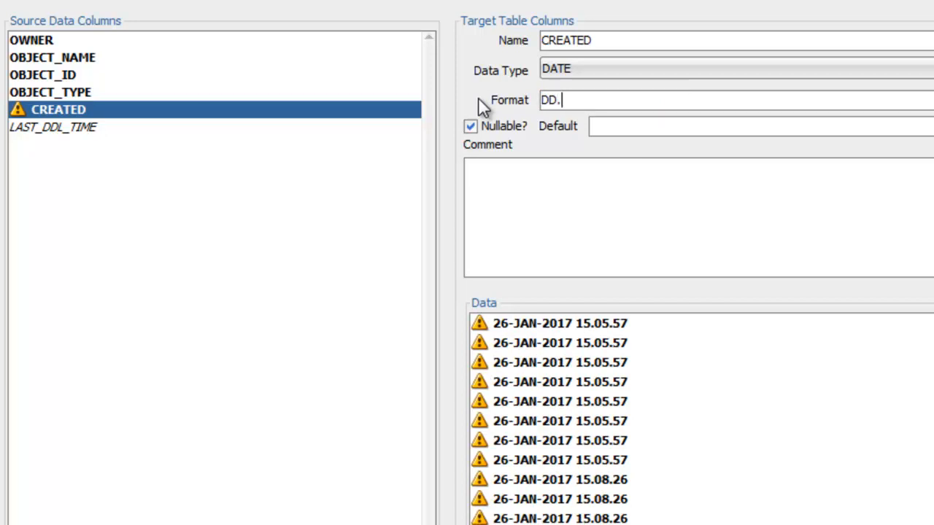
text(MON)
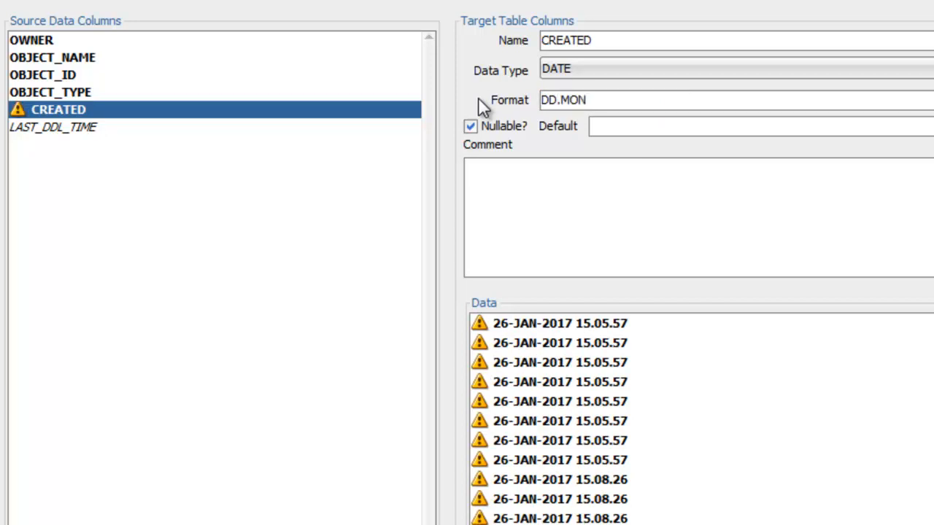
text(.YYYY 24HH)
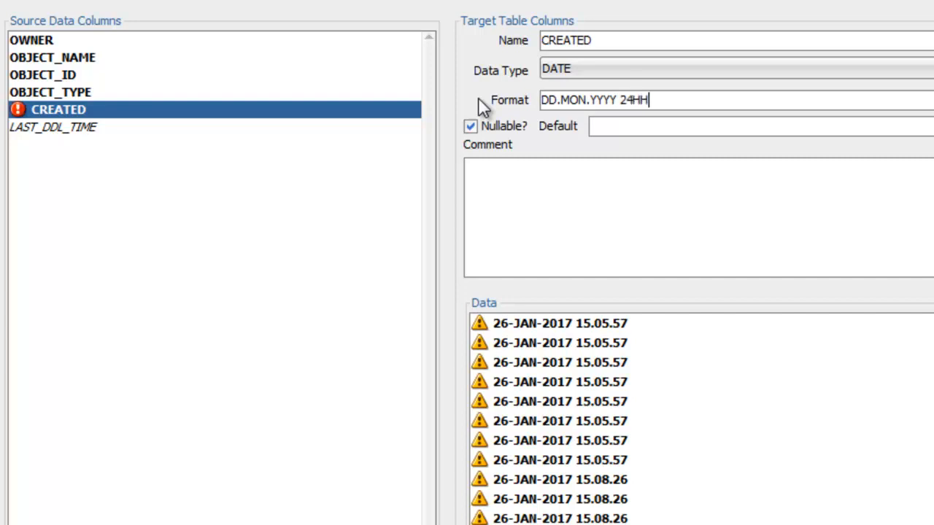
text(.)
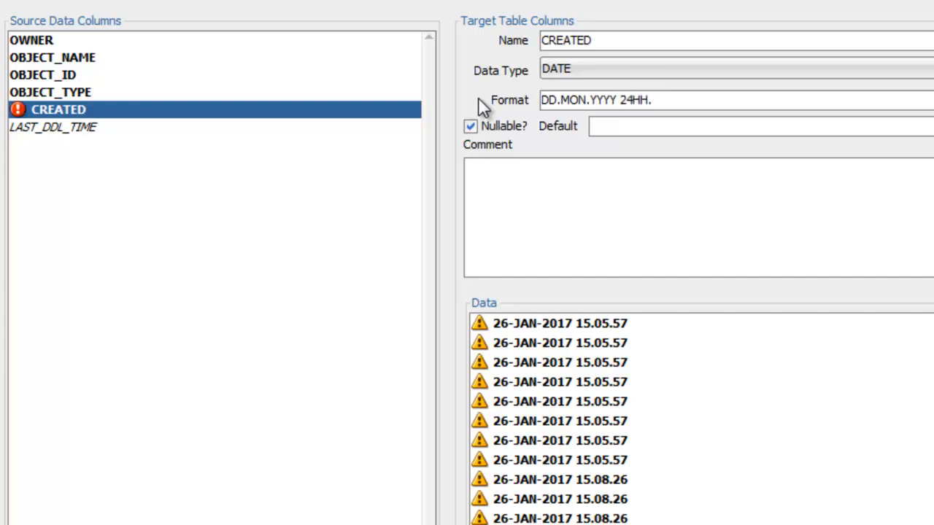
text(MI.)
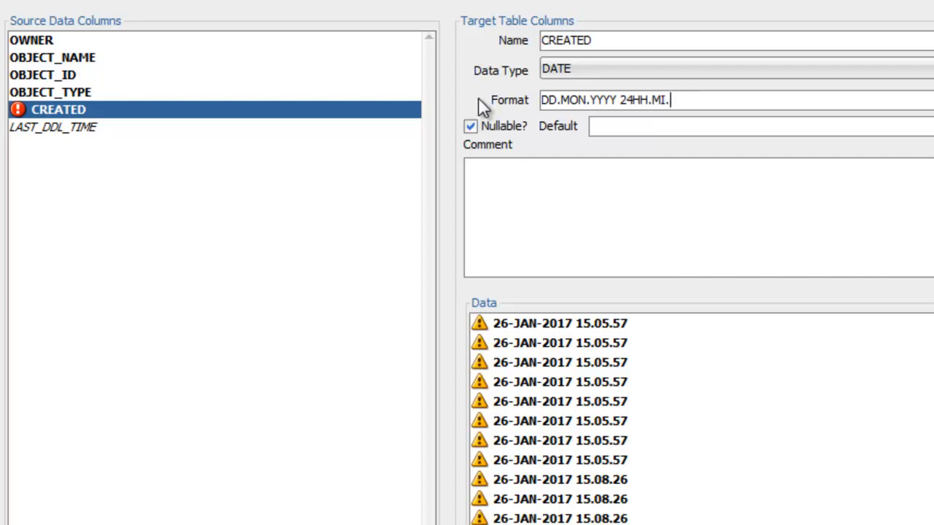
text(SS)
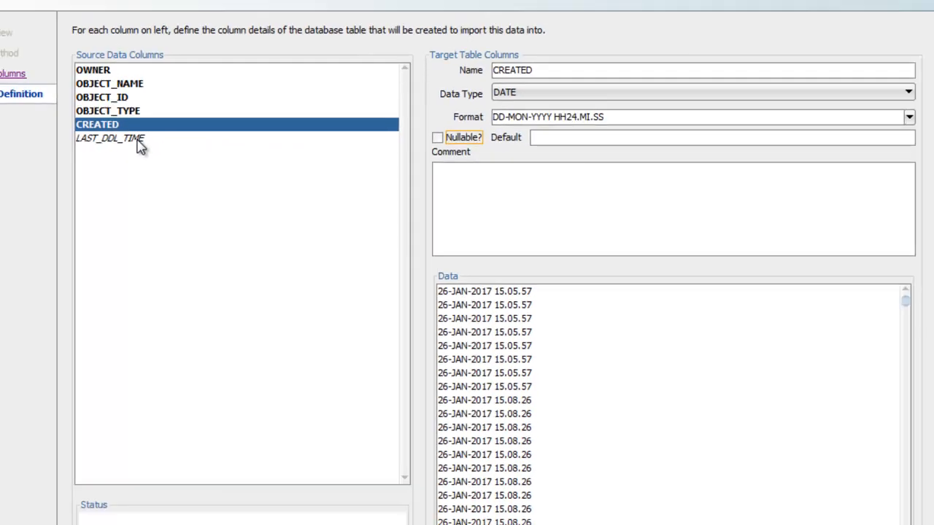
- Select LAST_DDL_TIME and set its data type to DATE
click(109, 138)
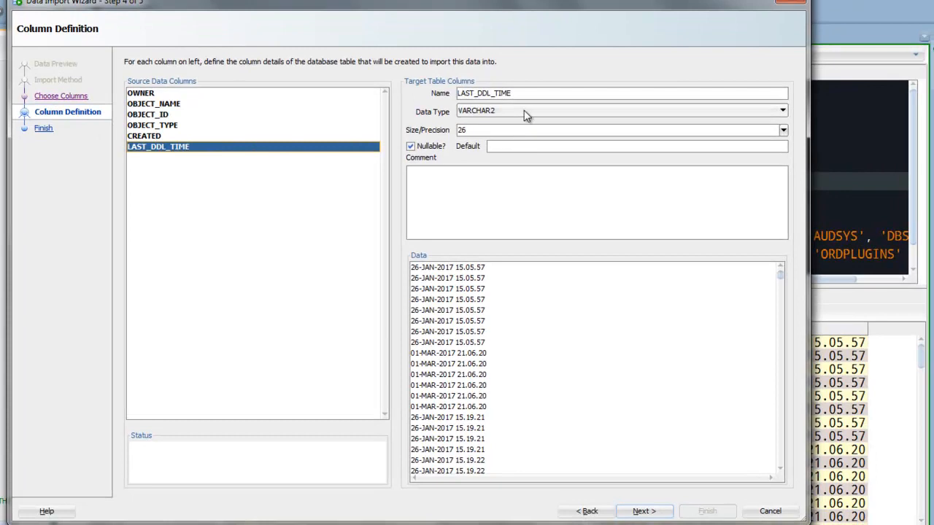
click(782, 110)
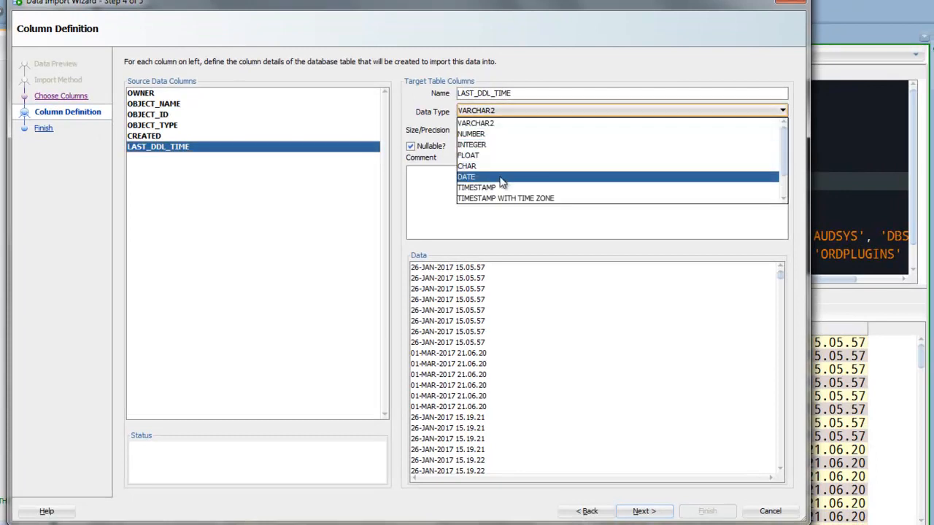
click(466, 176)
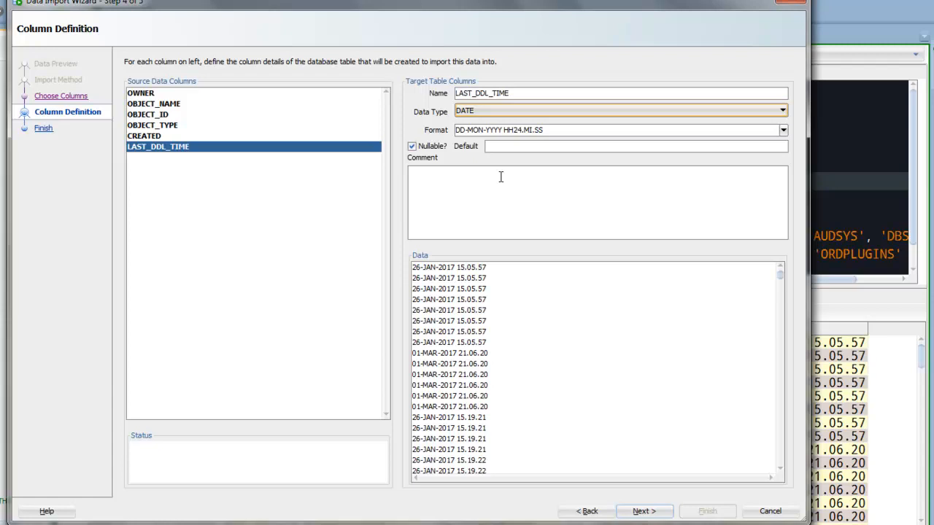
- Comment LAST_DDL_TIME as 'the last time this object was modified'
text(t)
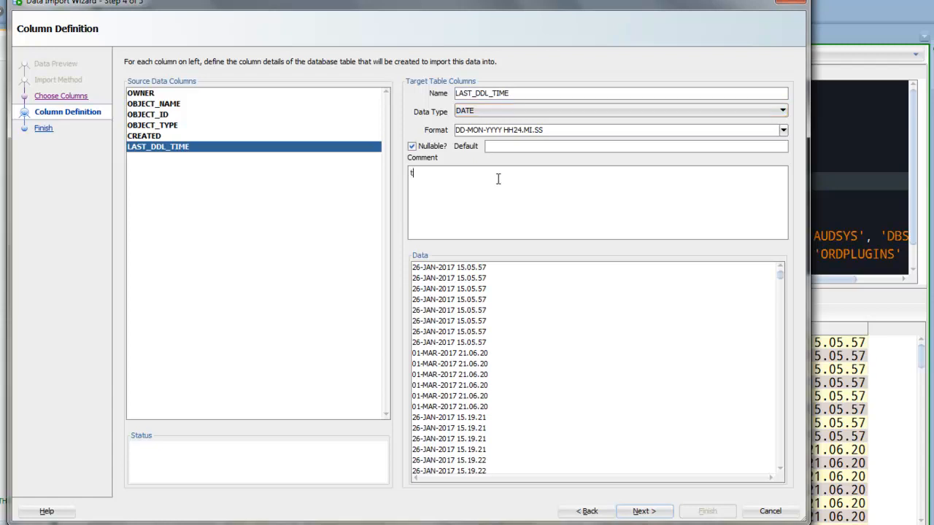
text(the last time this)
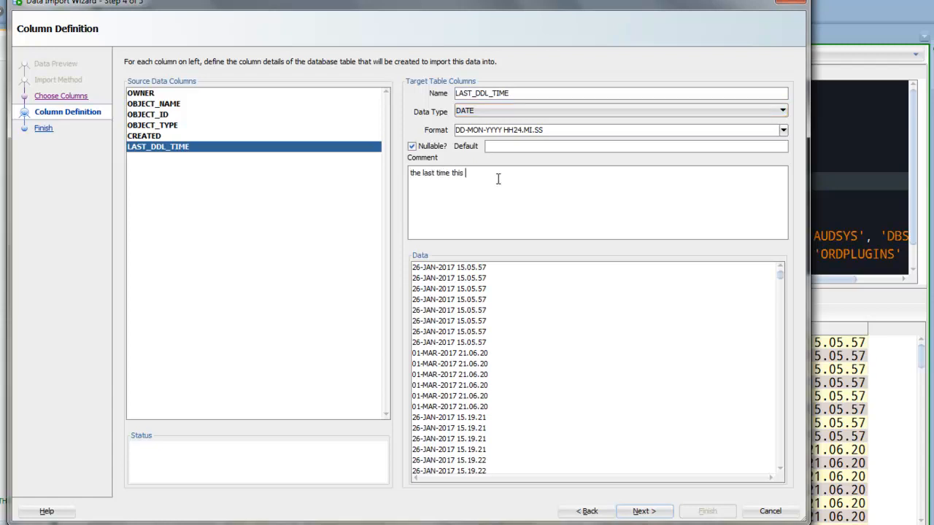
text(object was modified)
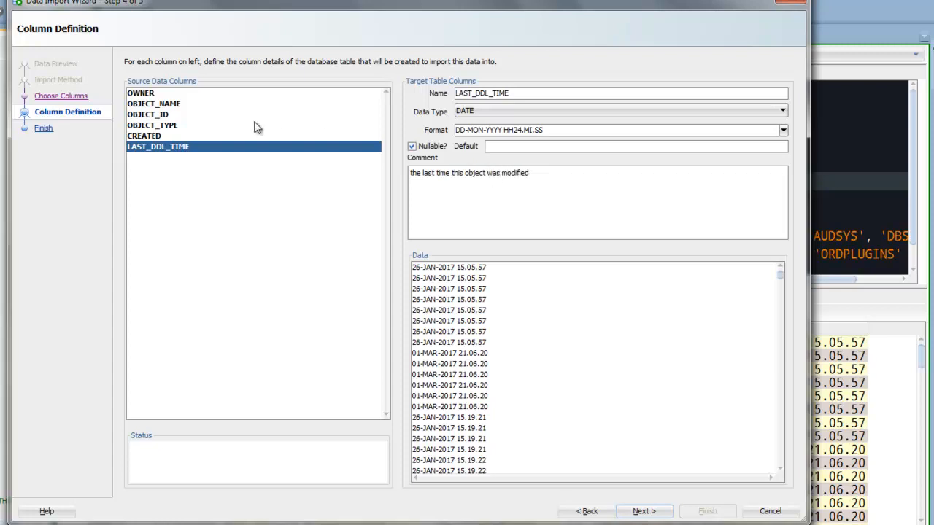
- Select CREATED and enter the comment 'the time when this object was born'
click(144, 135)
text(the time)
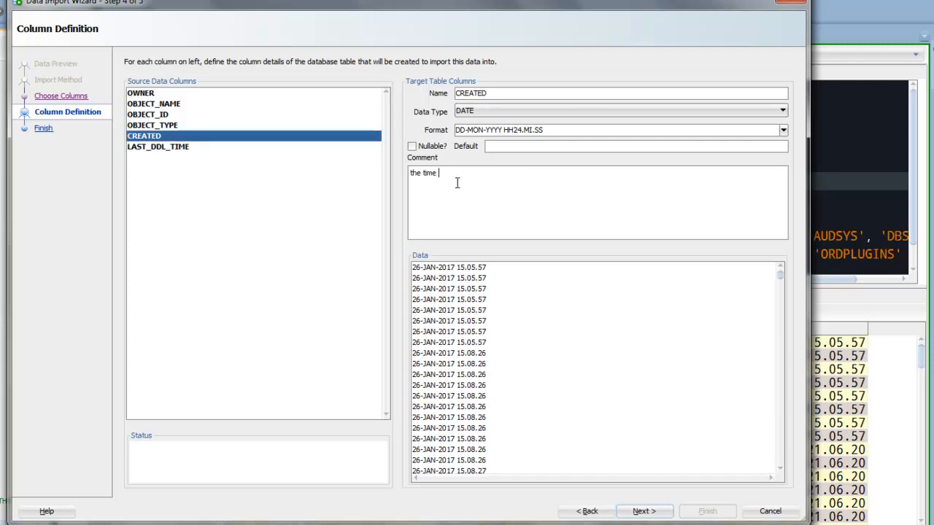
text(when this ob)
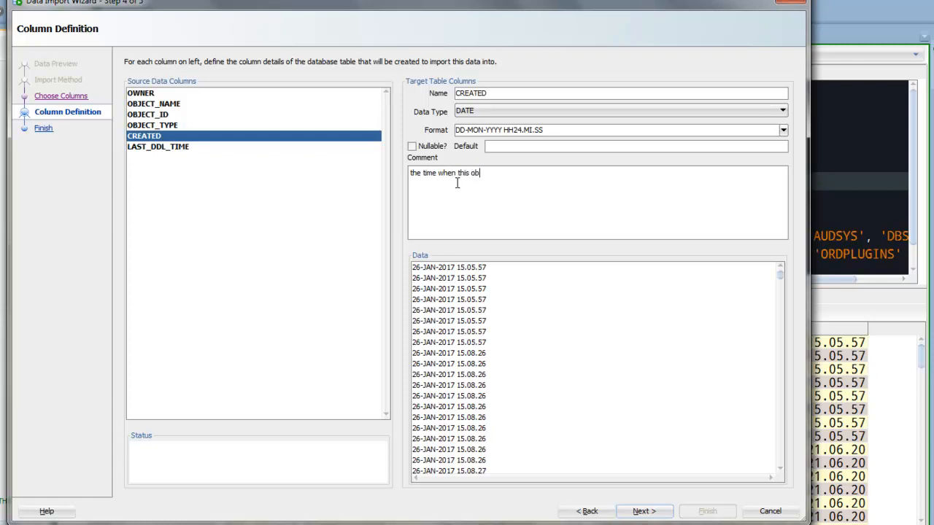
text(ject was born)
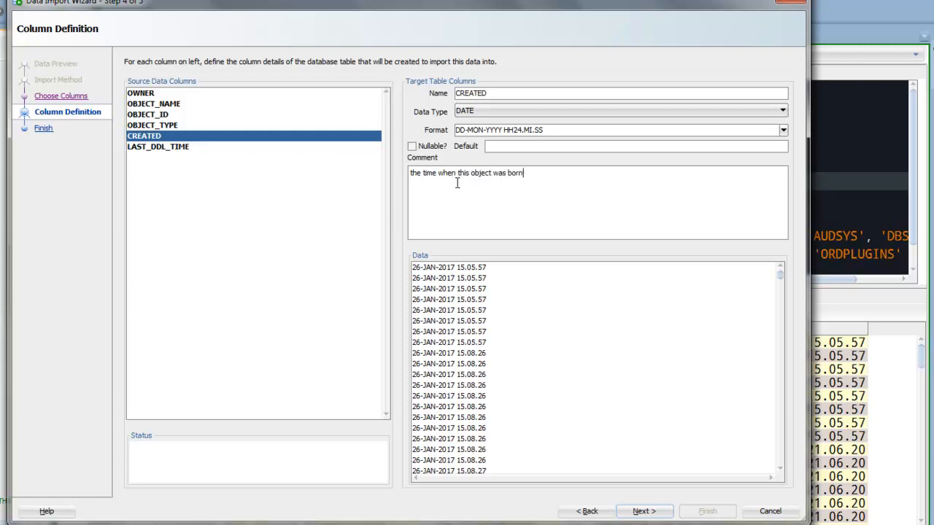
mouse_move(155, 96)
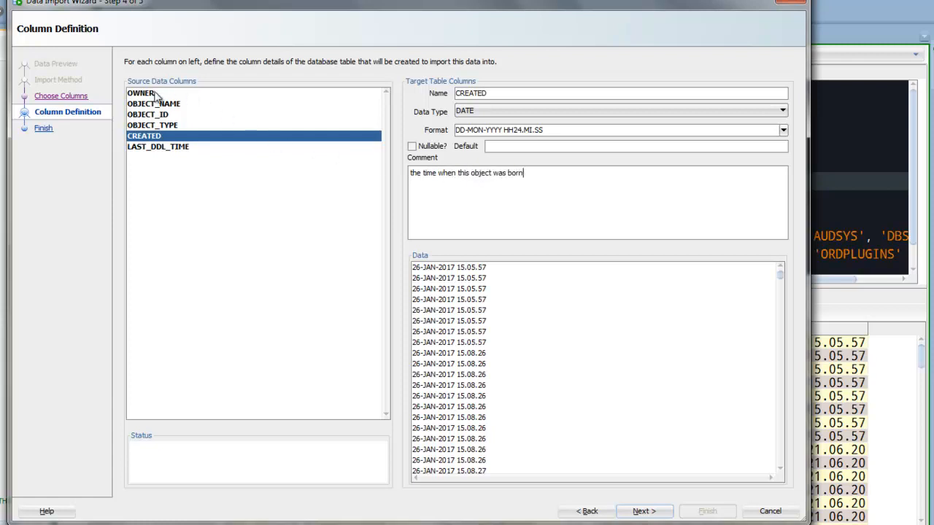
- Review the OWNER, OBJECT_NAME, OBJECT_TYPE, CREATED and LAST_DDL_TIME definitions, then proceed to the summary
click(140, 93)
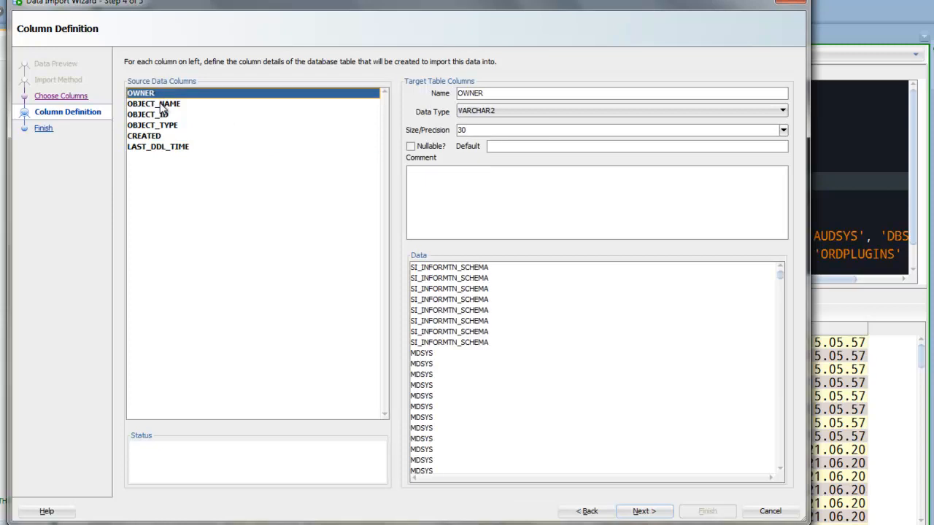
click(153, 103)
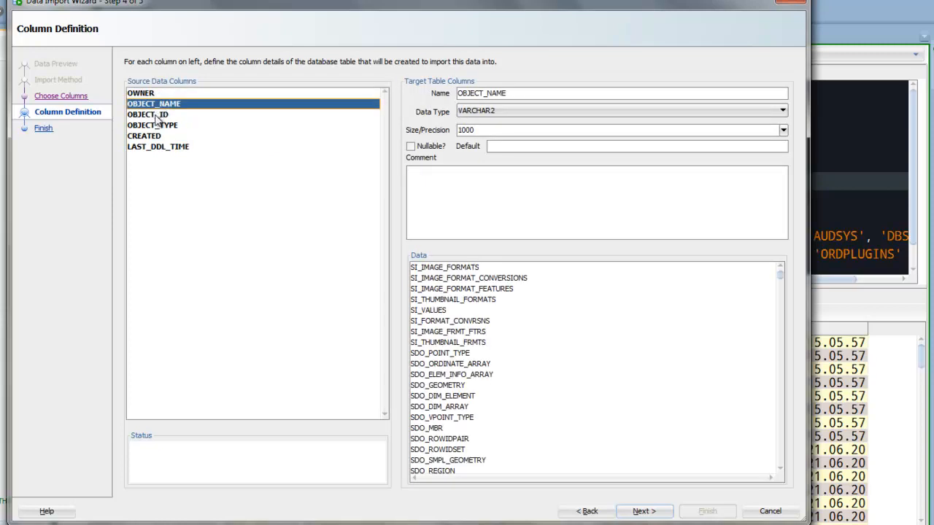
click(152, 125)
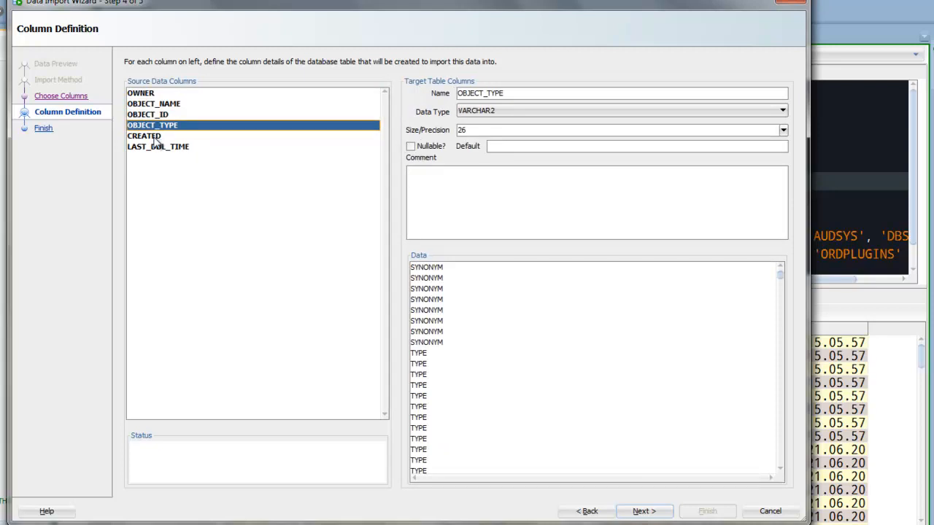
click(158, 147)
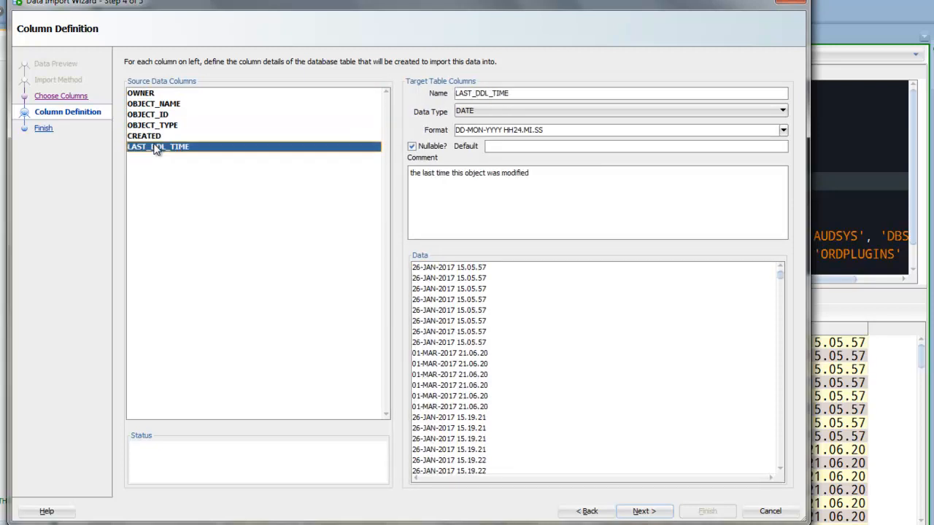
click(140, 93)
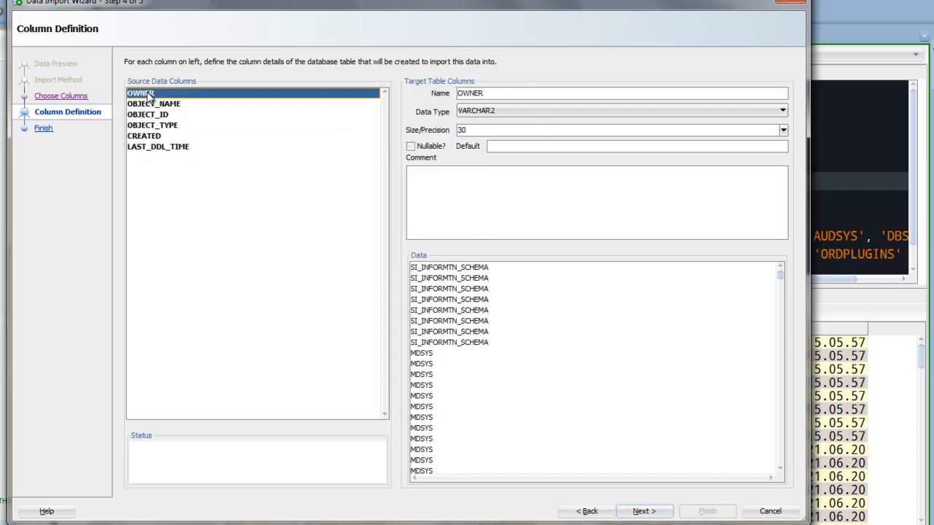
click(152, 125)
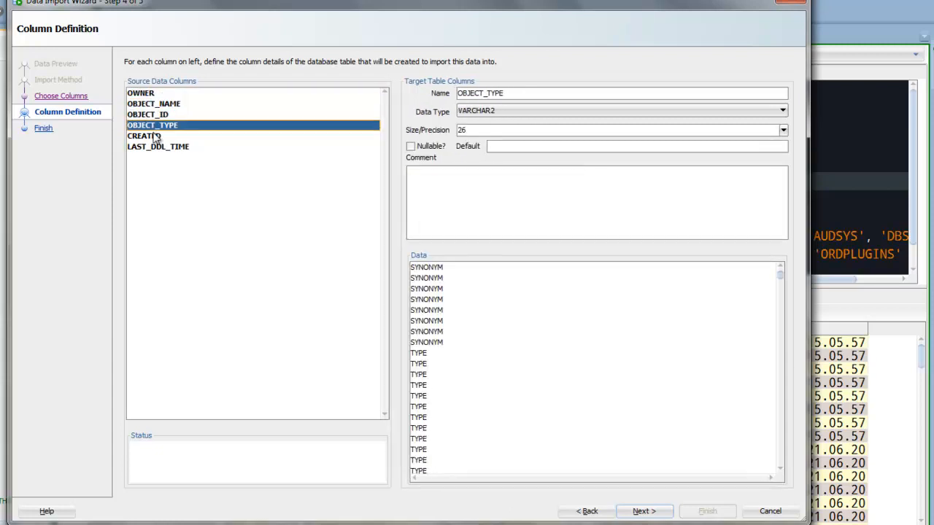
click(144, 136)
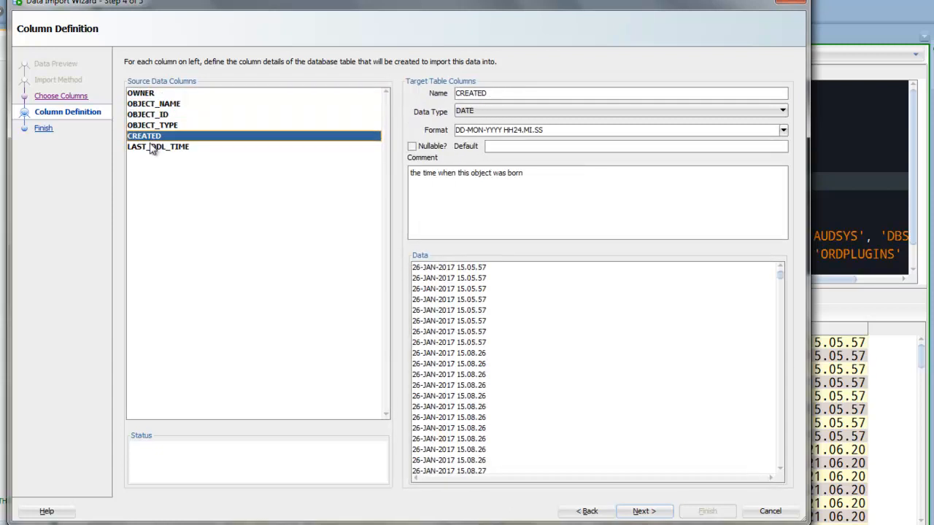
click(158, 146)
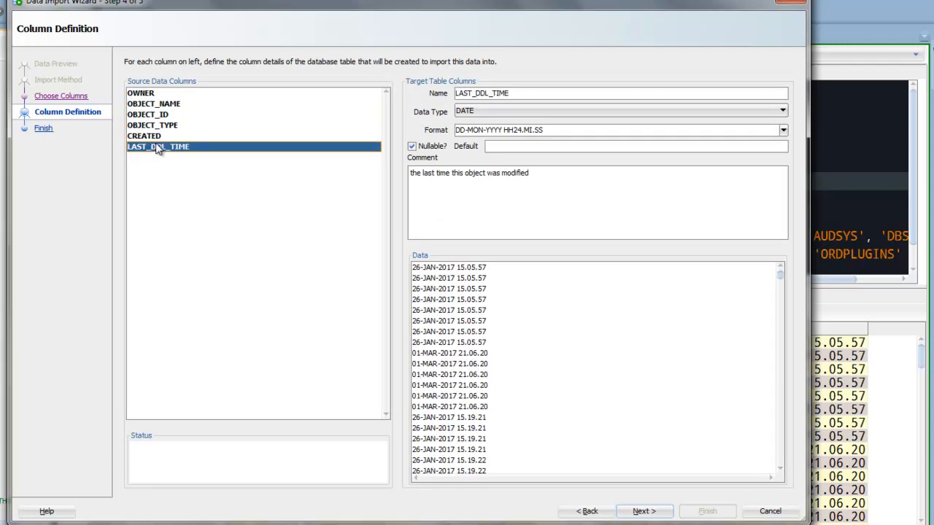
mouse_move(349, 198)
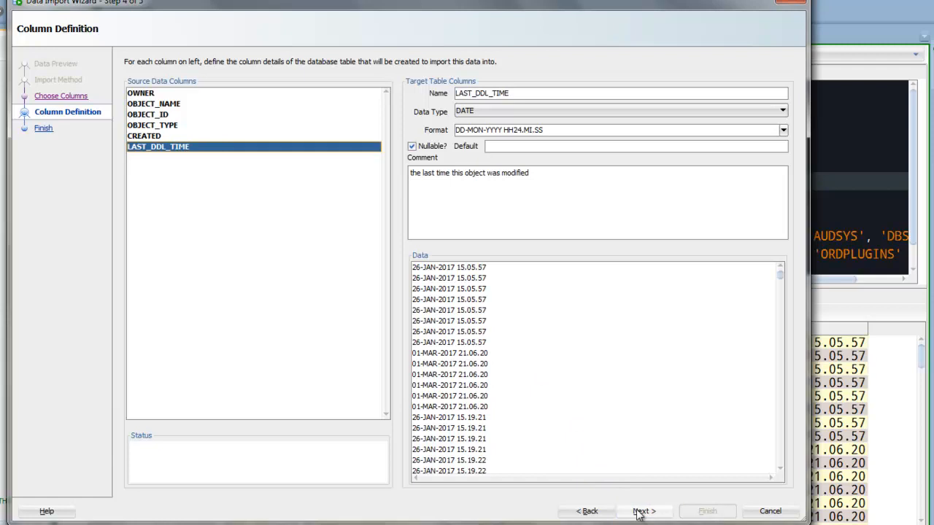
click(641, 511)
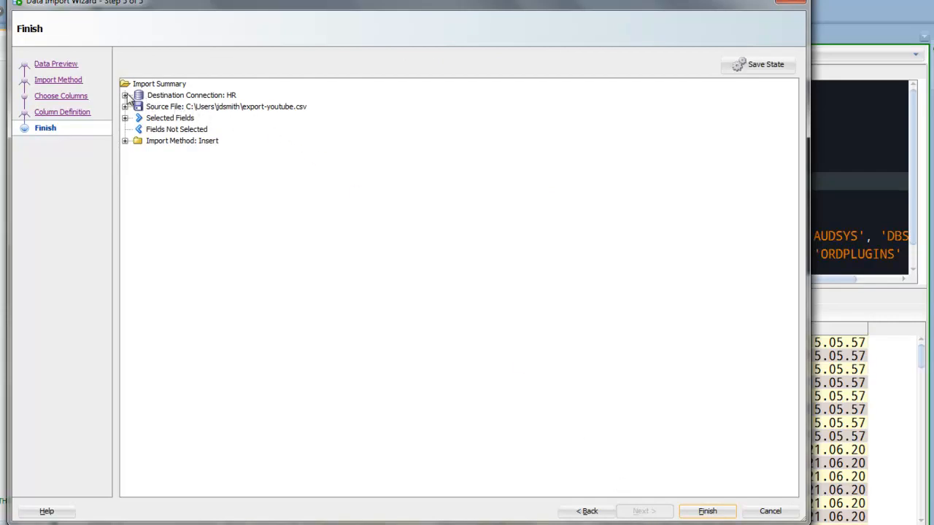
- Expand Destination Connection, Selected Fields and Import Method in the summary, then Finish
click(126, 95)
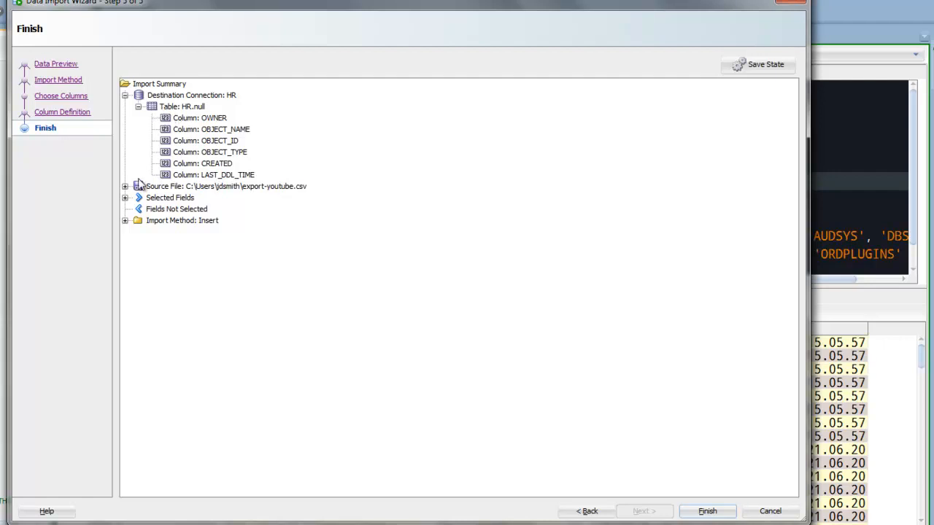
click(125, 198)
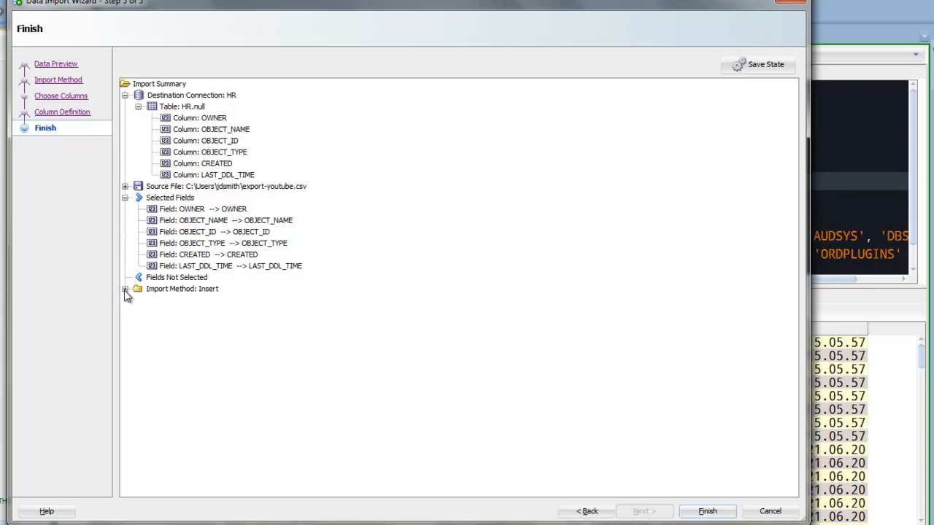
click(126, 289)
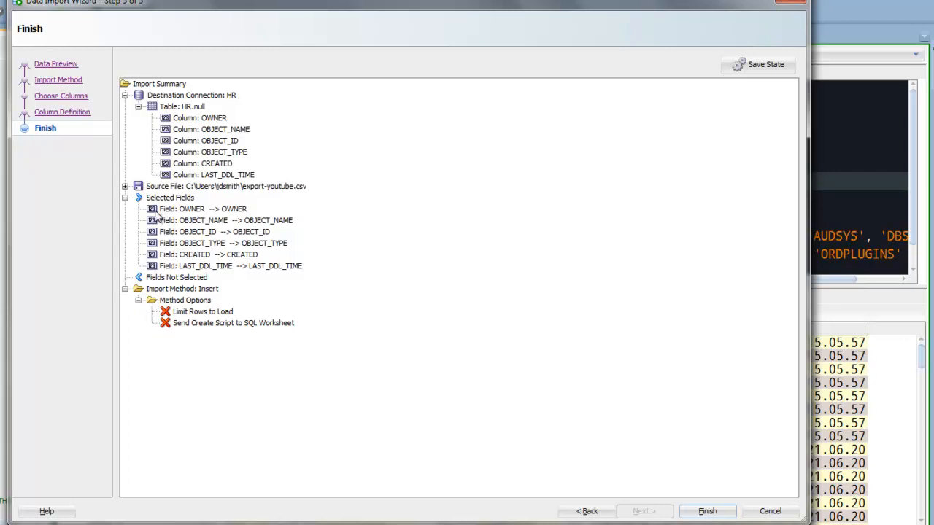
mouse_move(230, 137)
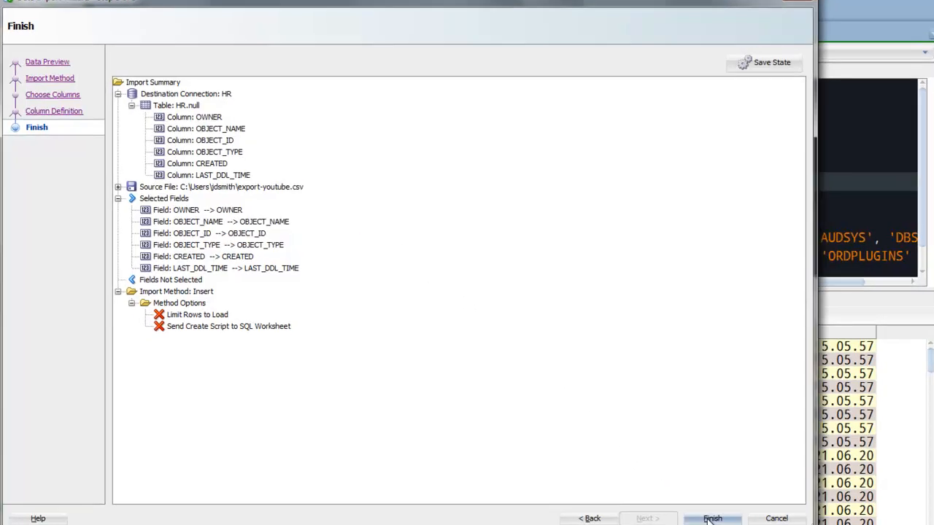
click(712, 519)
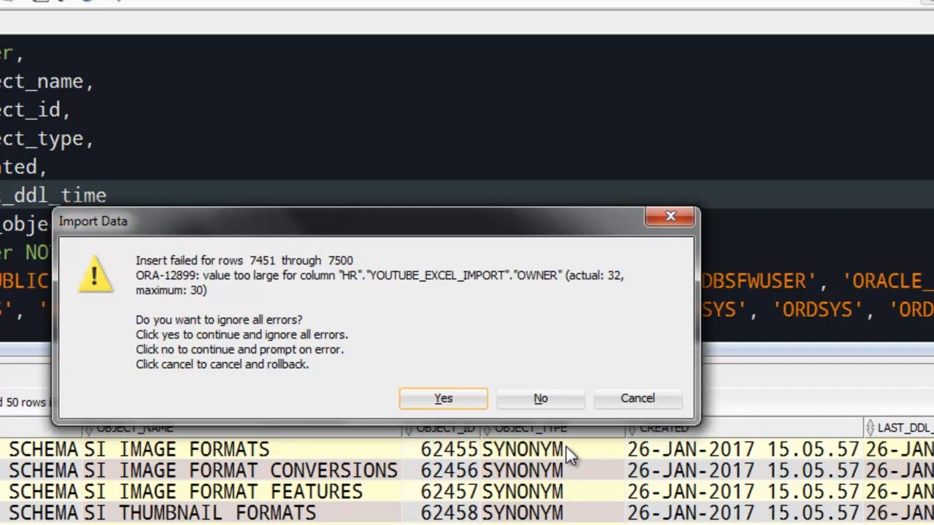
- Ignore all errors, acknowledge the success message, and review the generated failed-rows script
click(443, 398)
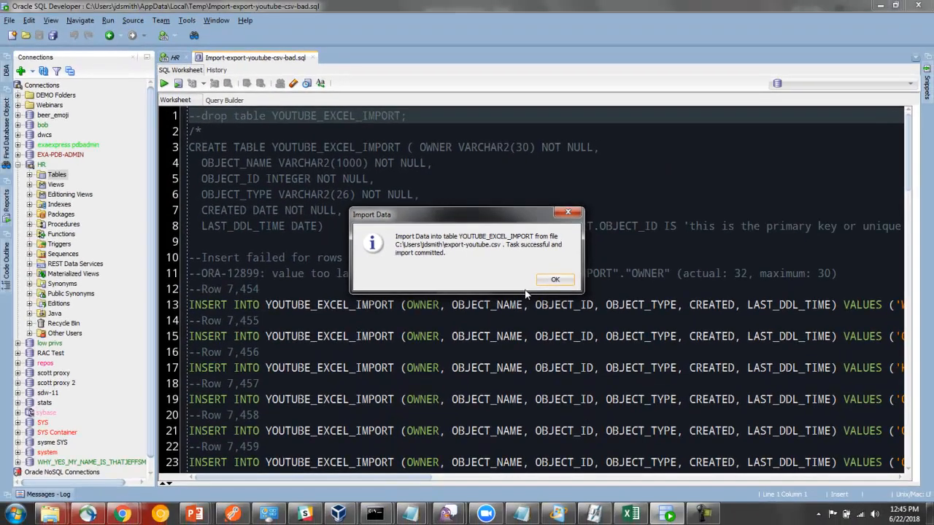
click(554, 279)
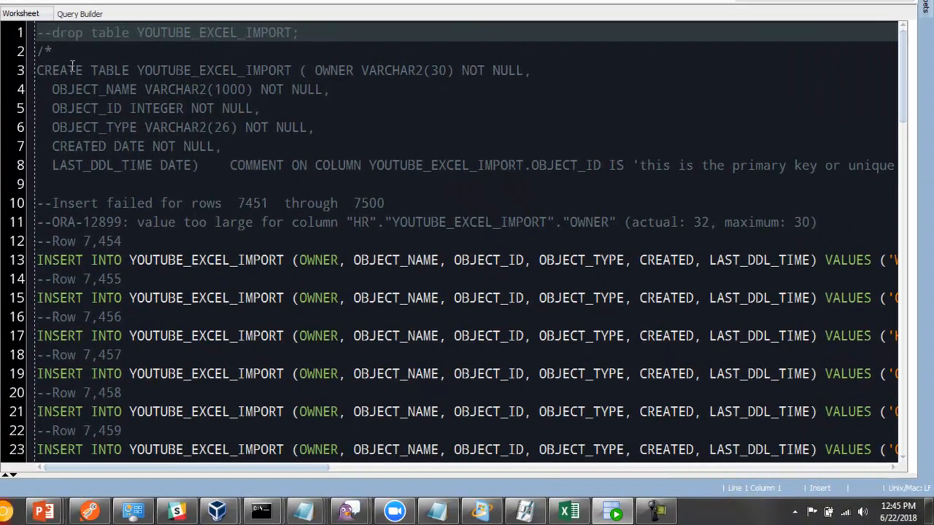
double_click(214, 70)
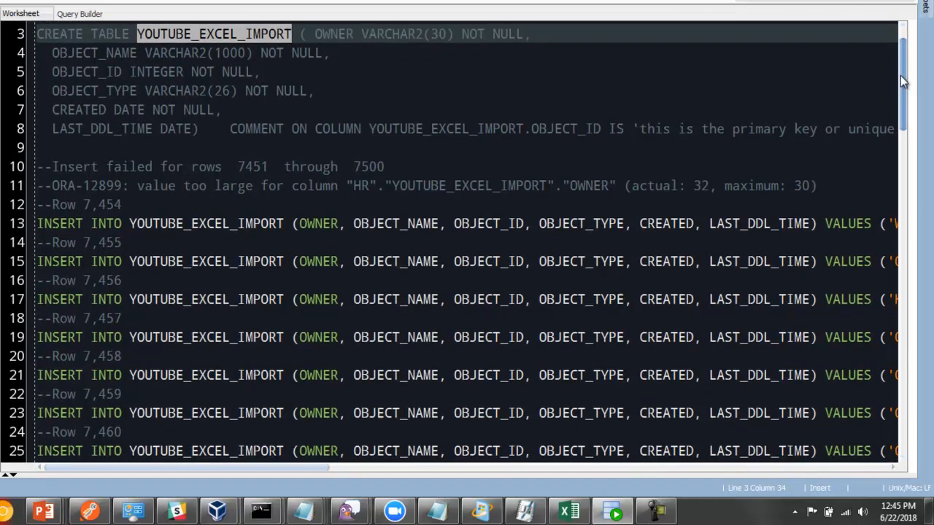
scroll(down, 3)
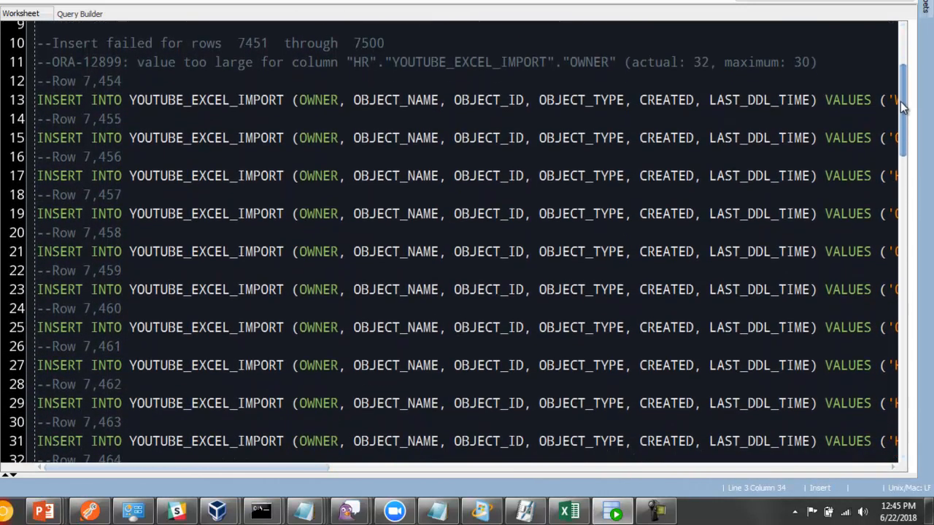
scroll(down, 3)
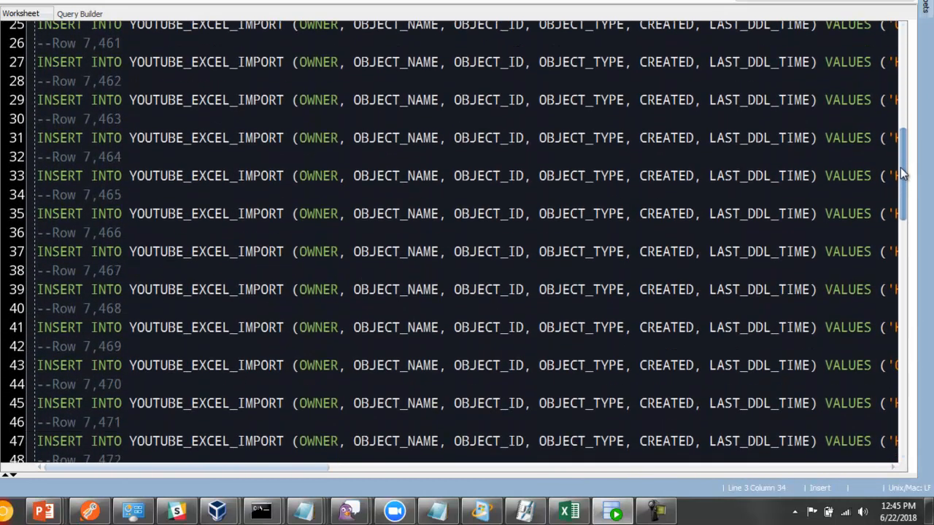
scroll(down, 3)
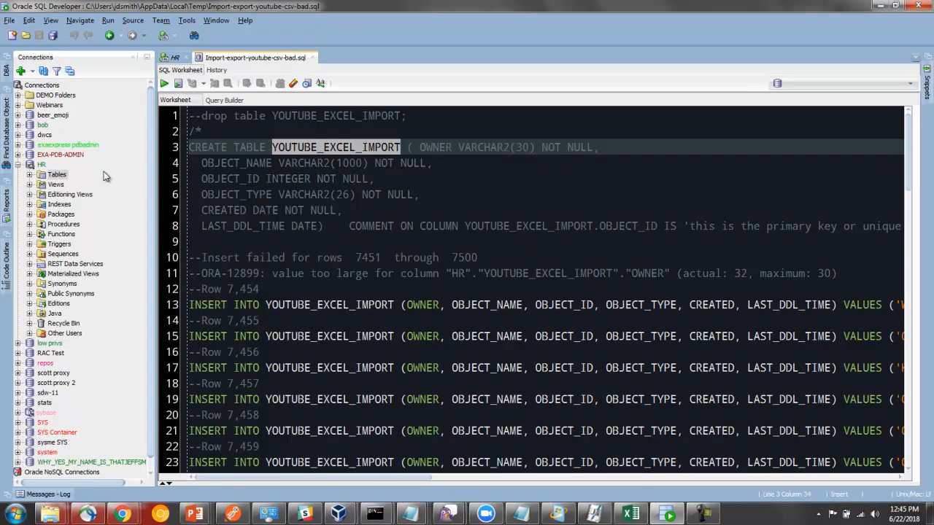
- Expand HR Tables and open the YOUTUBE_EXCEL_IMPORT table
click(32, 174)
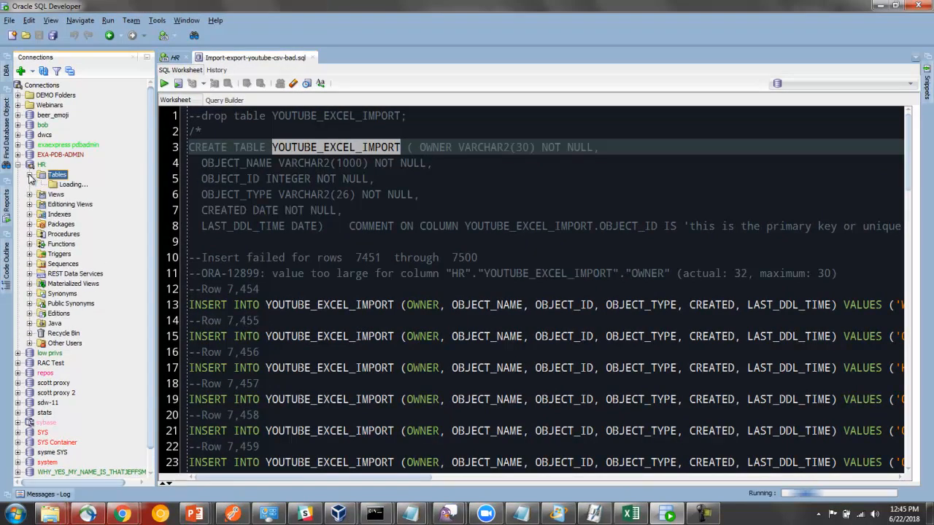
click(32, 175)
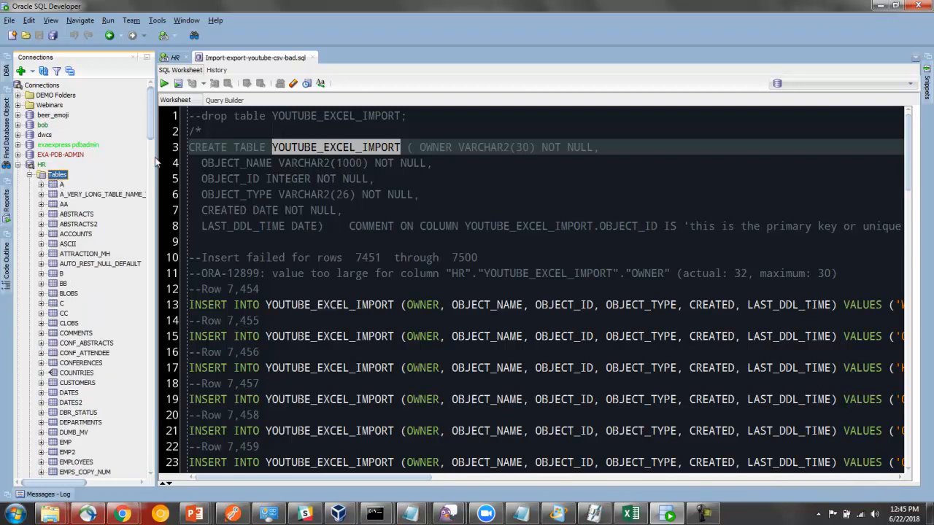
mouse_move(100, 155)
text(you)
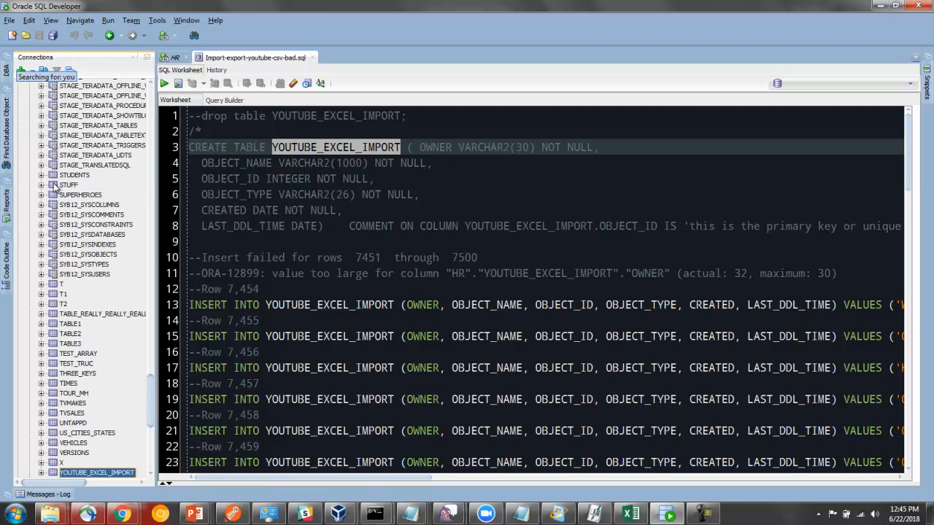
scroll(down, 3)
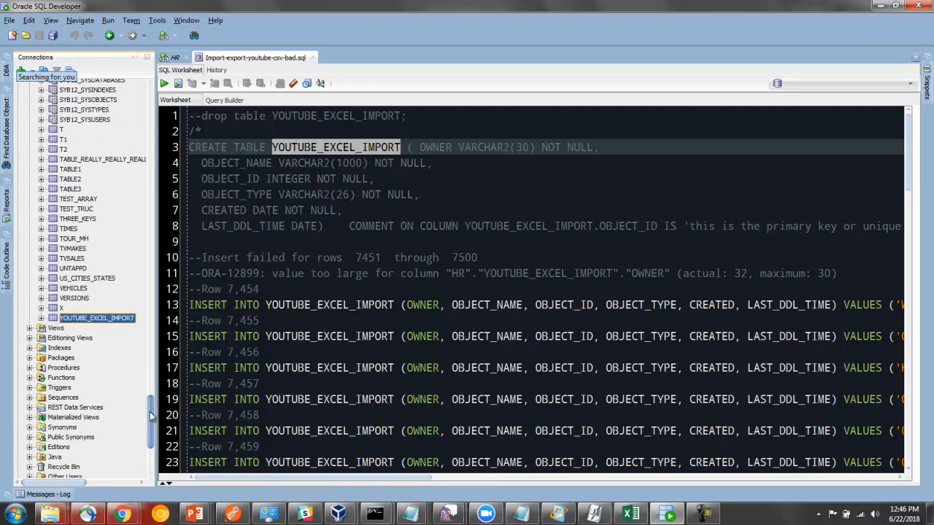
double_click(96, 318)
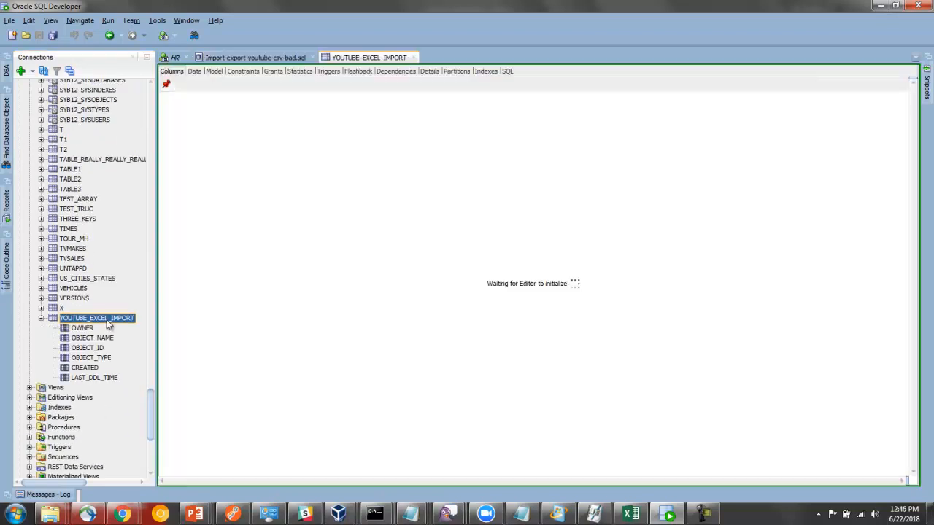
click(97, 317)
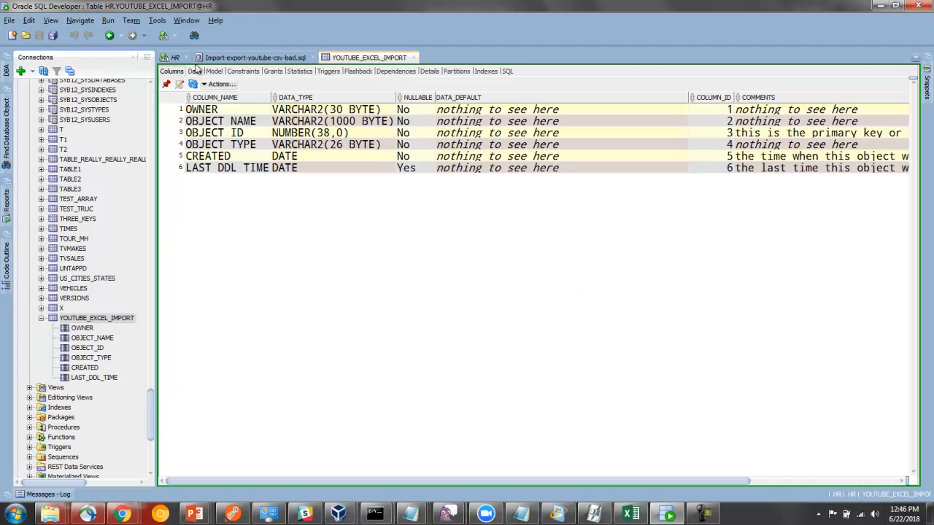
- Count the rows on the Data tab, confirming 8,157 rows
click(195, 71)
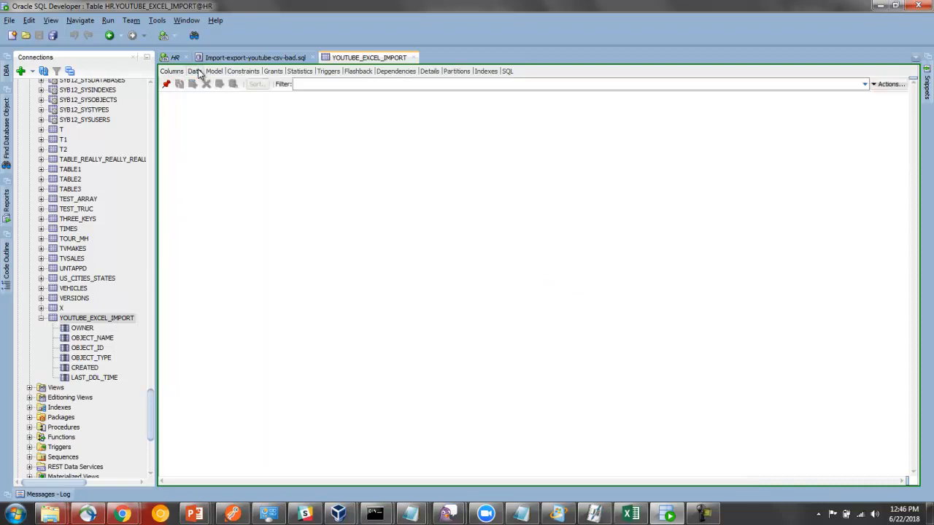
click(194, 70)
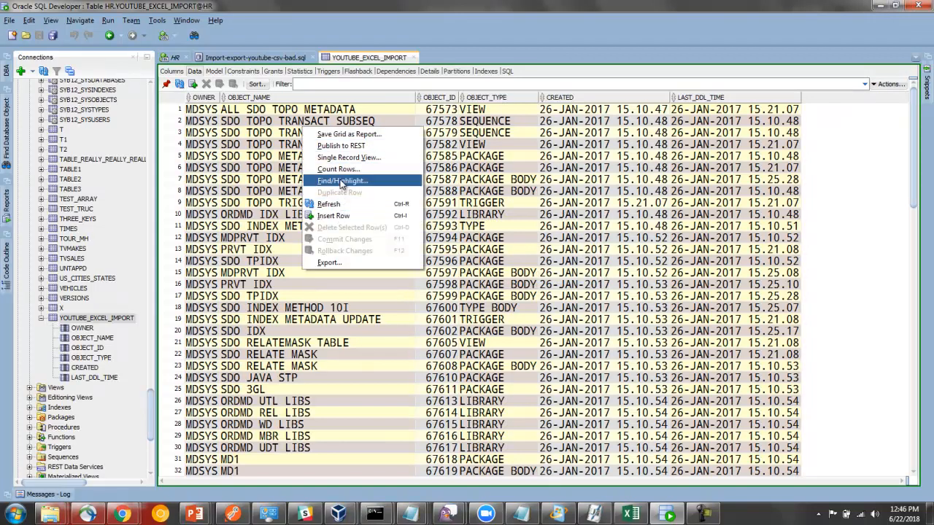
click(338, 169)
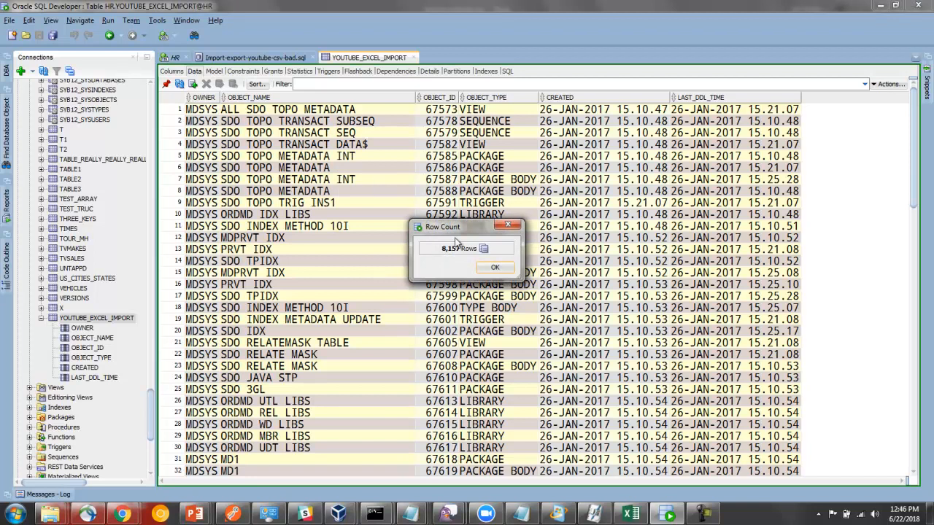
click(495, 267)
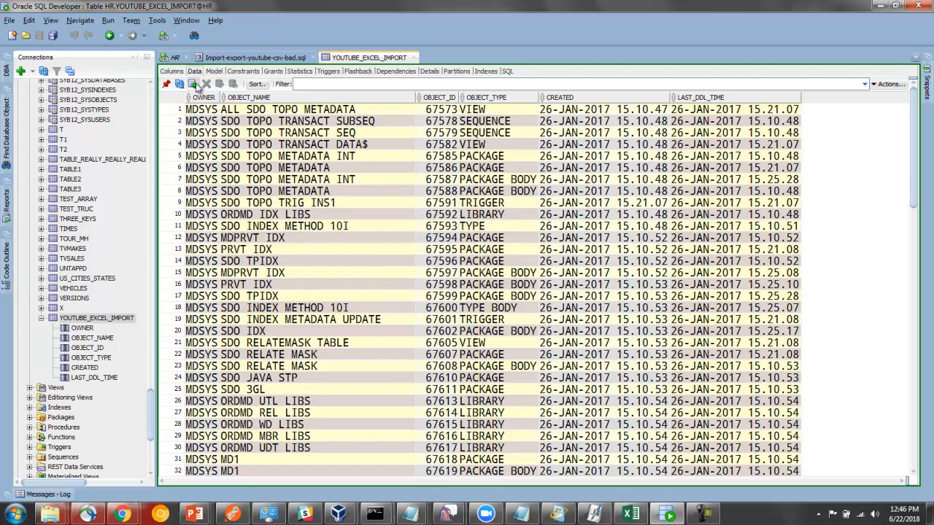
mouse_move(113, 325)
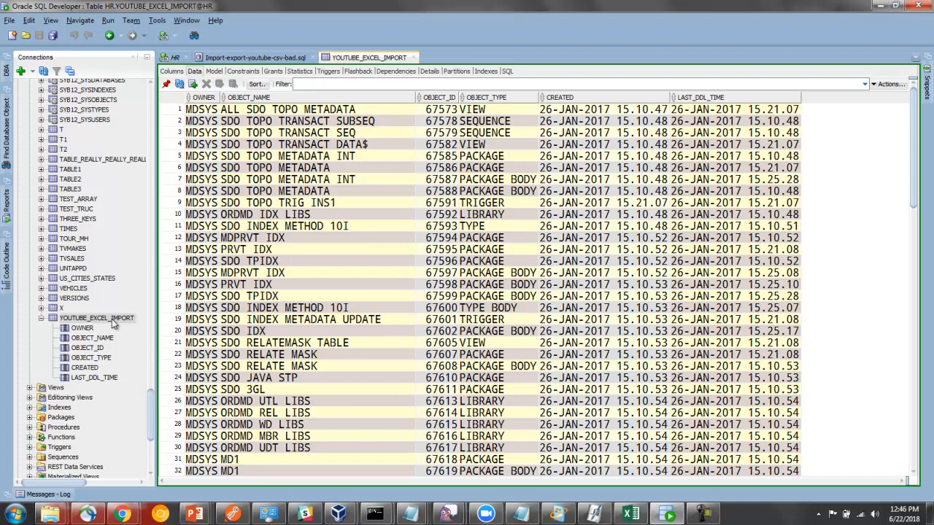
- Edit YOUTUBE_EXCEL_IMPORT to set OWNER's size to 50, then return to the failed-rows script
right_click(96, 317)
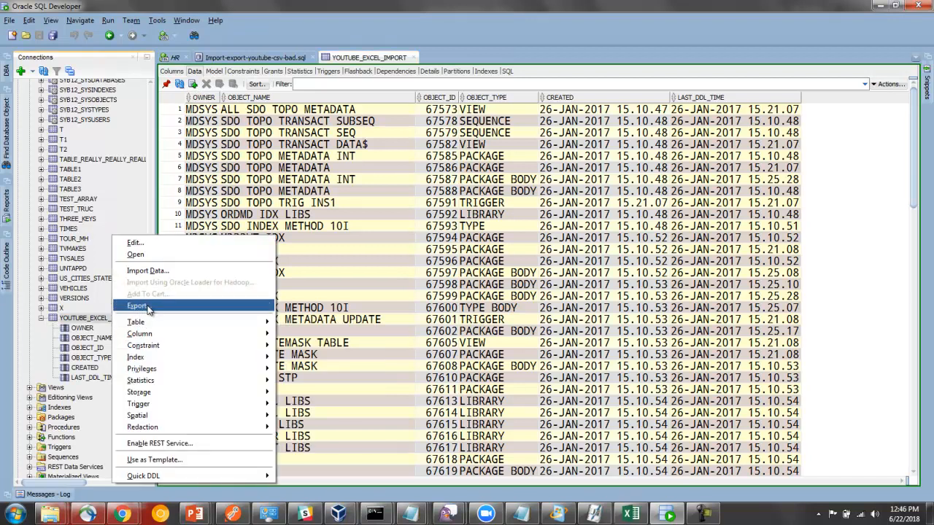
mouse_move(140, 333)
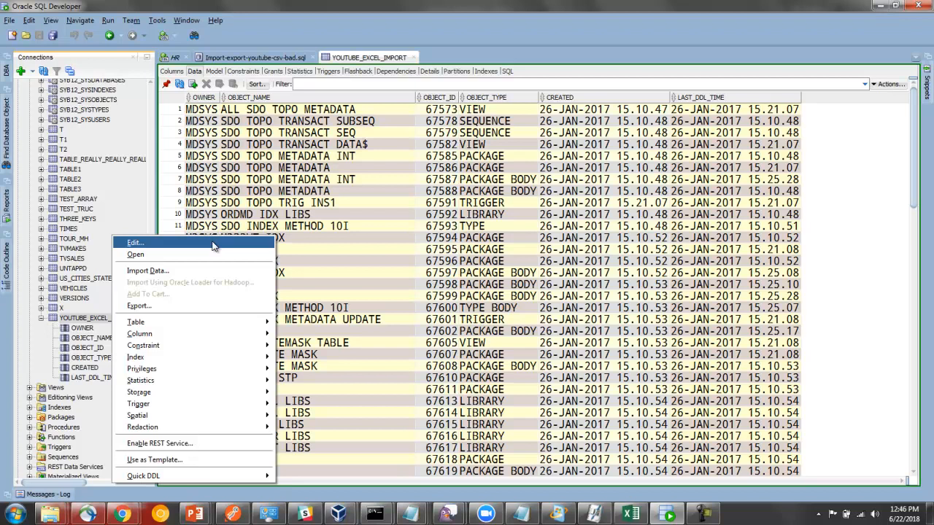
click(135, 242)
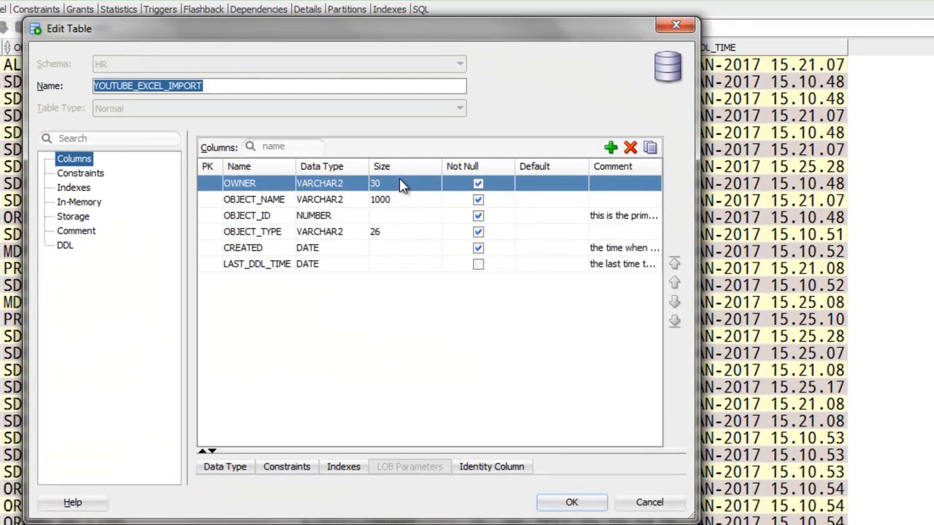
click(401, 183)
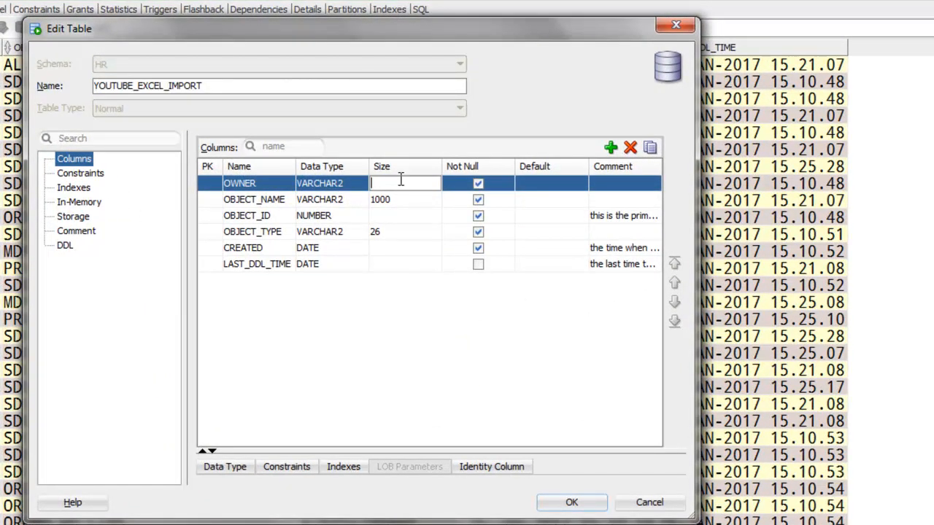
text(50)
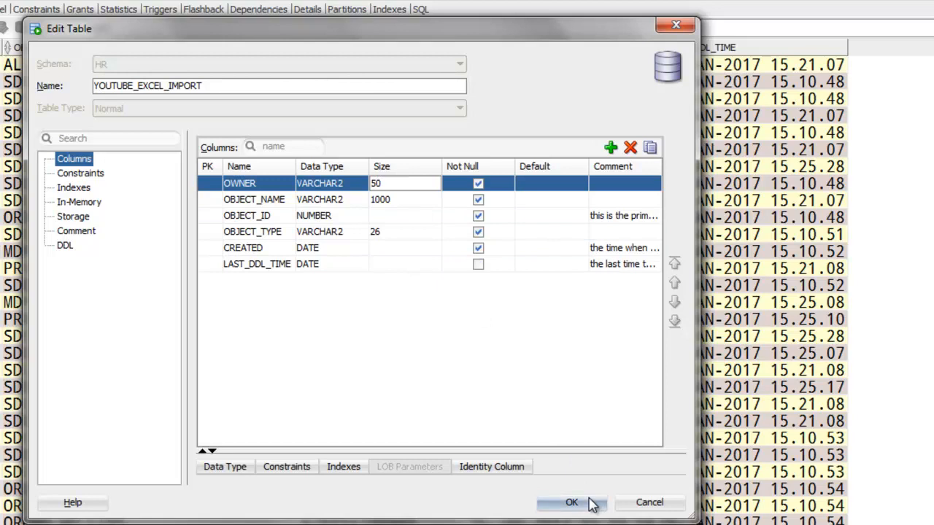
click(571, 502)
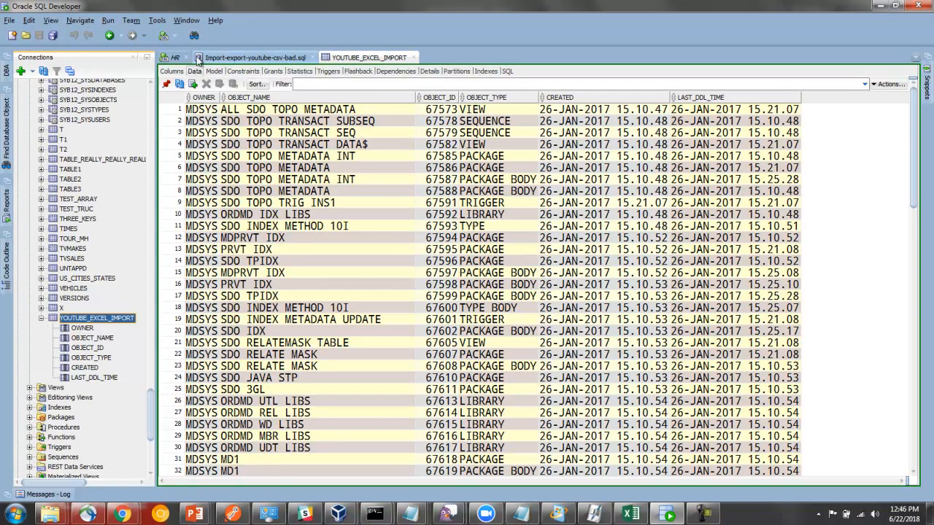
click(254, 57)
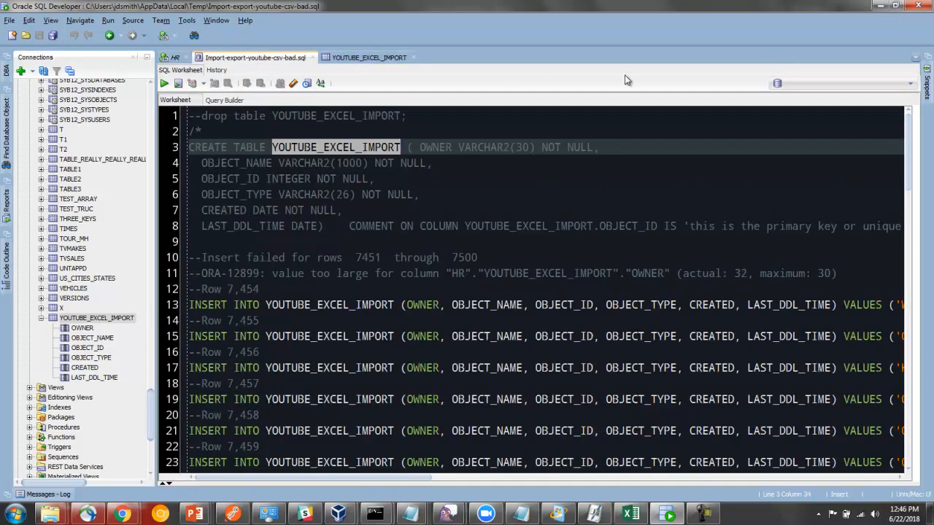
- Run the failed-rows script on the HR connection and recount the table, now 8,204 rows
click(843, 83)
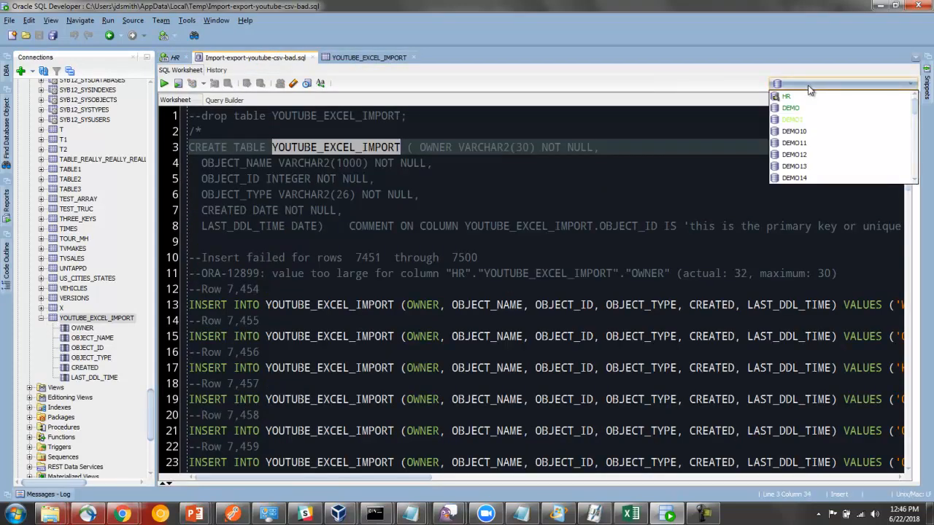
click(785, 96)
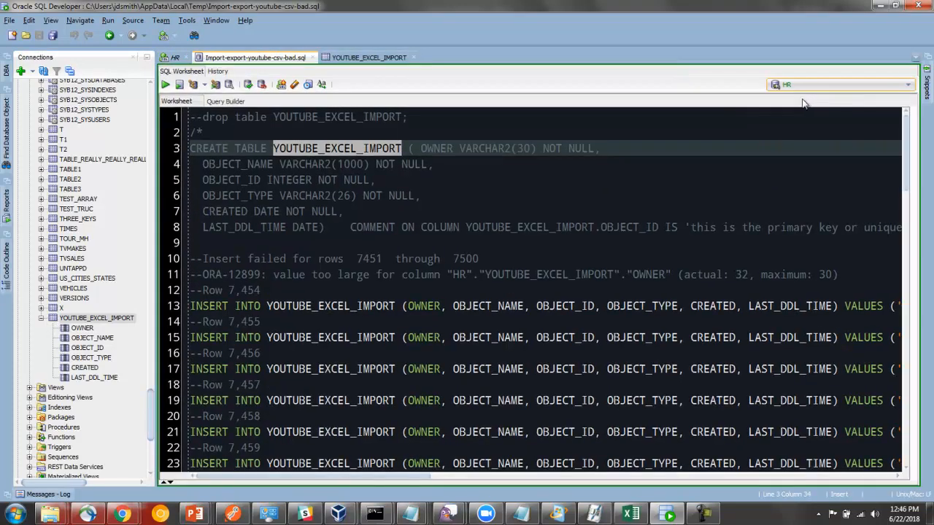
scroll(down, 3)
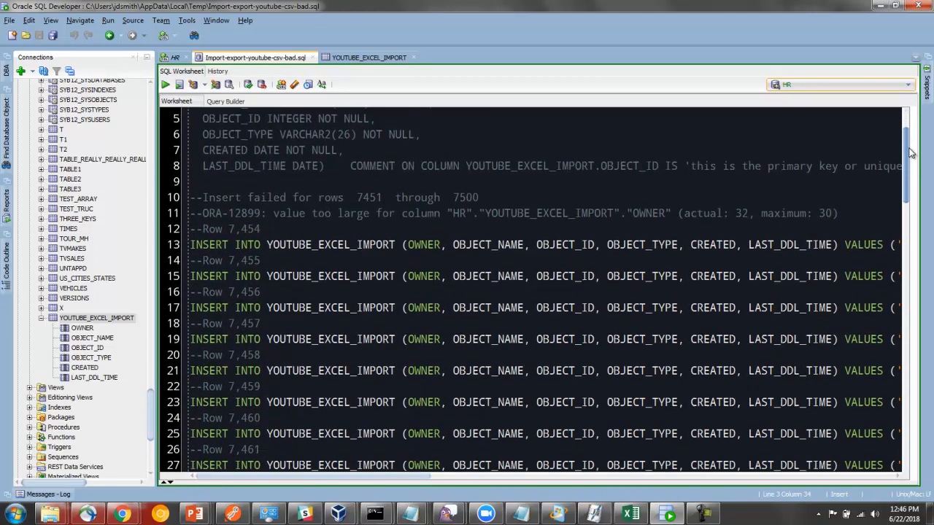
scroll(down, 3)
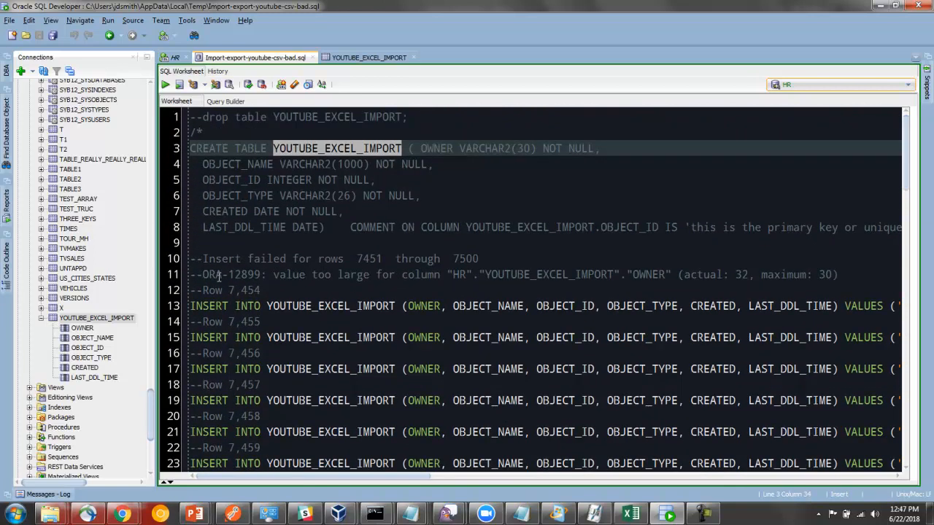
mouse_move(201, 109)
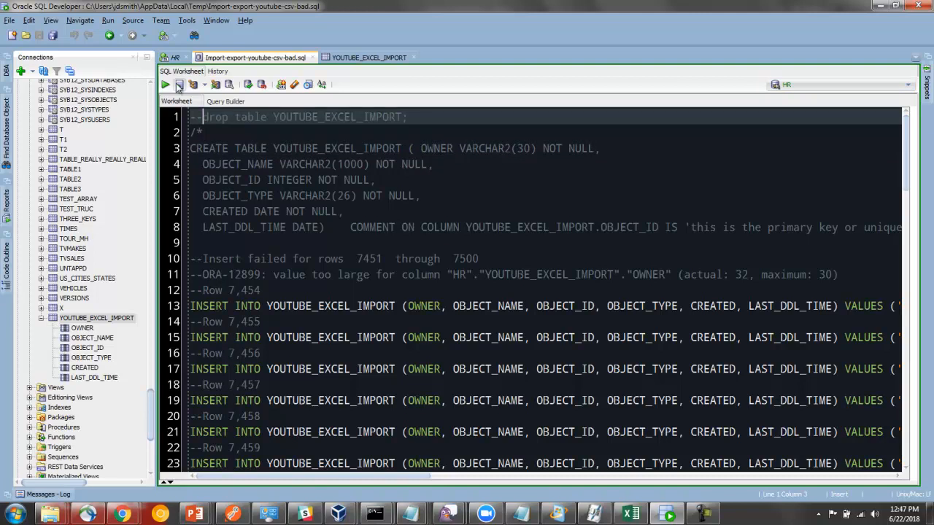
click(178, 84)
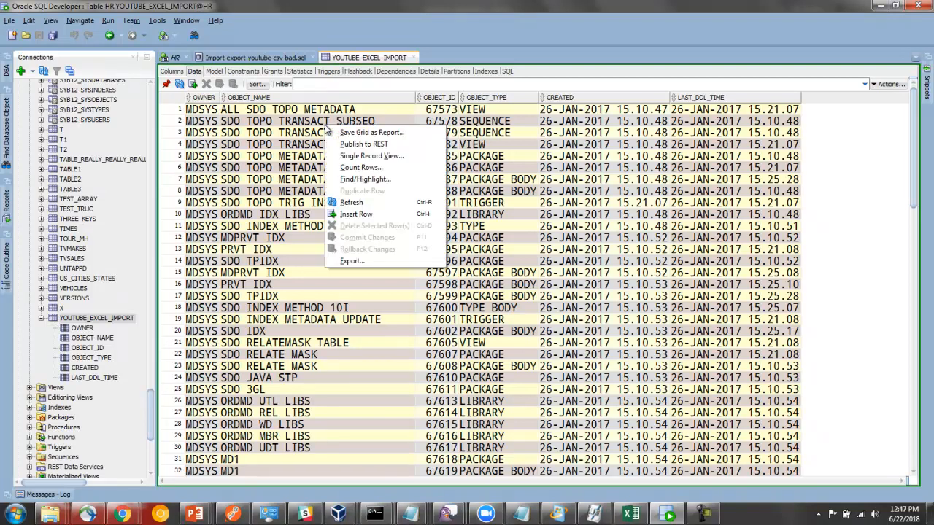
click(361, 168)
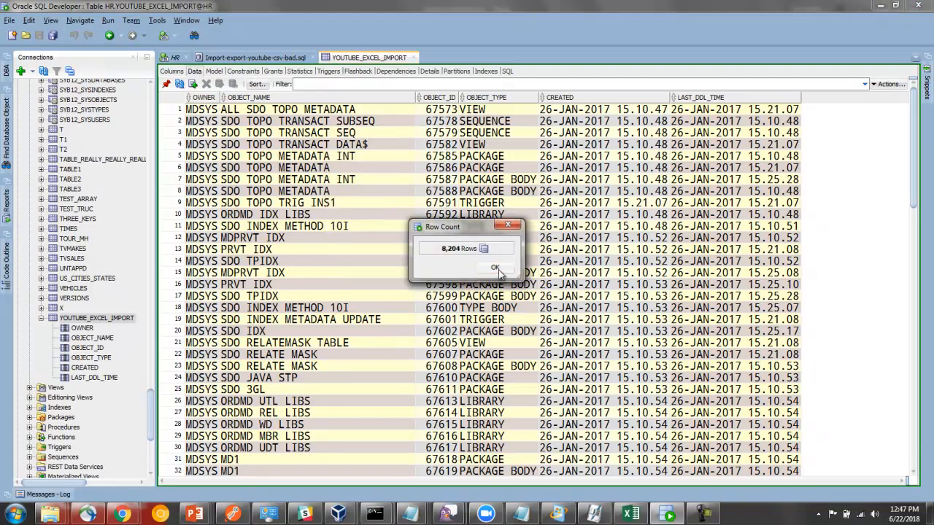
click(495, 266)
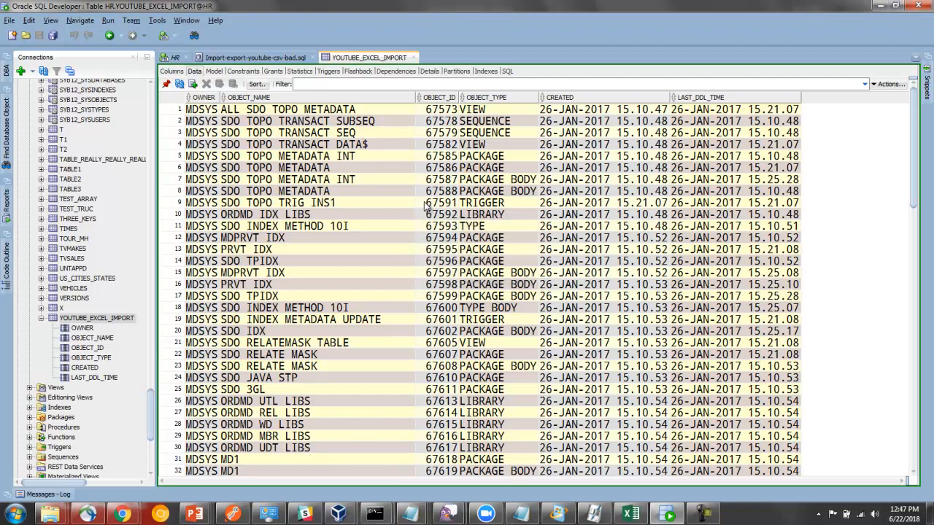
mouse_move(418, 203)
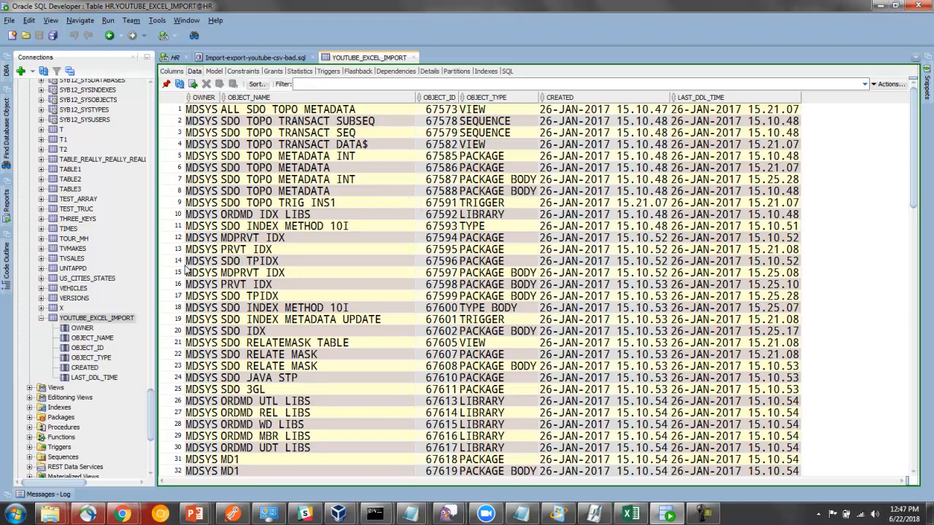
- Choose Import Data... from the YOUTUBE_EXCEL_IMPORT table's context menu
click(96, 319)
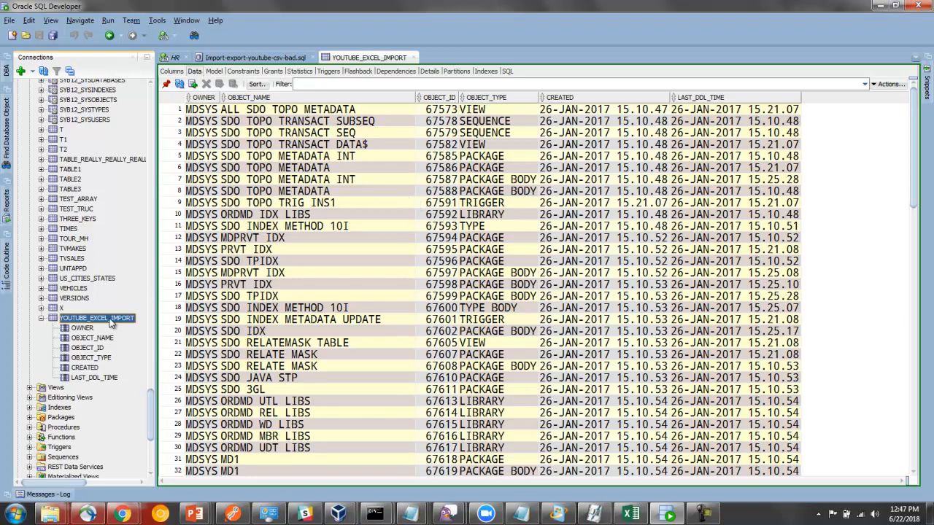
right_click(97, 318)
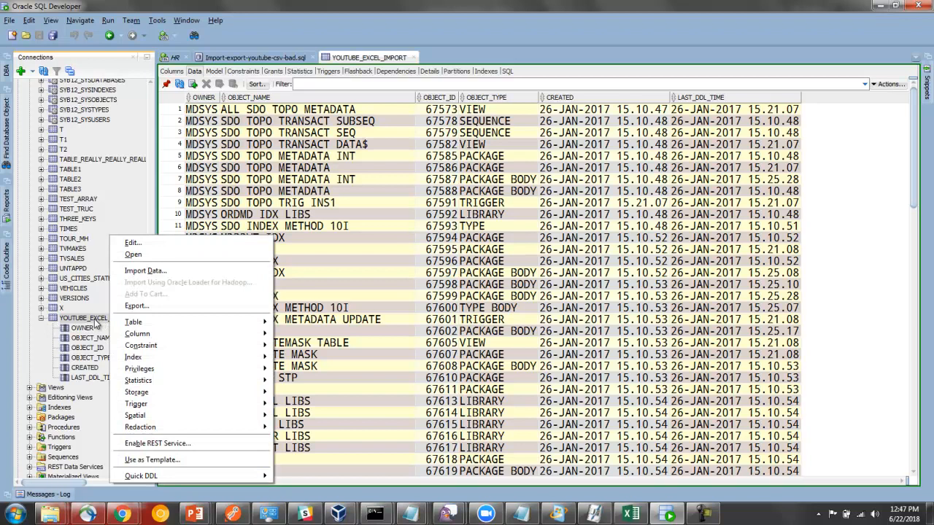
mouse_move(84, 318)
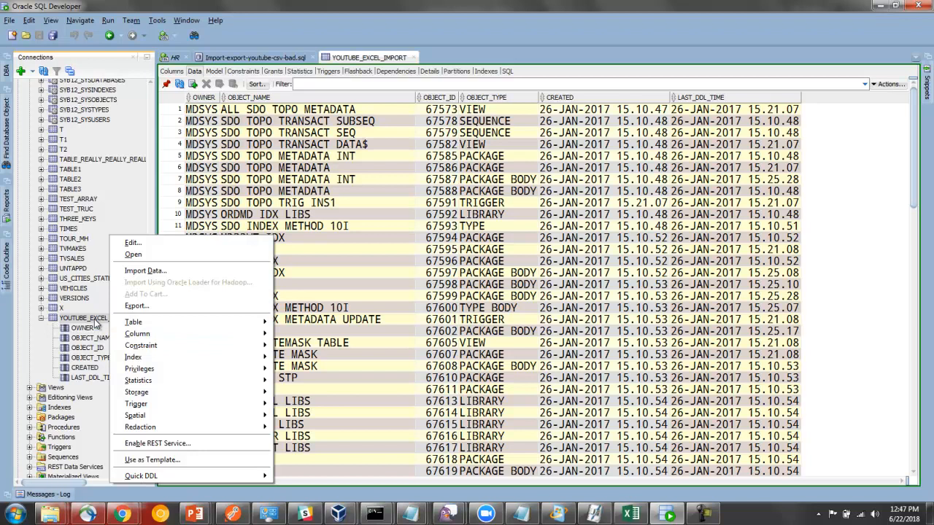
mouse_move(146, 271)
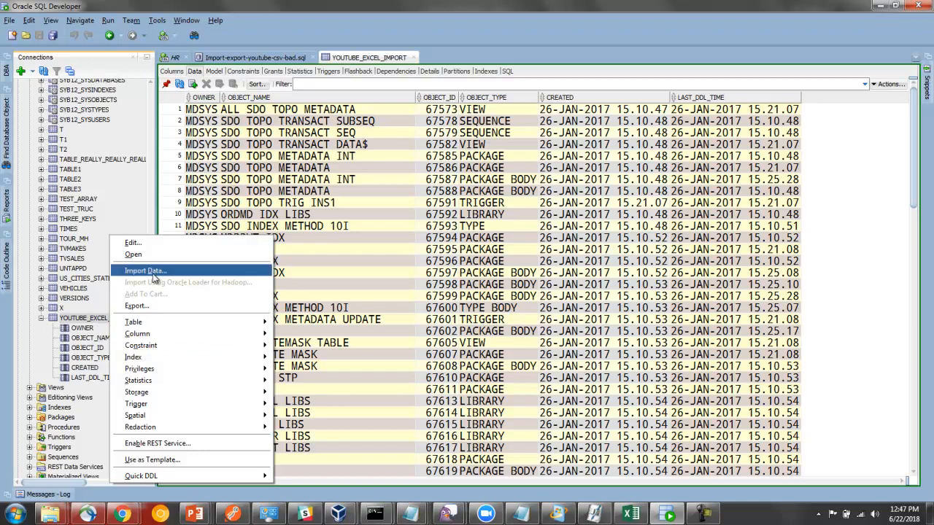
click(145, 271)
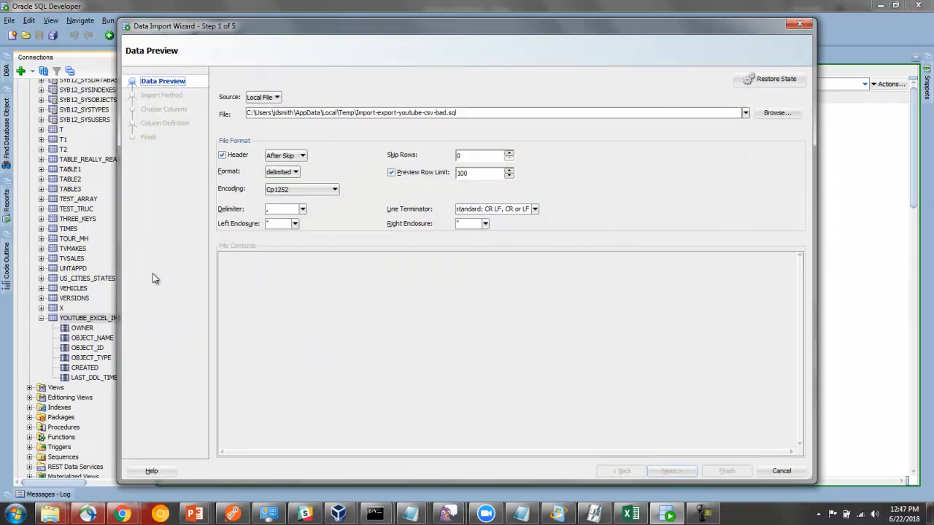
mouse_move(612, 144)
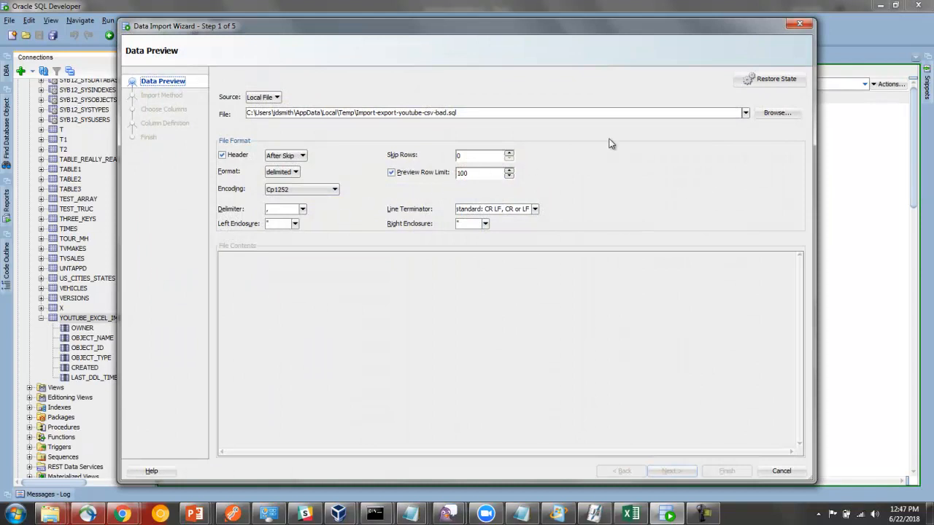
- Choose export-youtube.csv as the source, keeping the insert method and all six columns
click(744, 113)
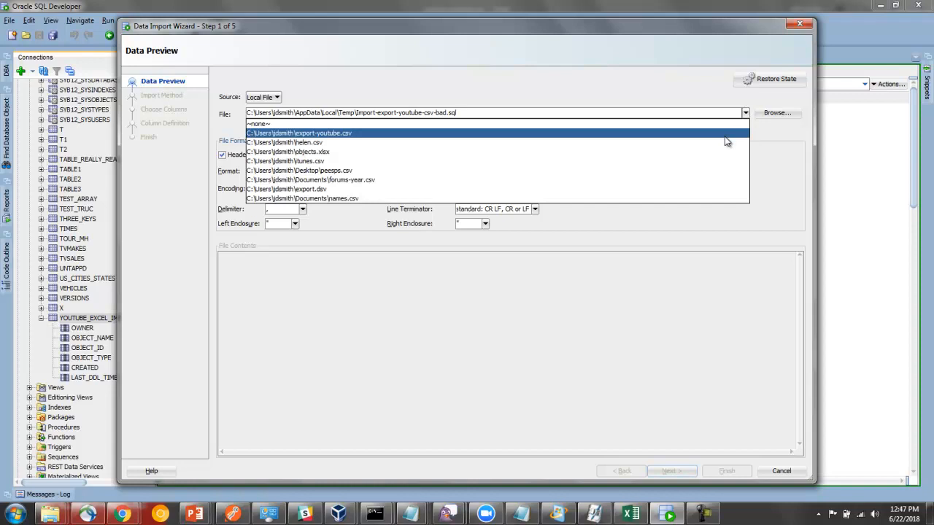
click(299, 133)
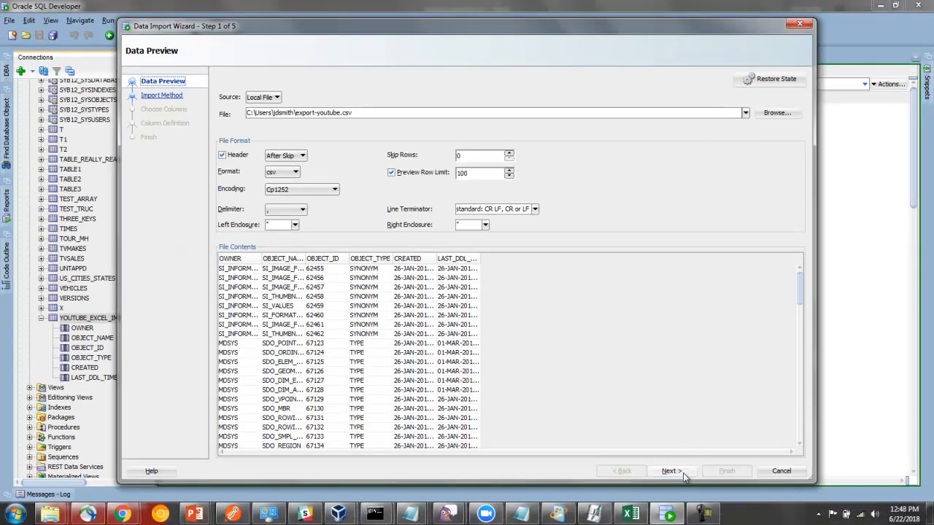
click(669, 470)
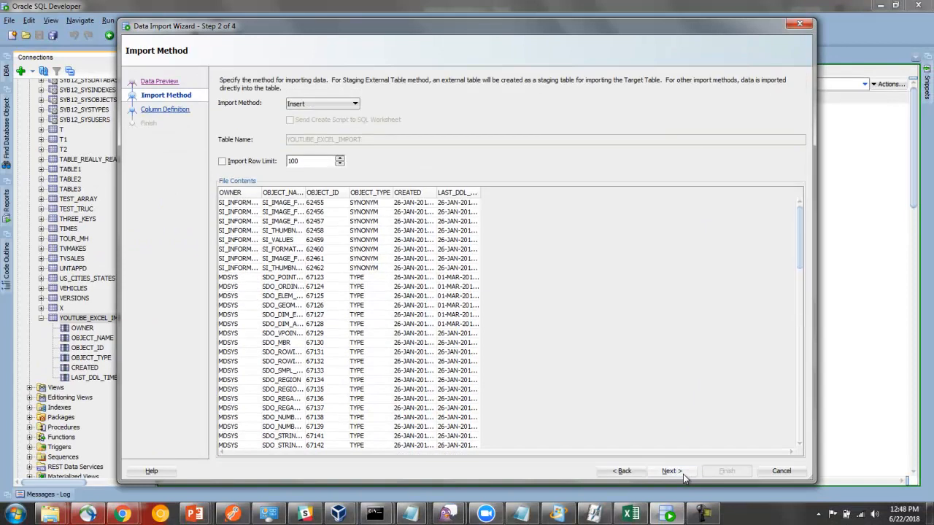
click(670, 471)
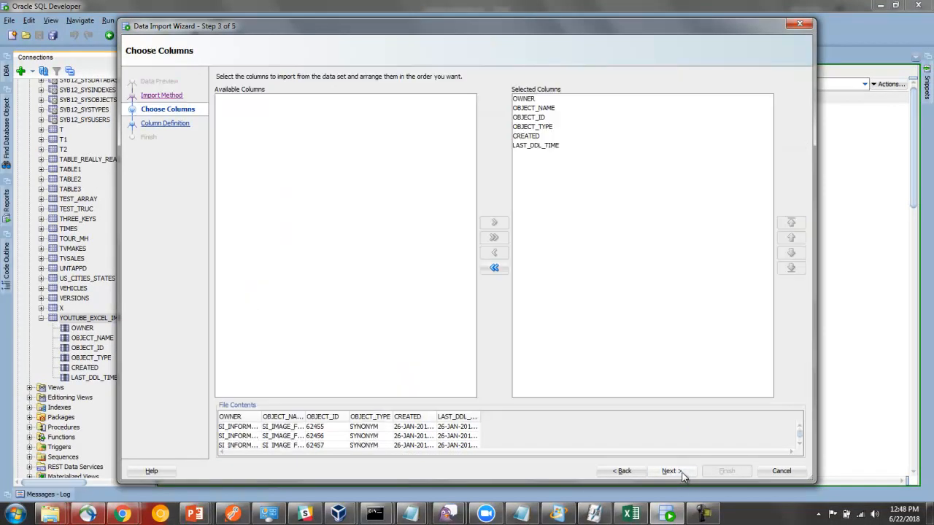
click(670, 471)
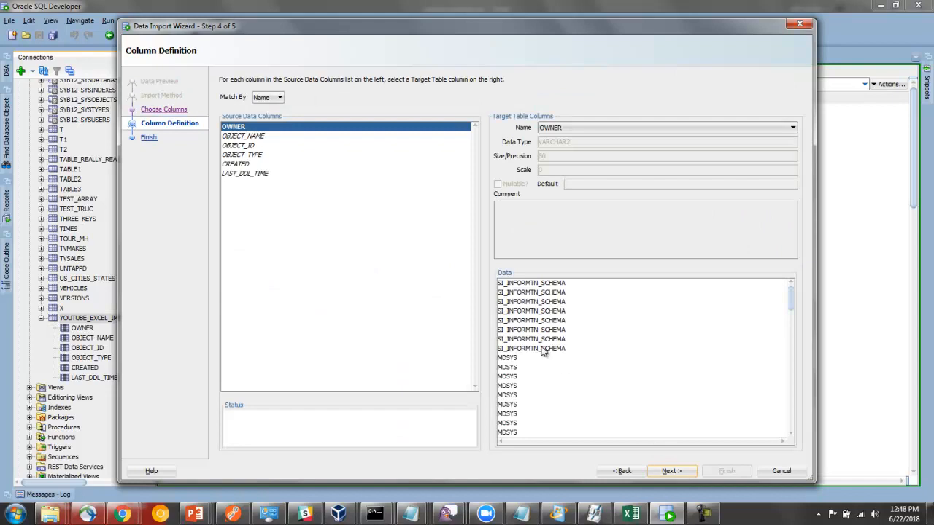
- Review the CREATED and LAST_DDL_TIME column definitions, reach the summary, and save settings
click(235, 164)
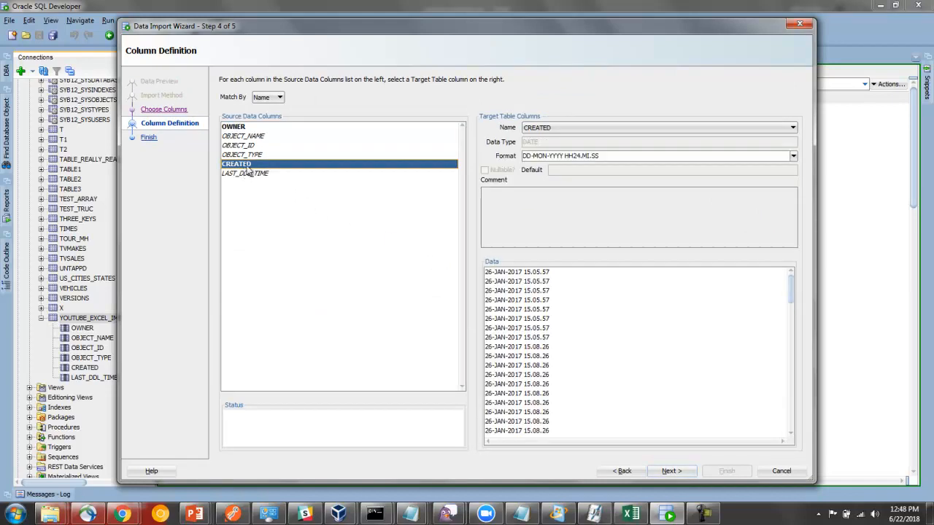
click(248, 172)
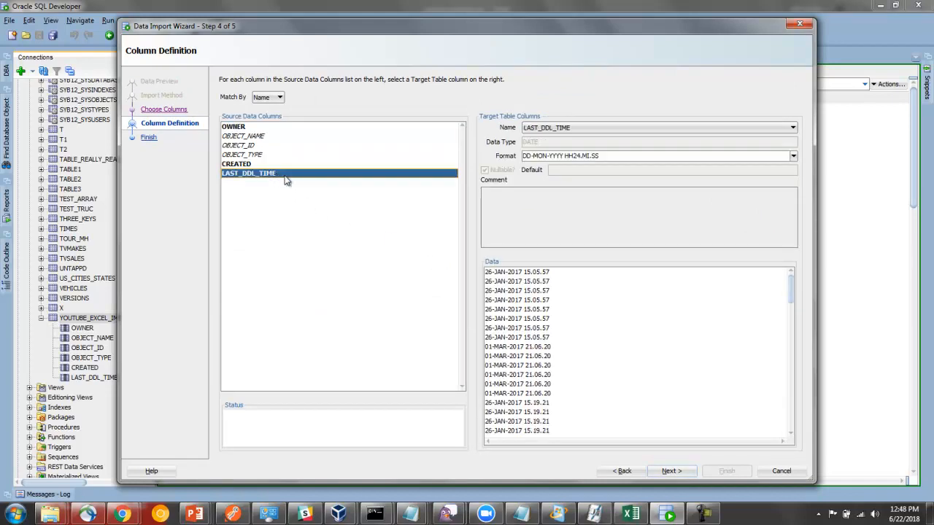
click(670, 471)
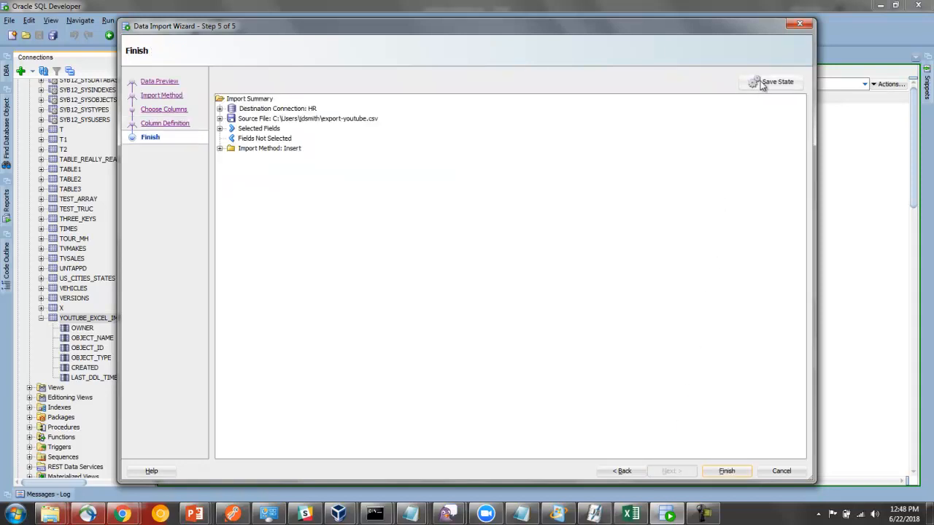
click(778, 81)
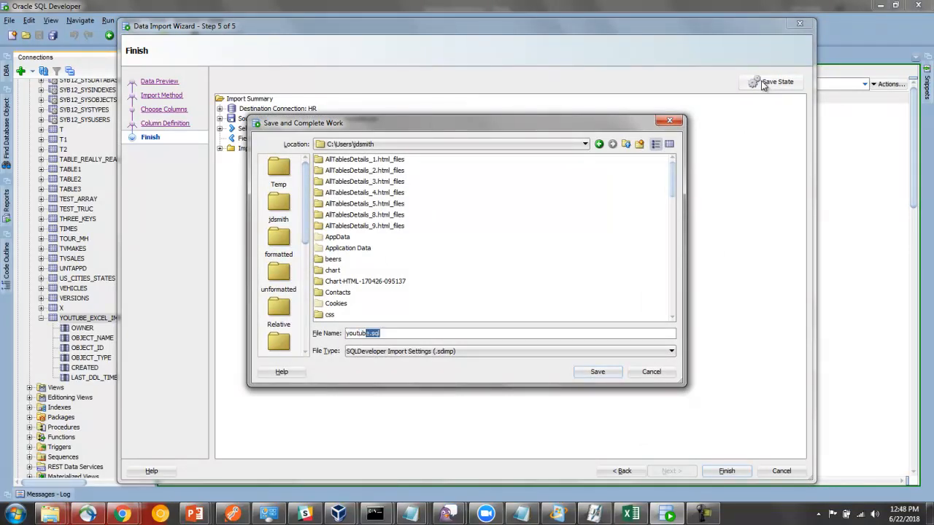
- Name the import state file 'youtube-e' in the Save State dialog
text(youtube-e)
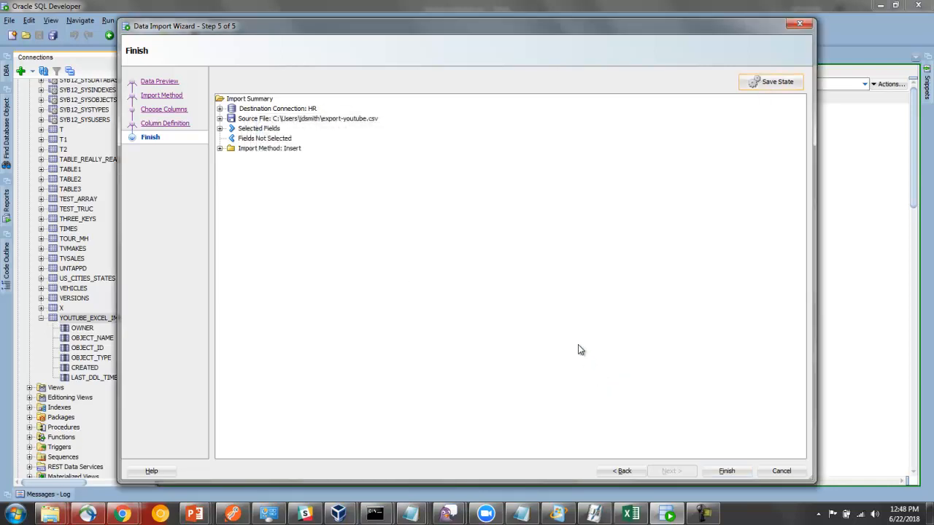
mouse_move(708, 158)
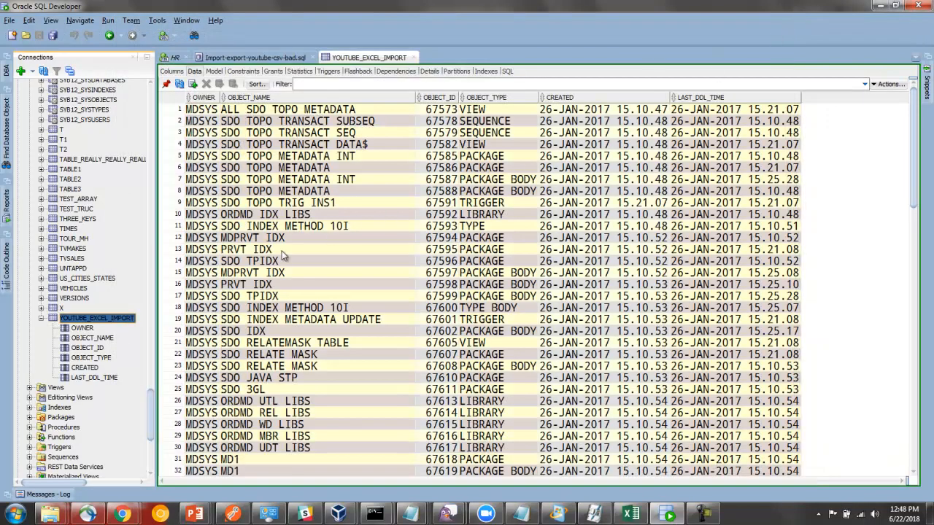
right_click(97, 318)
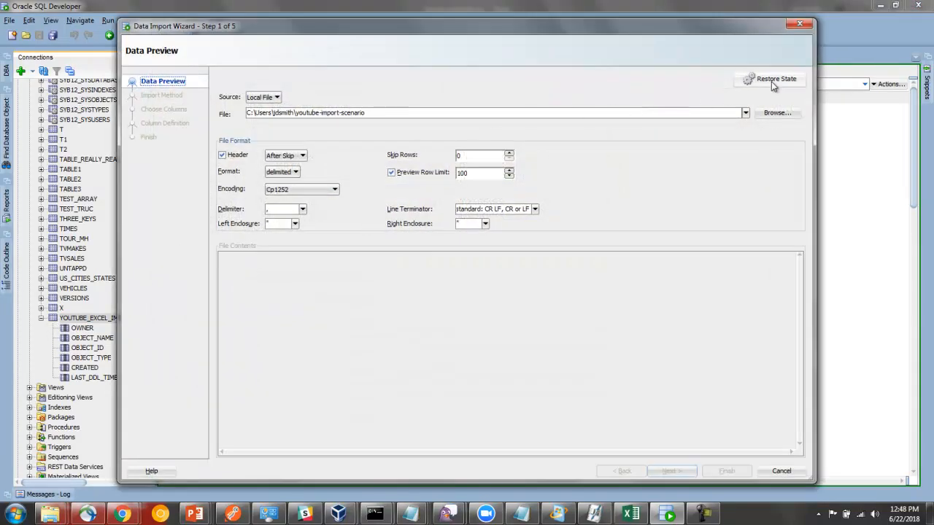
click(770, 79)
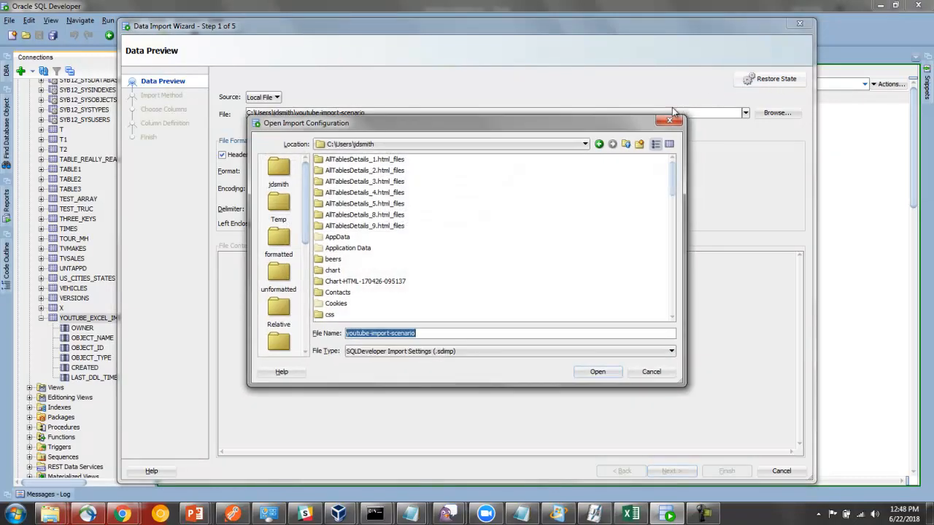
mouse_move(372, 346)
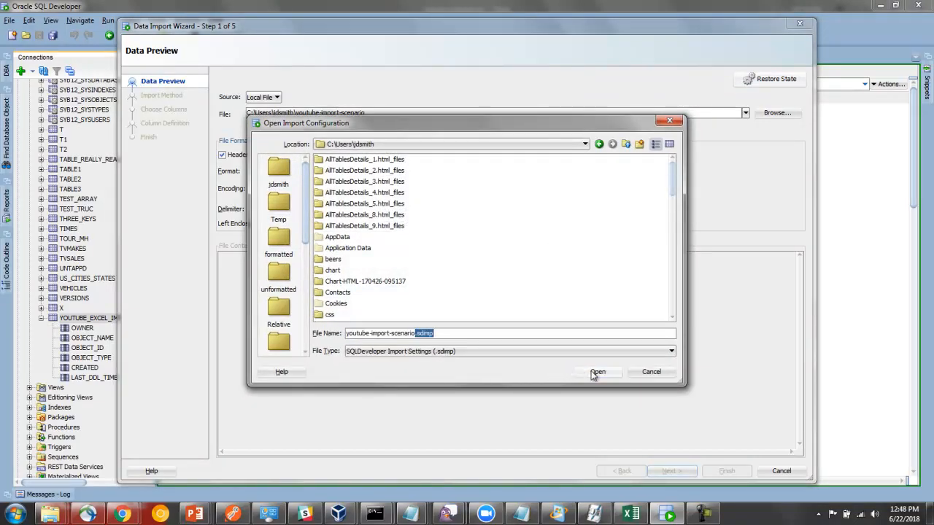
click(598, 372)
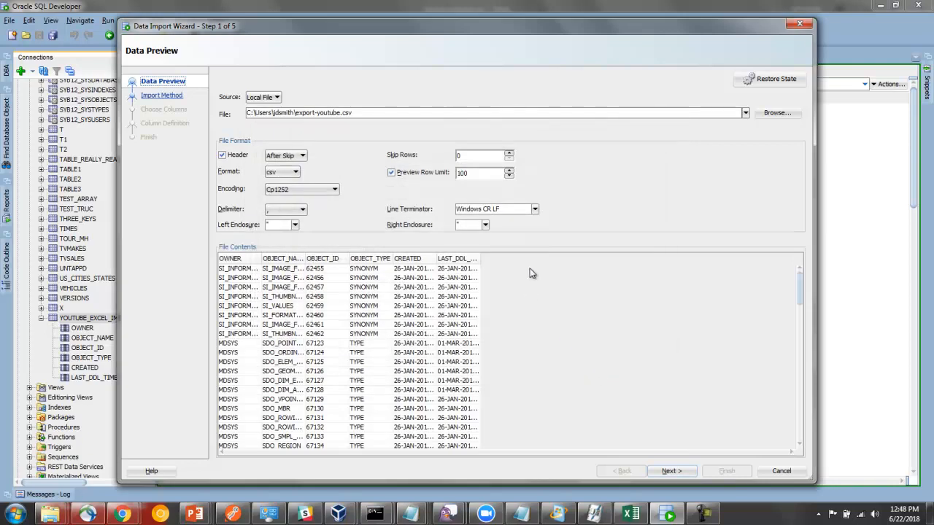
mouse_move(641, 373)
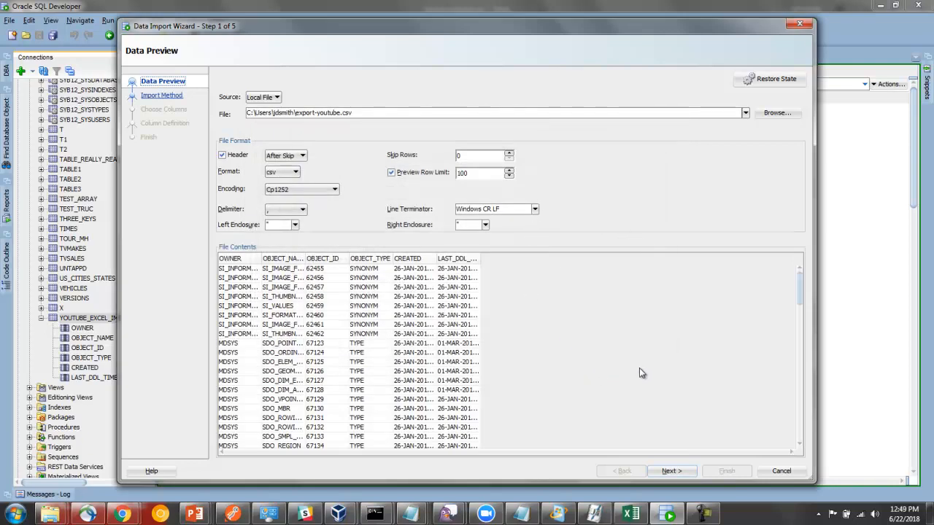
click(670, 470)
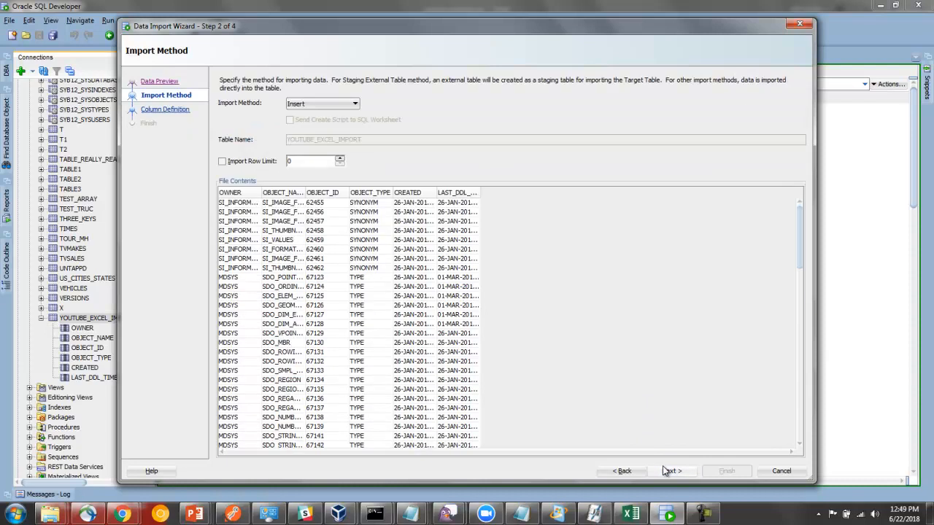
click(671, 471)
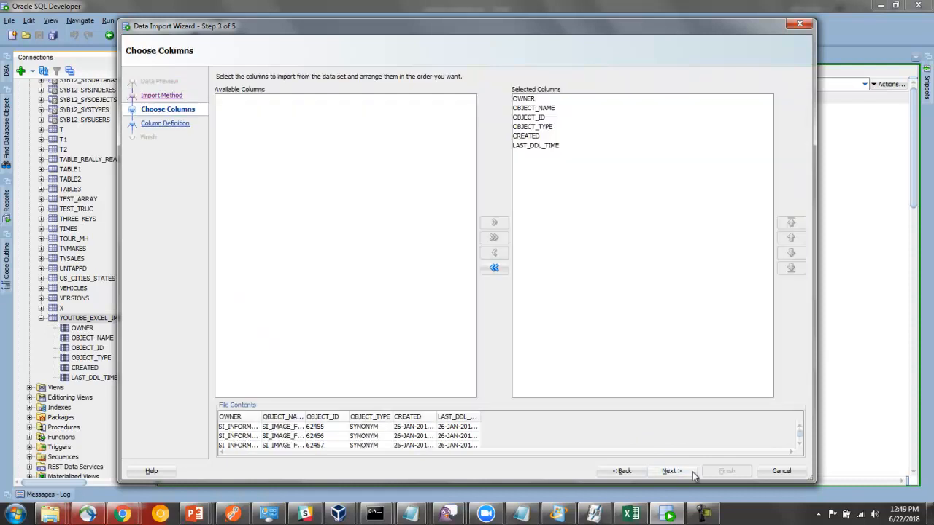
click(671, 470)
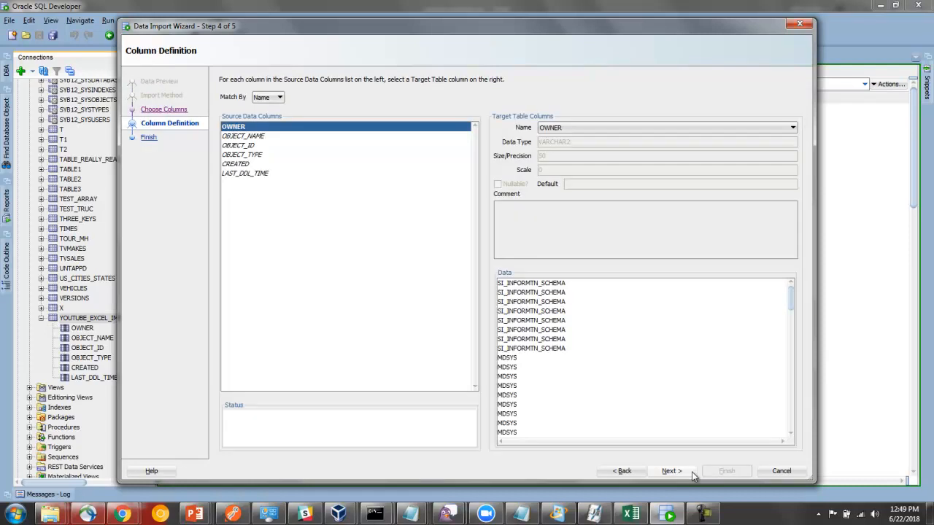
click(670, 471)
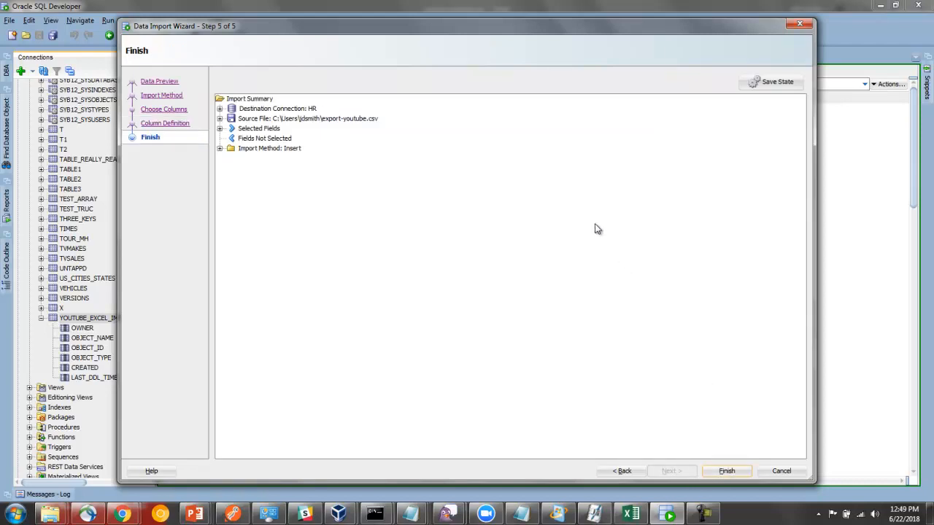
mouse_move(556, 139)
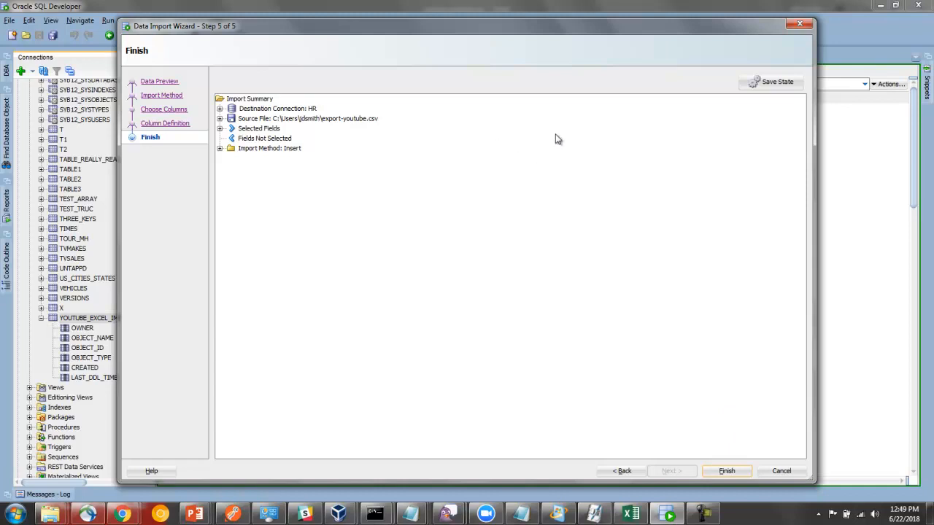
mouse_move(721, 97)
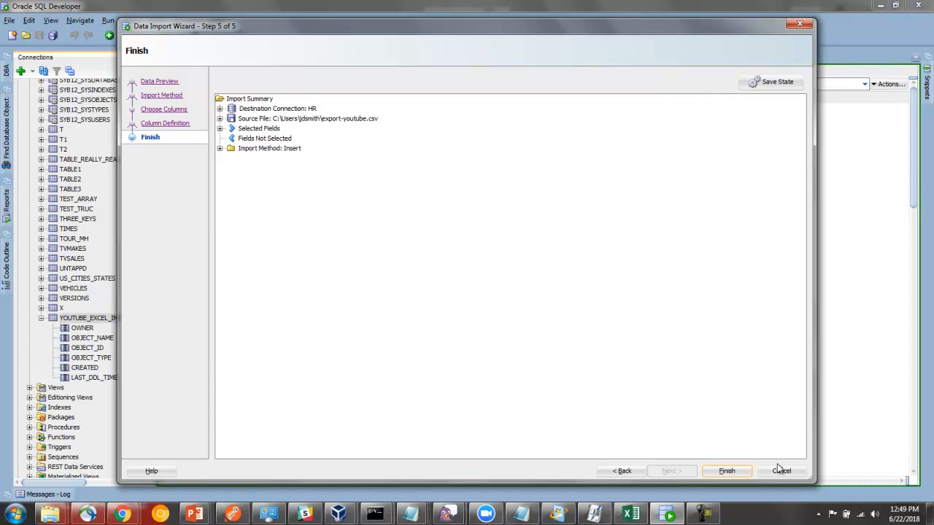
click(726, 471)
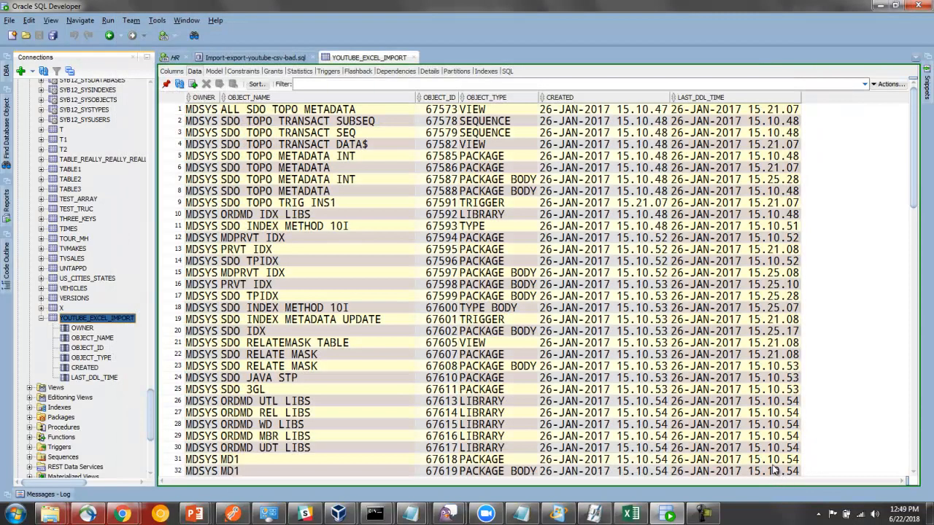
mouse_move(418, 175)
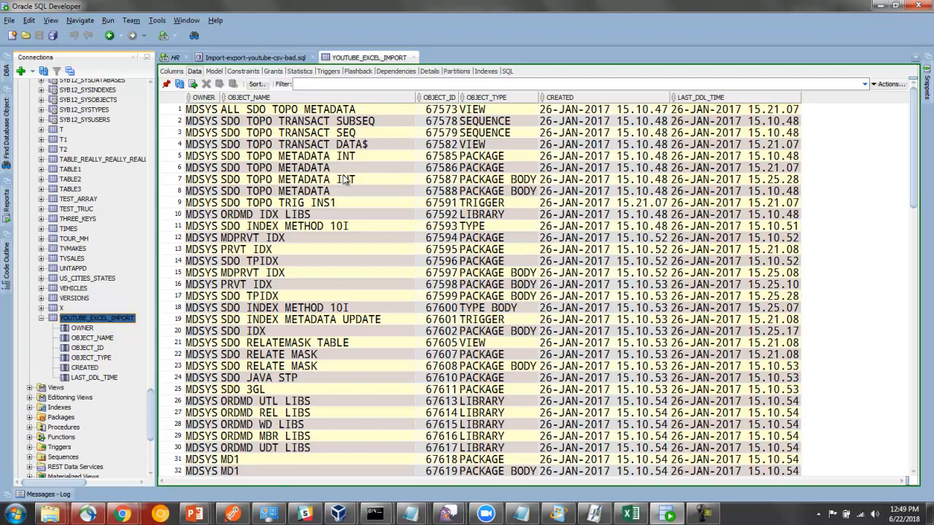
mouse_move(337, 181)
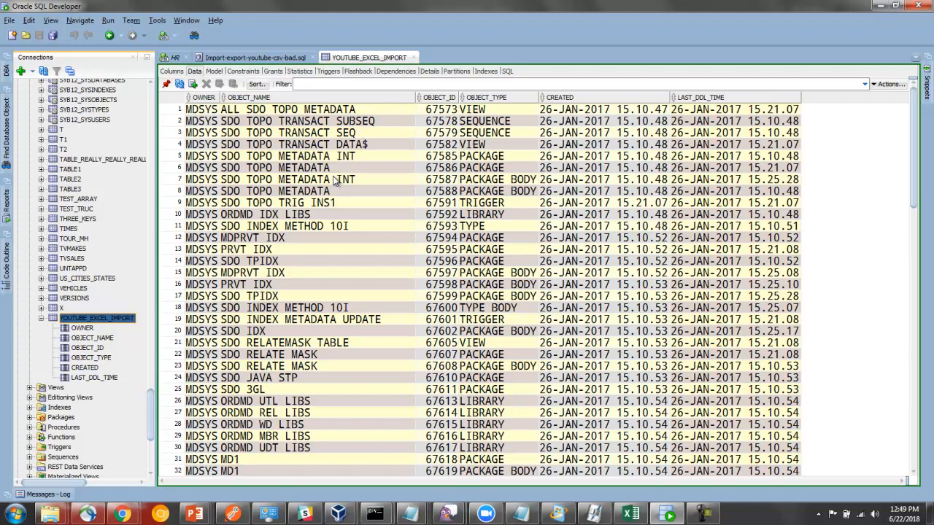
mouse_move(337, 181)
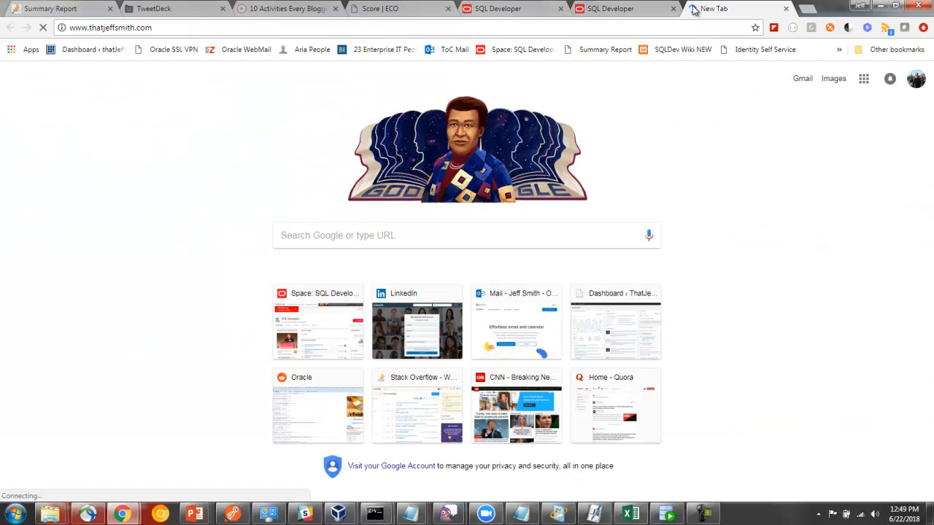
mouse_move(244, 160)
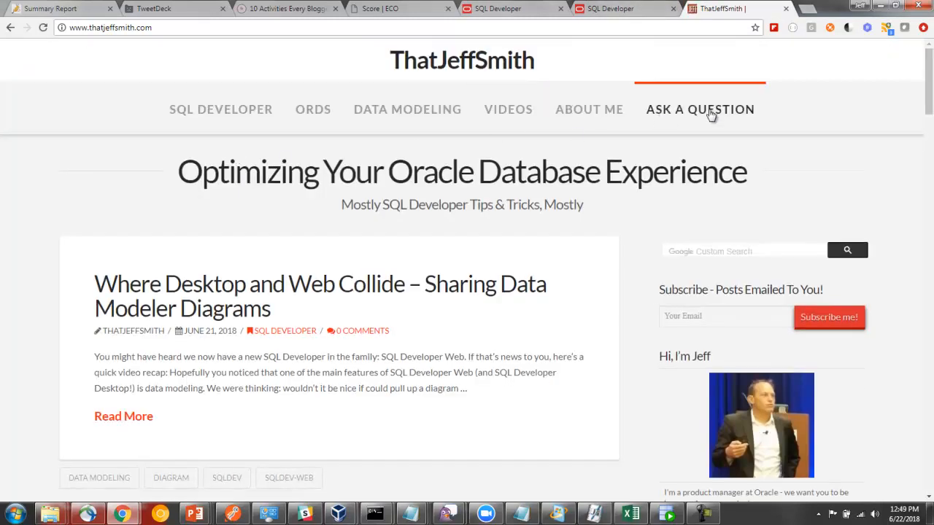
- Open the 'How to Import from Excel to Oracle' post on thatjeffsmith.com and scroll through it
scroll(down, 3)
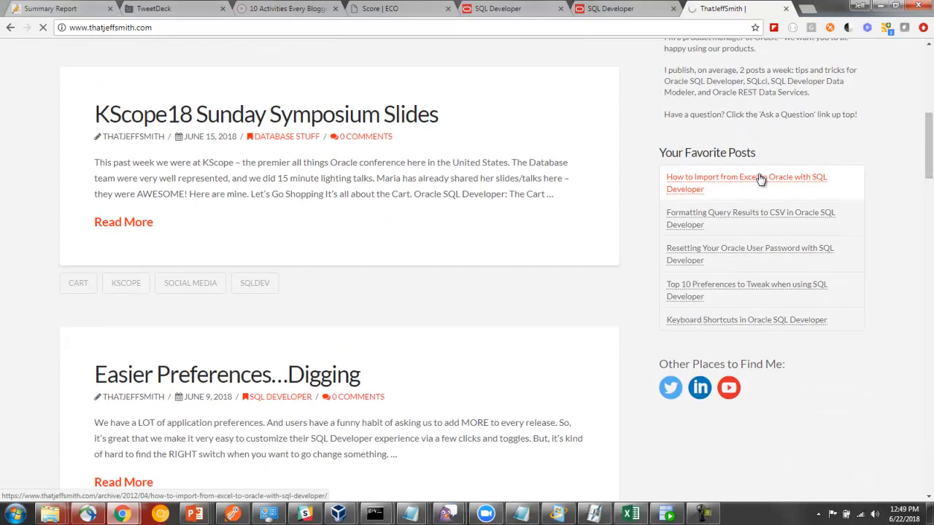
click(746, 183)
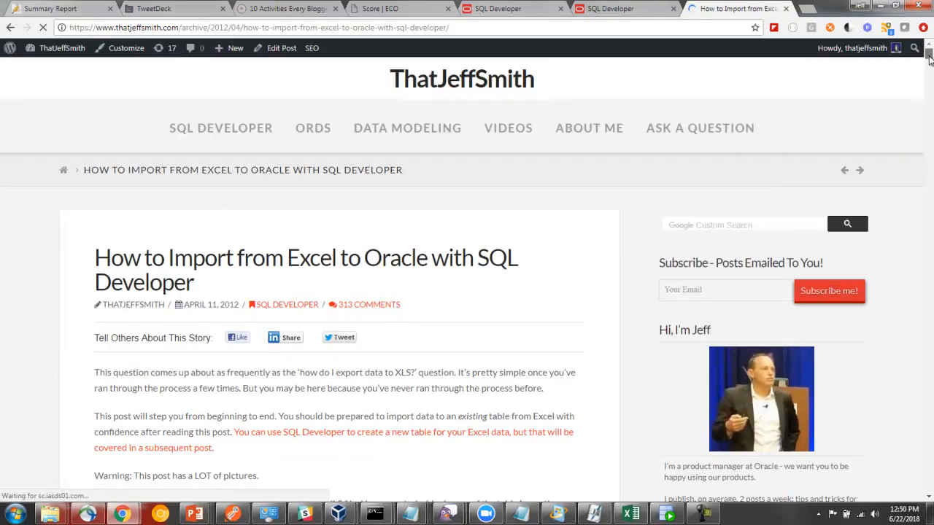
scroll(down, 3)
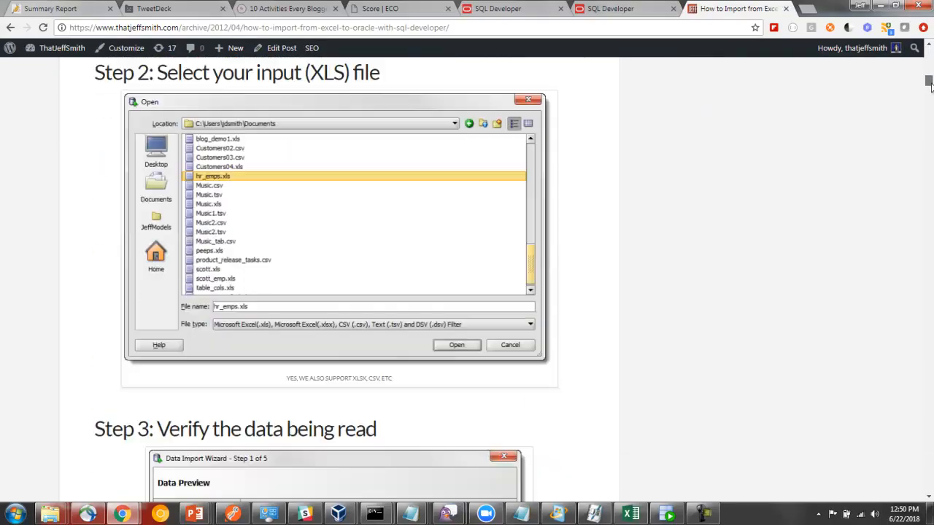
scroll(down, 3)
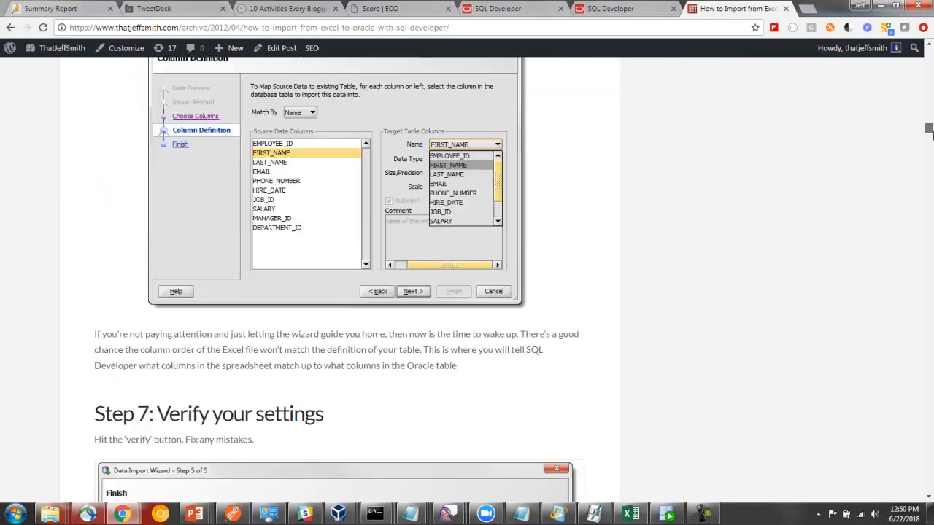
scroll(down, 3)
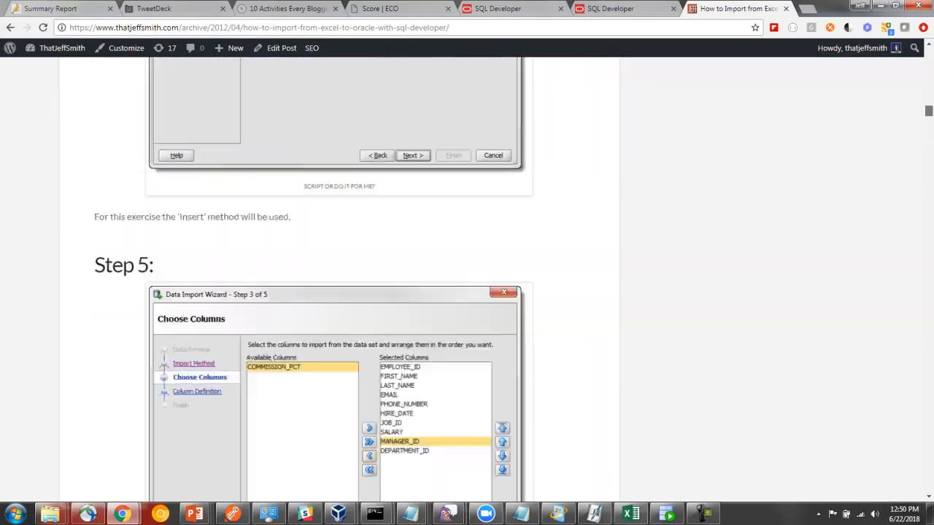